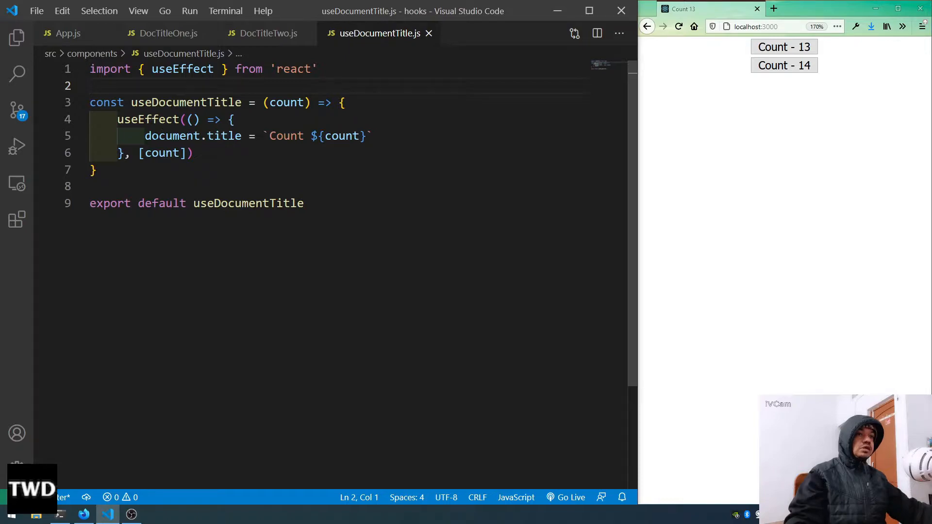
# Step: Close DocTitleOne.js, DocTitleTwo.js and useDocumentTitle.js, leaving only App.js in the editor
pyautogui.click(268, 33)
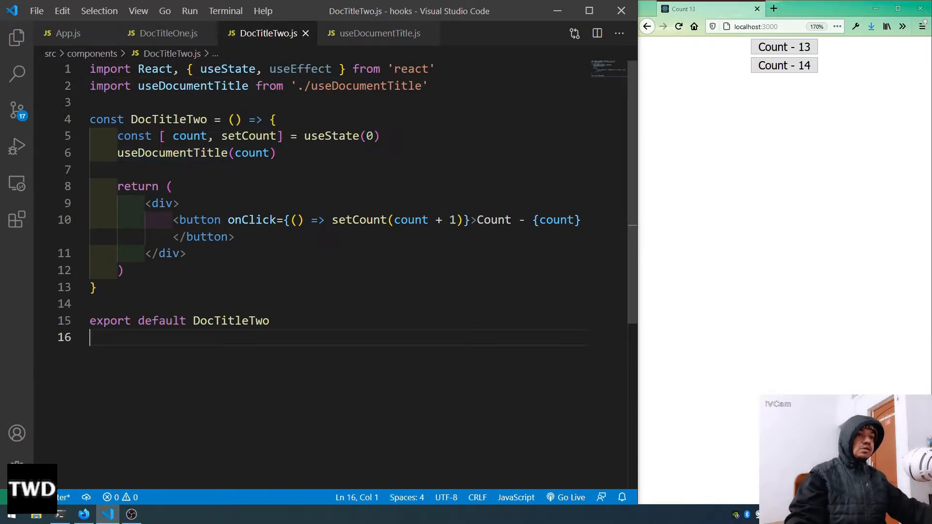
pyautogui.click(168, 33)
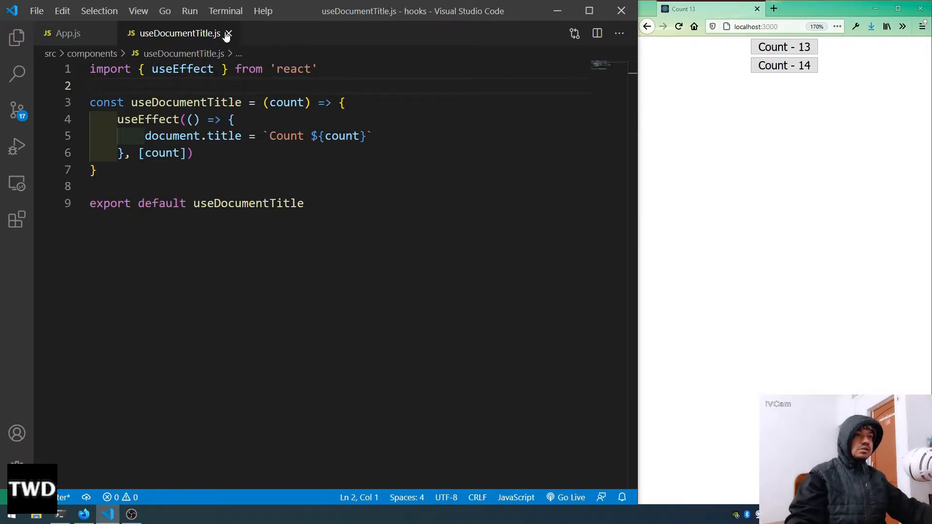
pyautogui.click(68, 33)
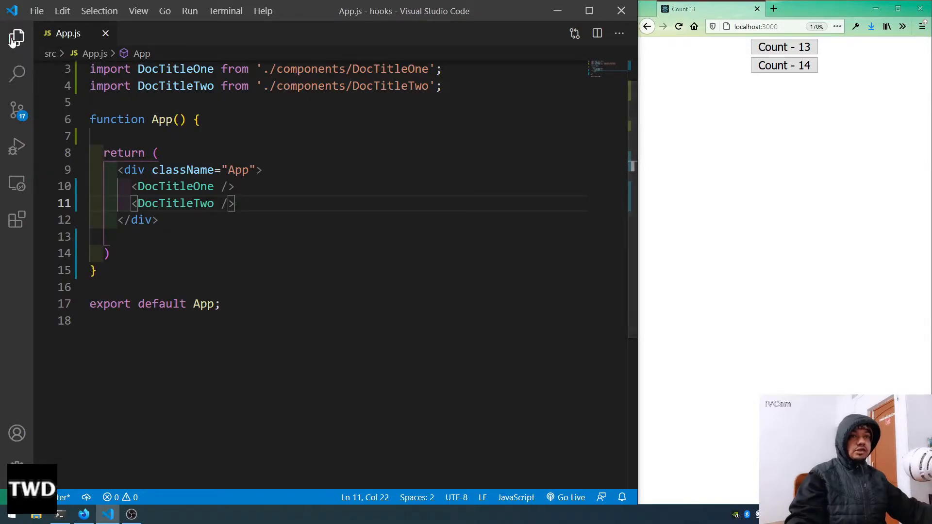
# Step: Create an empty CounterOne.js in src/components from the Explorer and hide the sidebar again
pyautogui.click(16, 38)
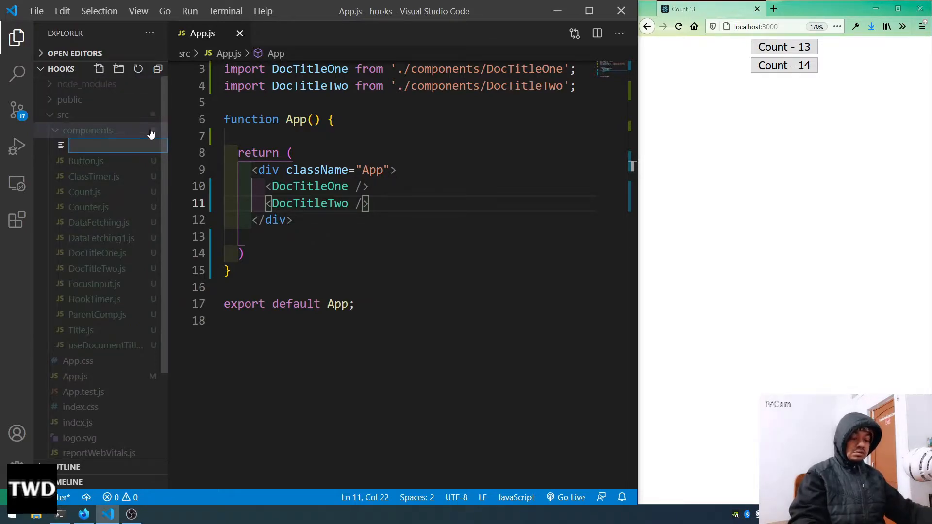
pyautogui.write('Counter')
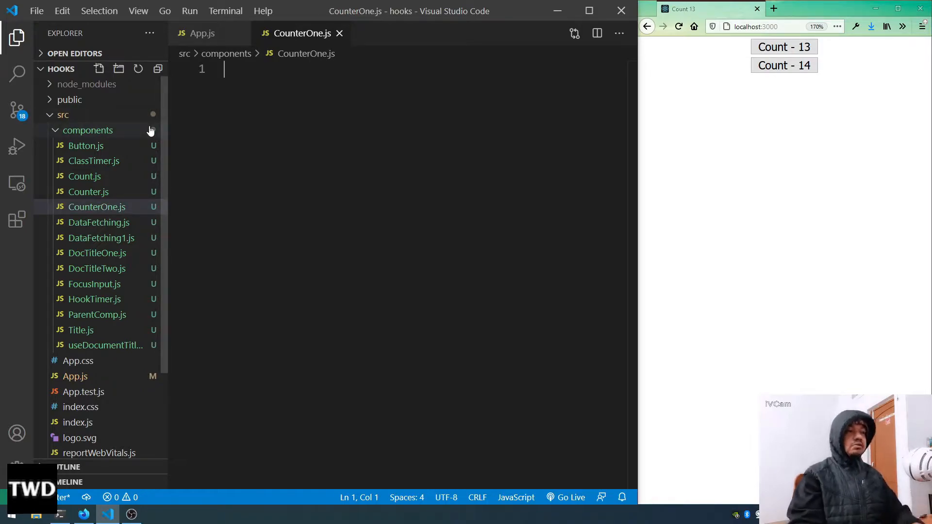
pyautogui.click(16, 37)
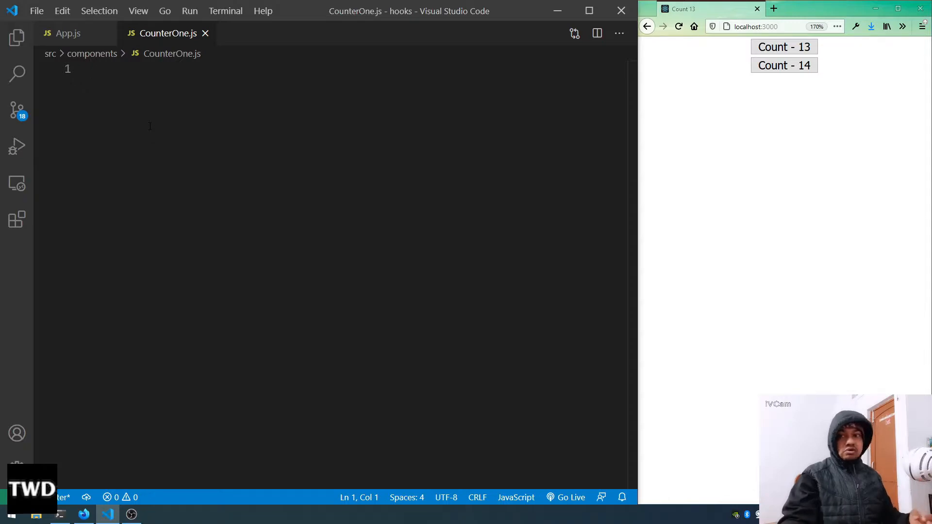
# Step: Scaffold the CounterOne component with the rafce snippet and add useState to the react import
pyautogui.write("rt React,  from 'react")
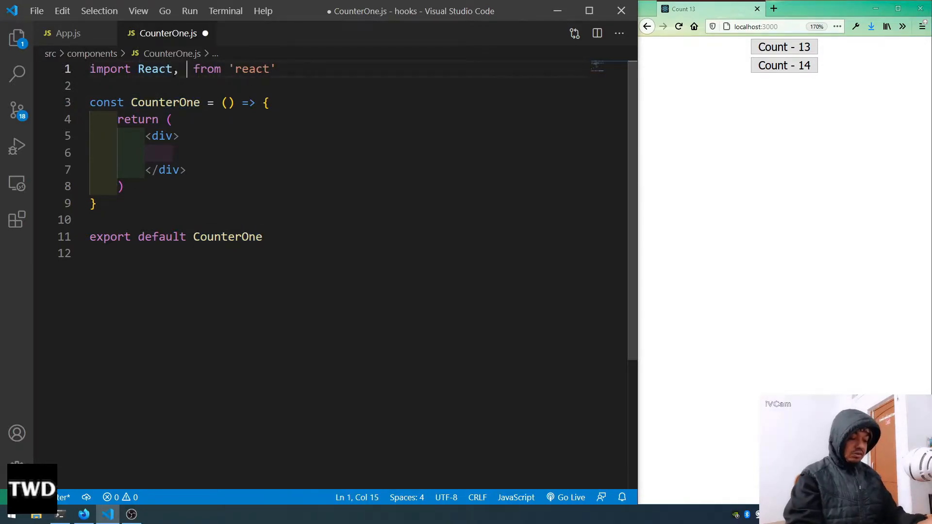
pyautogui.write('{ useState')
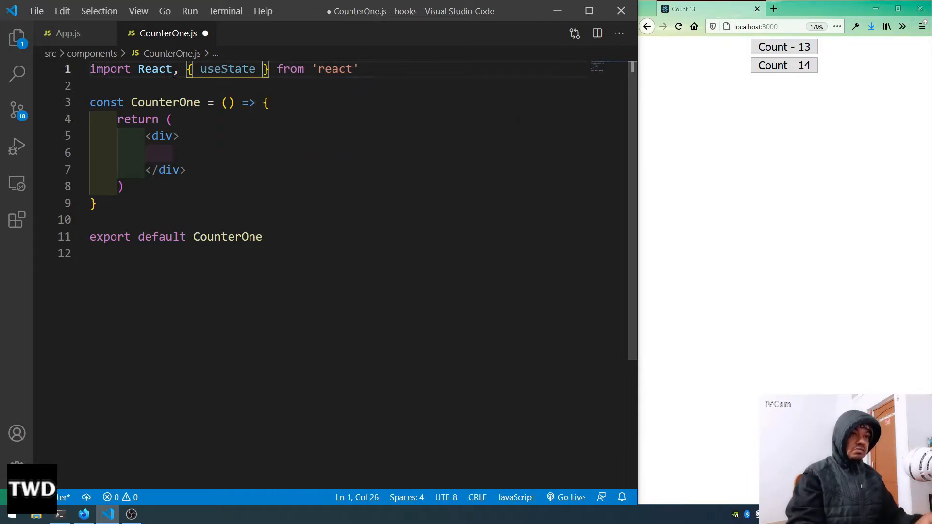
pyautogui.click(266, 102)
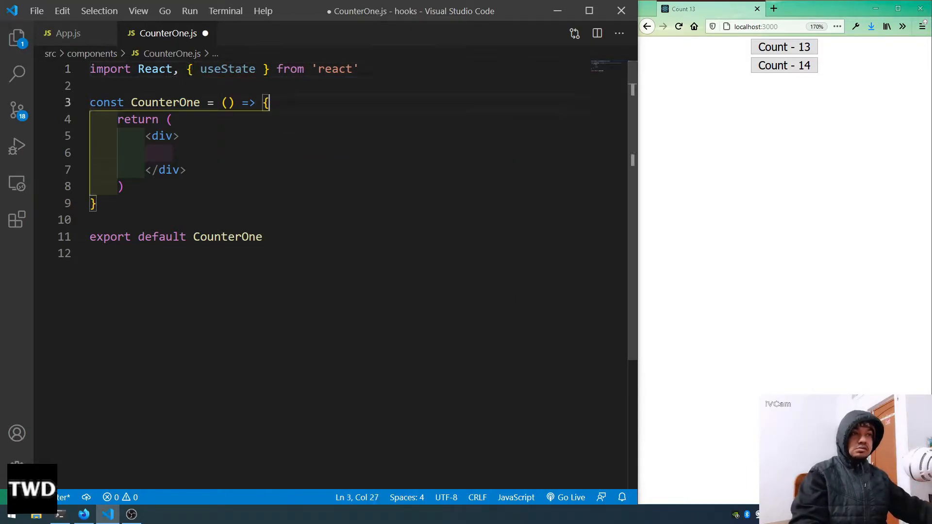
# Step: Declare const [count, setCount] = useState(0) at the top of the component body
pyautogui.write('const')
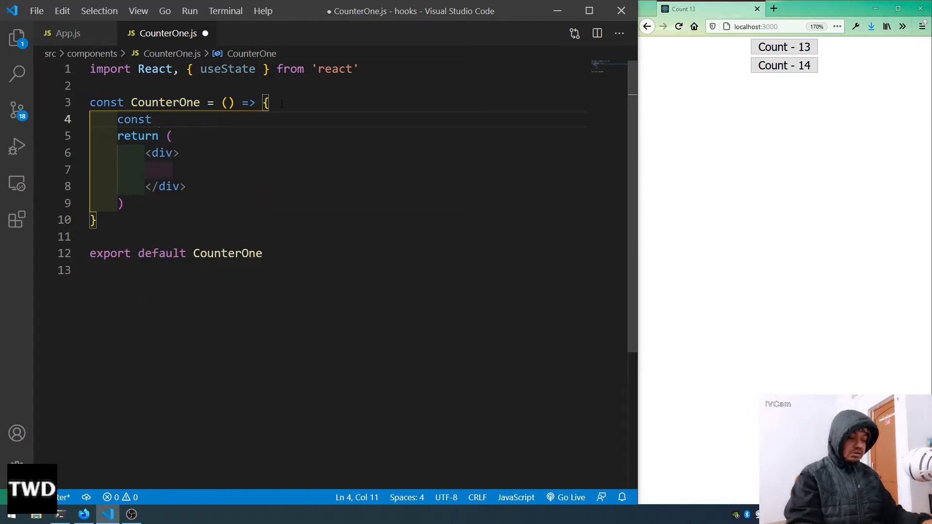
pyautogui.write('[count,')
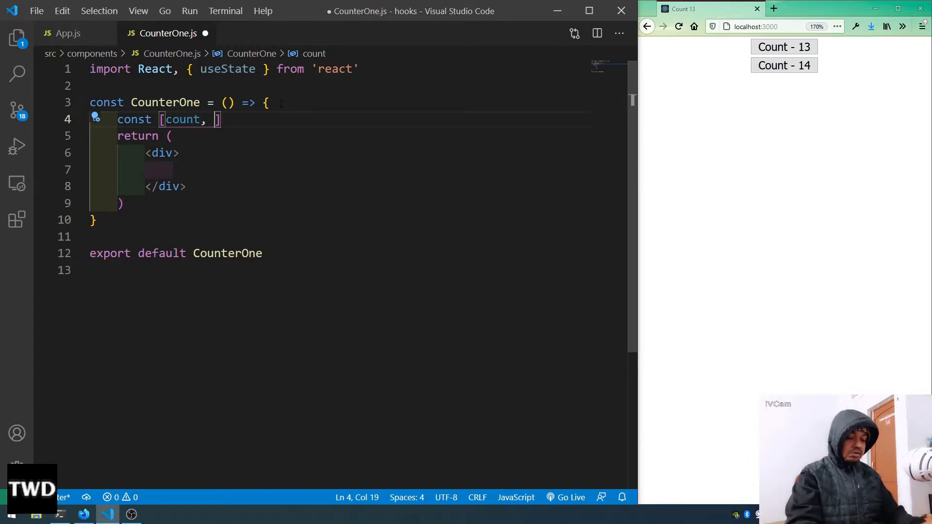
pyautogui.write('setCoun')
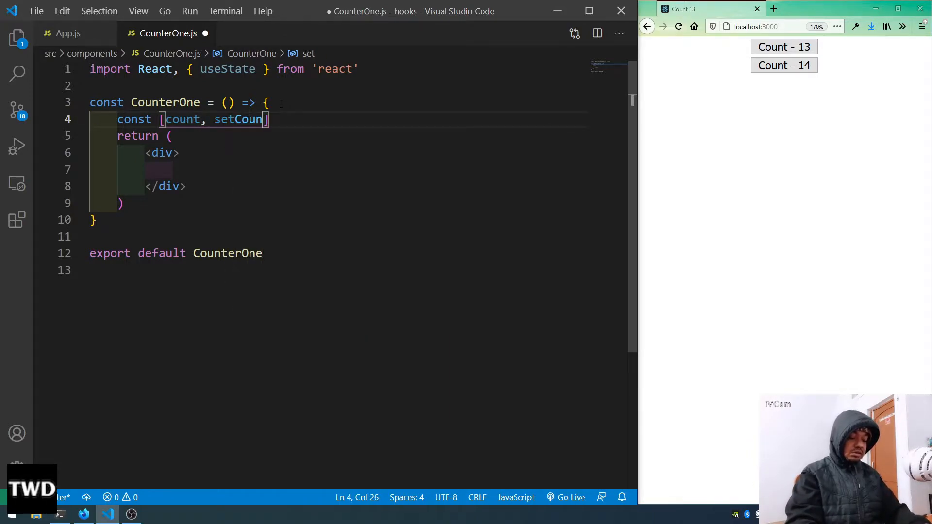
pyautogui.write('t]')
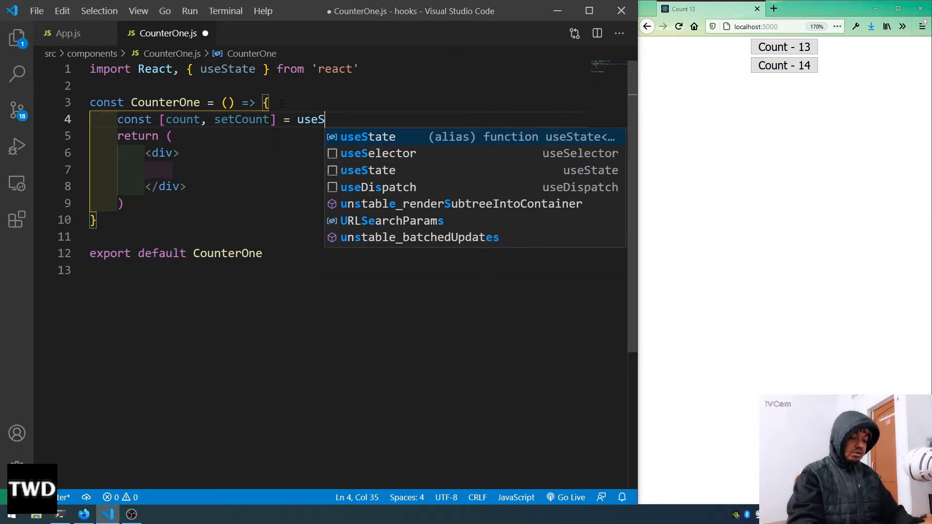
pyautogui.write('tate')
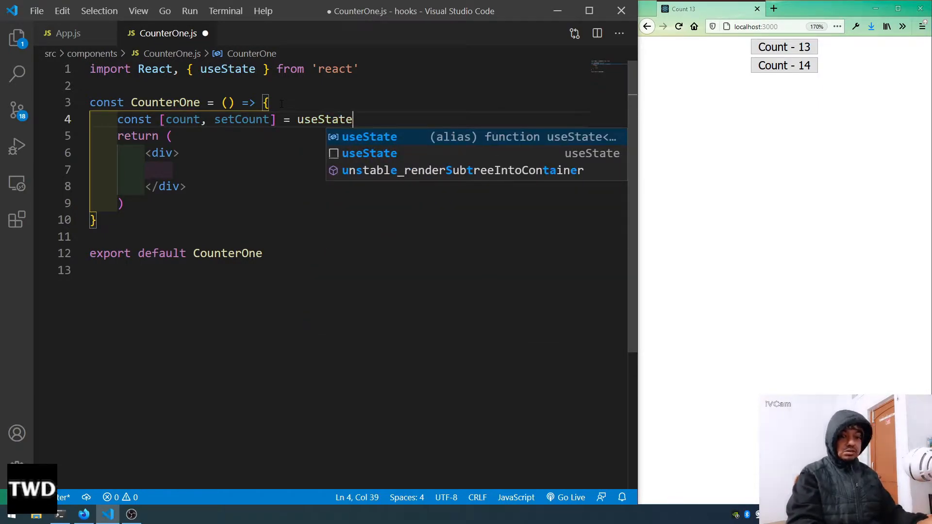
pyautogui.write('(0)')
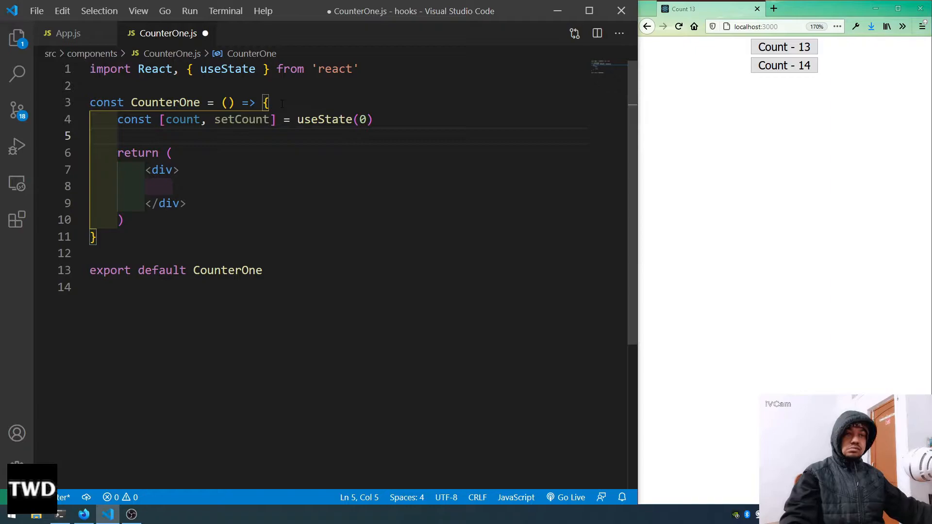
# Step: Add an h2 heading inside the div showing Count: {count}
pyautogui.click(188, 187)
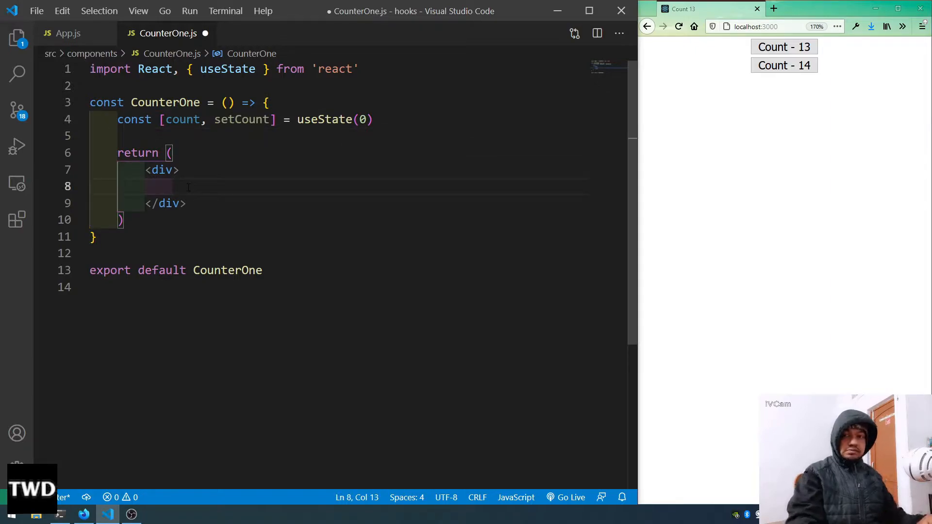
pyautogui.write('<h')
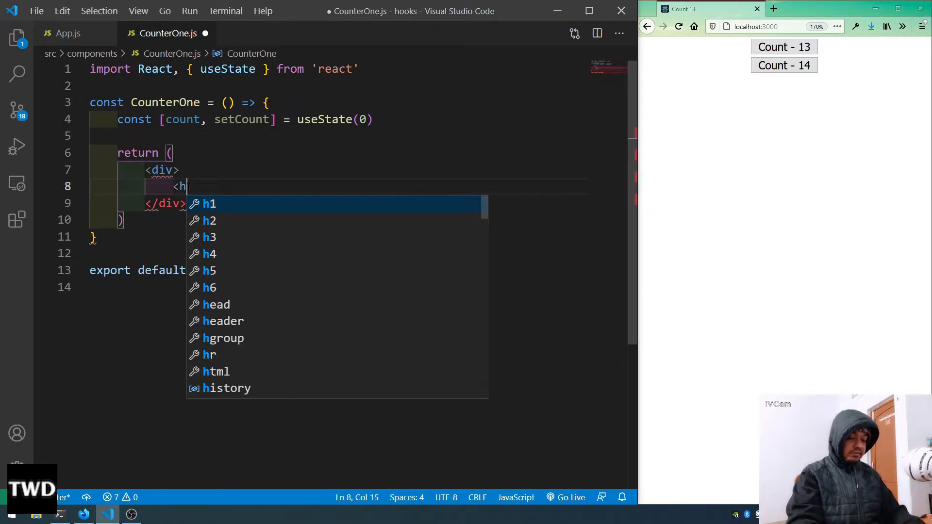
pyautogui.write('2></h2>')
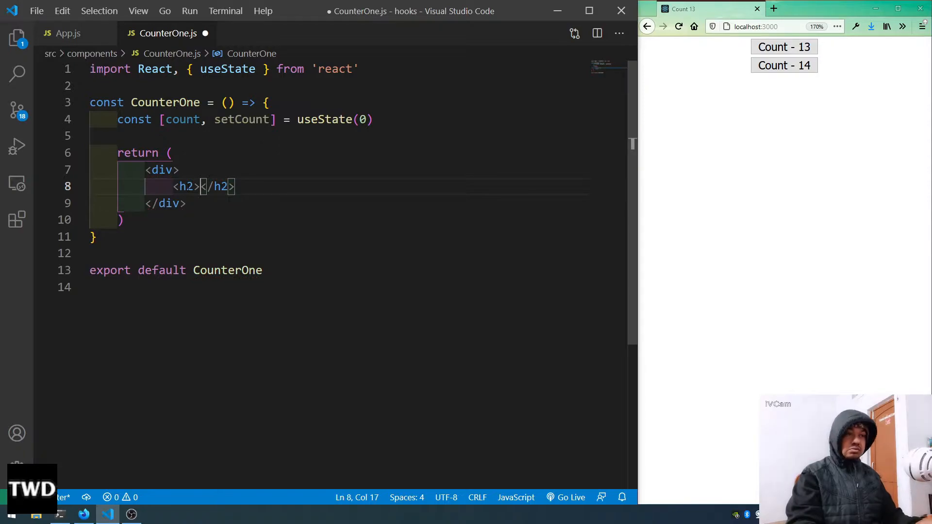
pyautogui.write('Count')
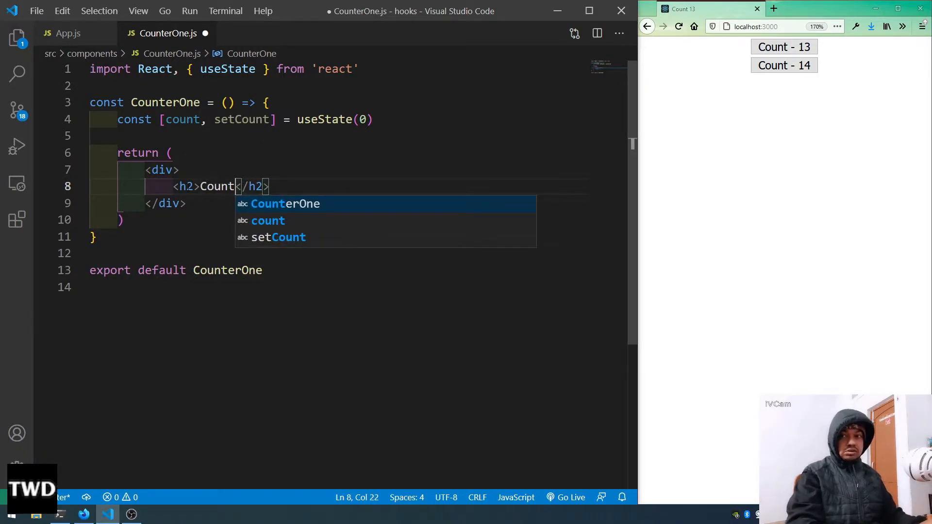
pyautogui.write(': {')
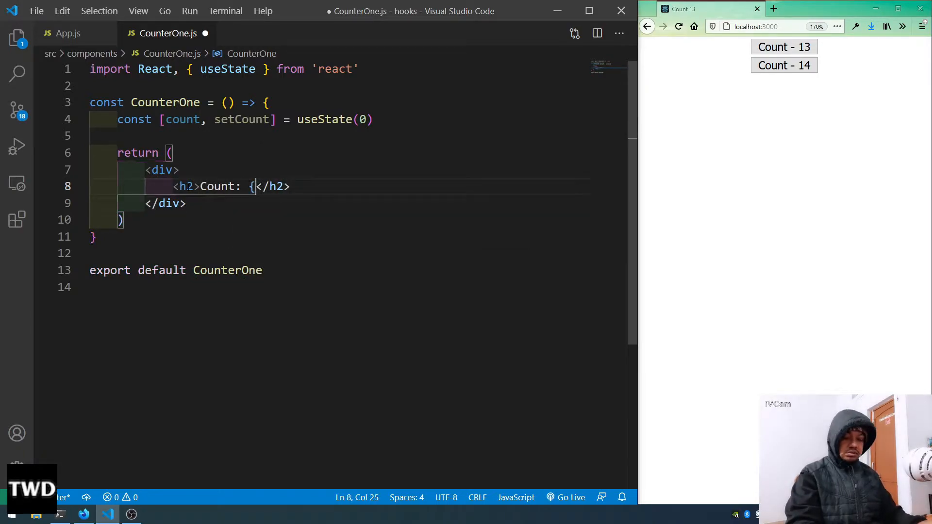
pyautogui.write('count')
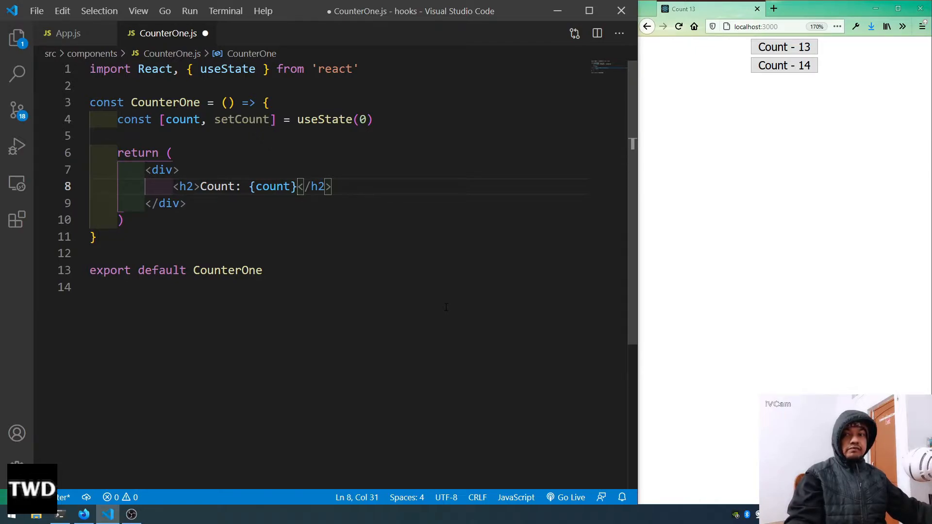
# Step: Add an Increment button with onClick wired to increment
pyautogui.click(333, 186)
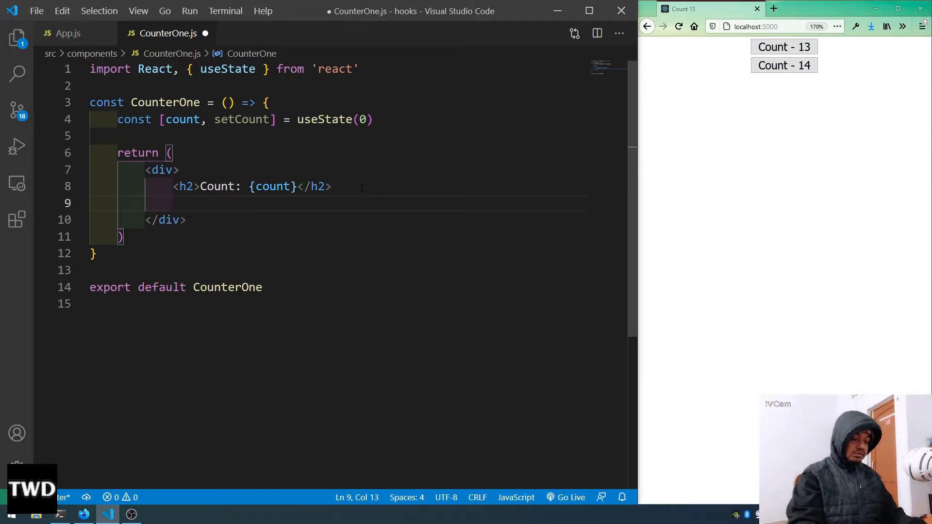
pyautogui.write('<button></button>')
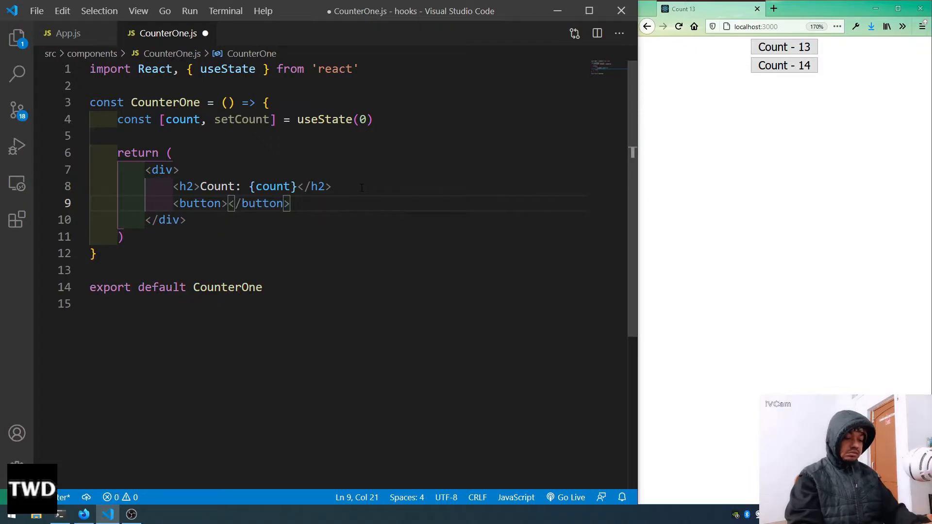
pyautogui.write('Incr')
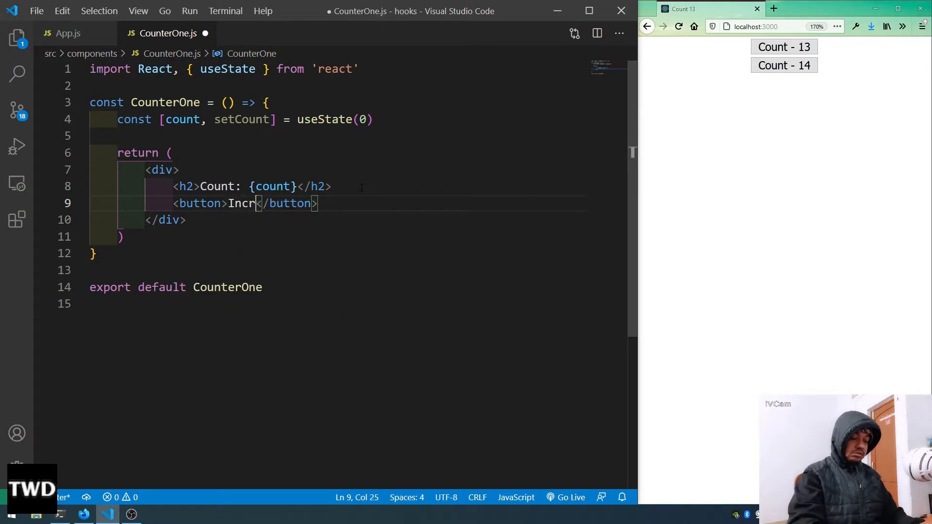
pyautogui.write('ement')
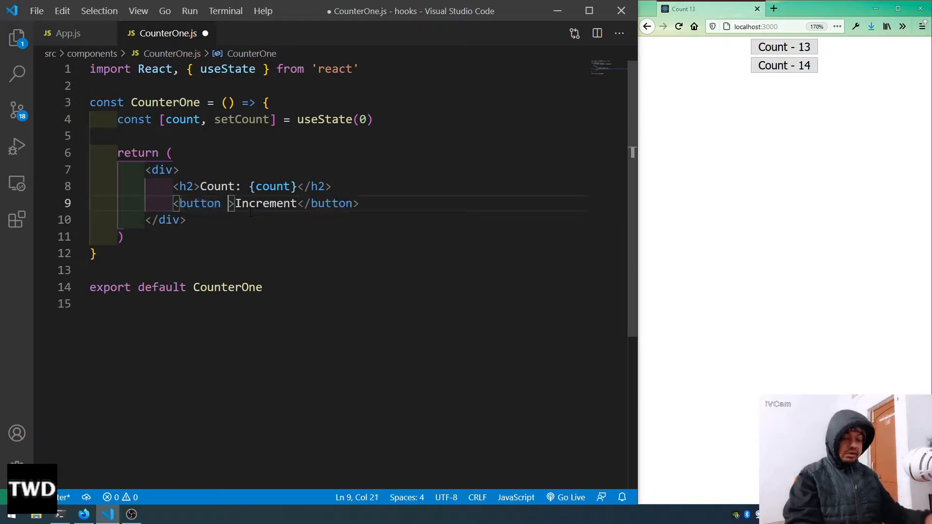
pyautogui.write('onClick=')
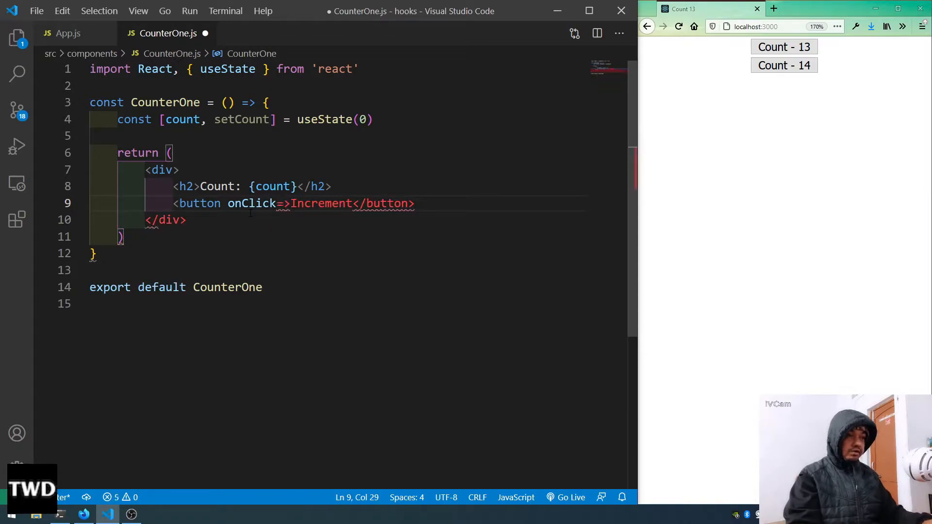
pyautogui.write('{}')
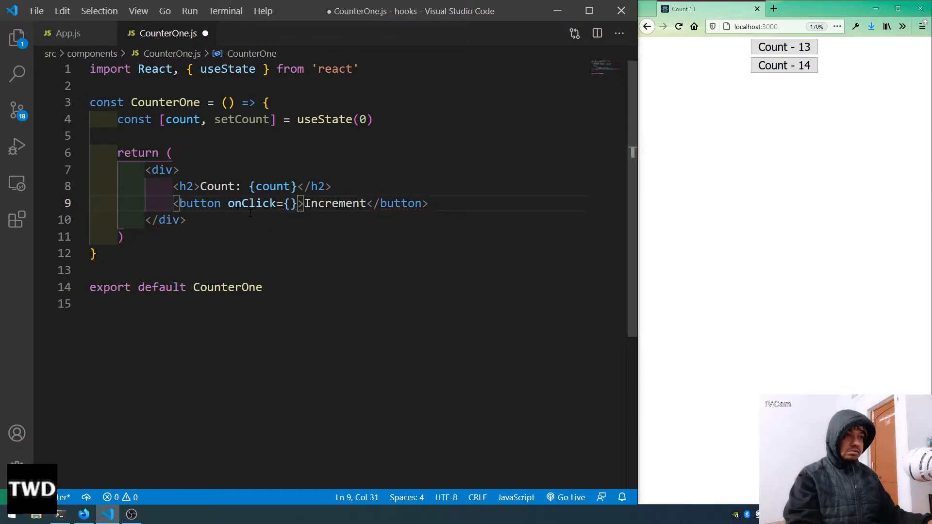
pyautogui.write('increment')
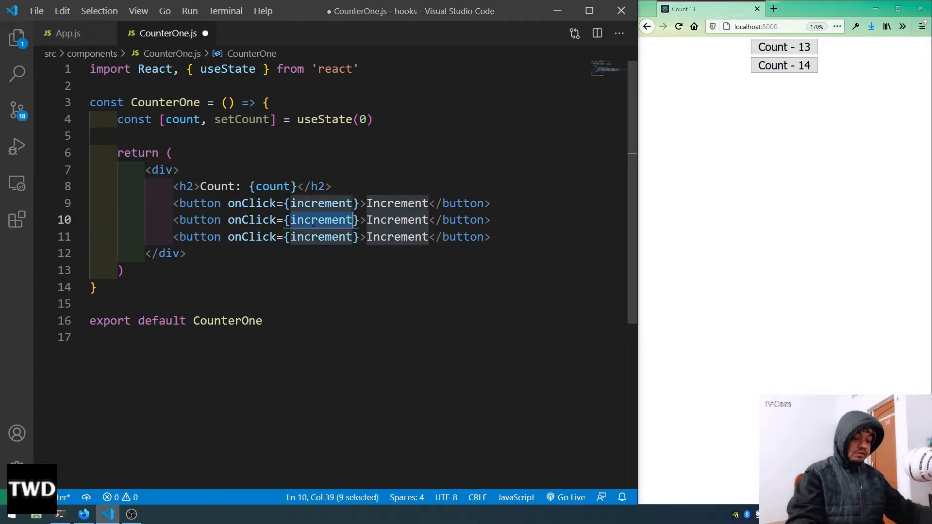
# Step: Add Decrement and Reset buttons wired to the decrement and reset handlers
pyautogui.write('decremen')
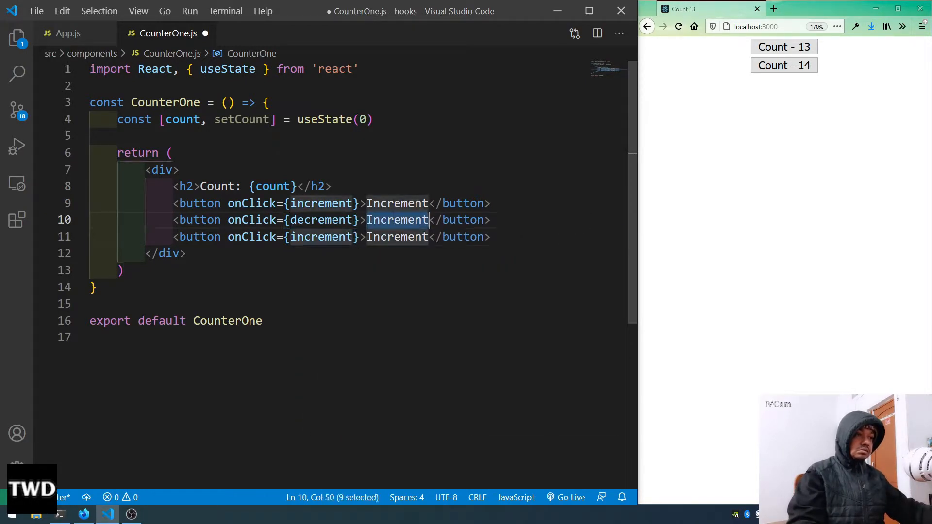
pyautogui.write('Dec')
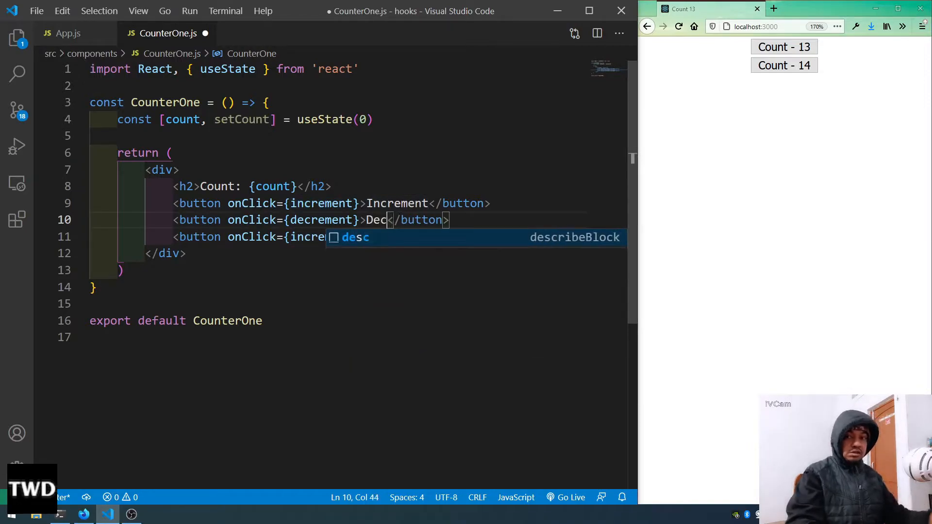
pyautogui.write('rement')
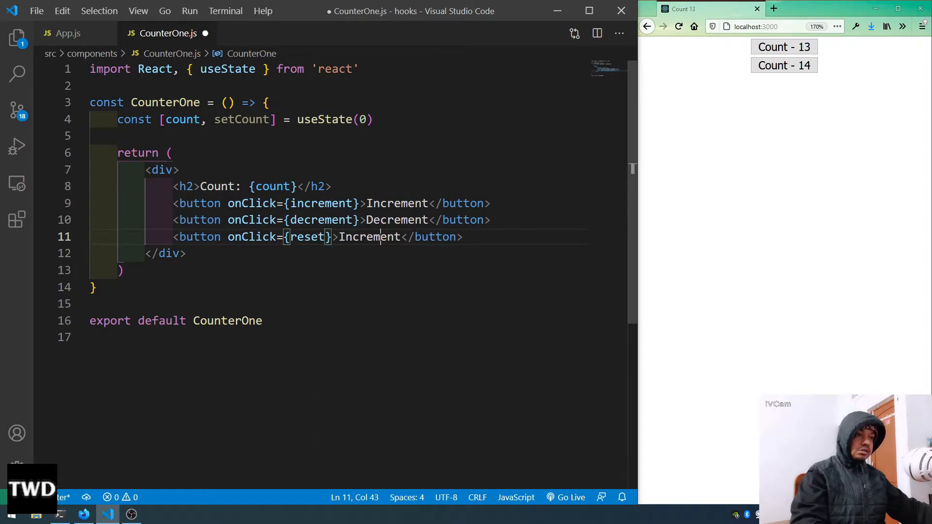
pyautogui.write('Rest')
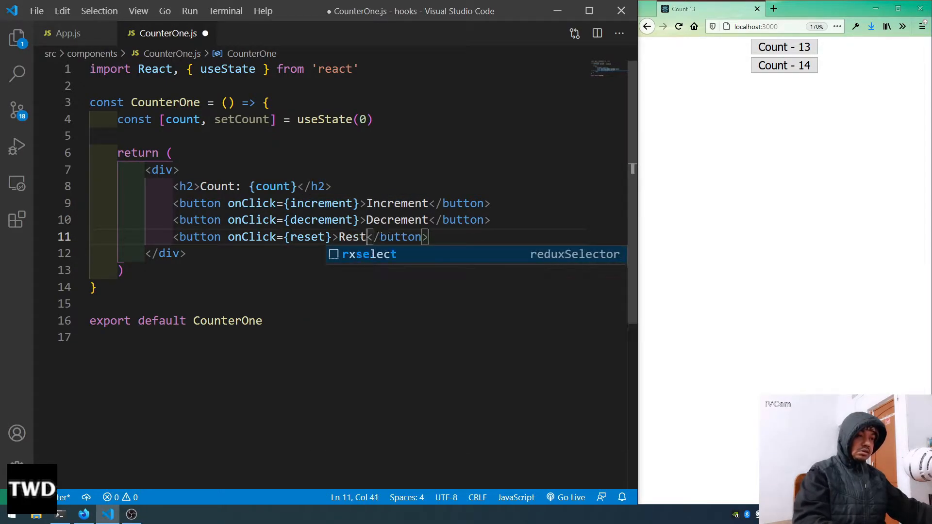
pyautogui.write('e')
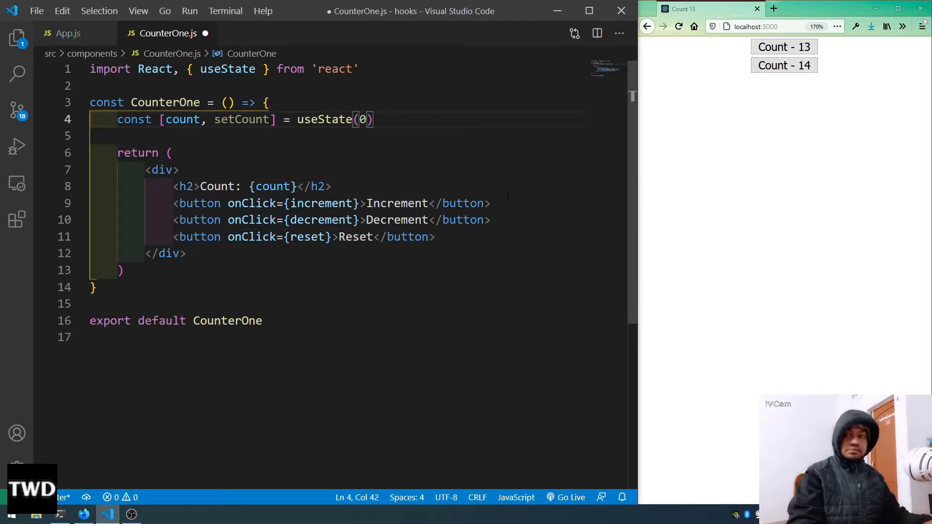
# Step: Start const increment = () => { } on a new line below the count state
pyautogui.press('Enter')
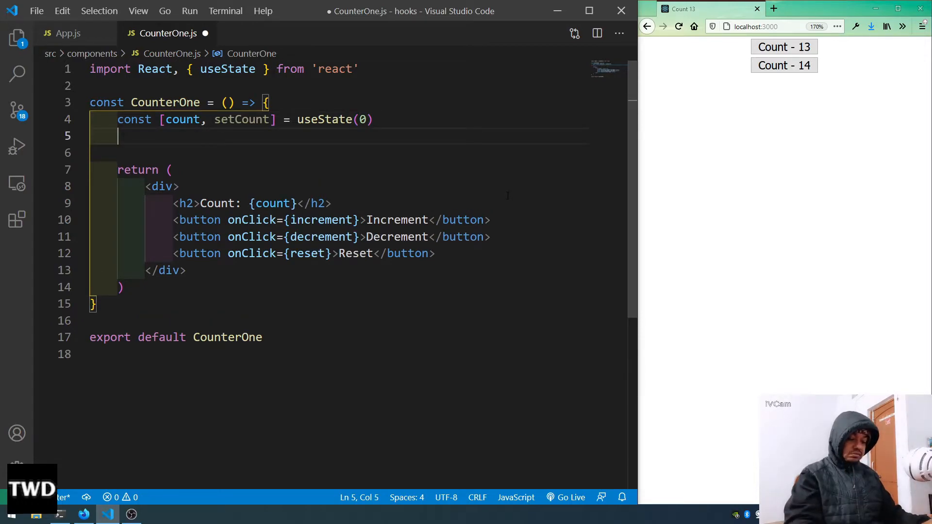
pyautogui.write('const')
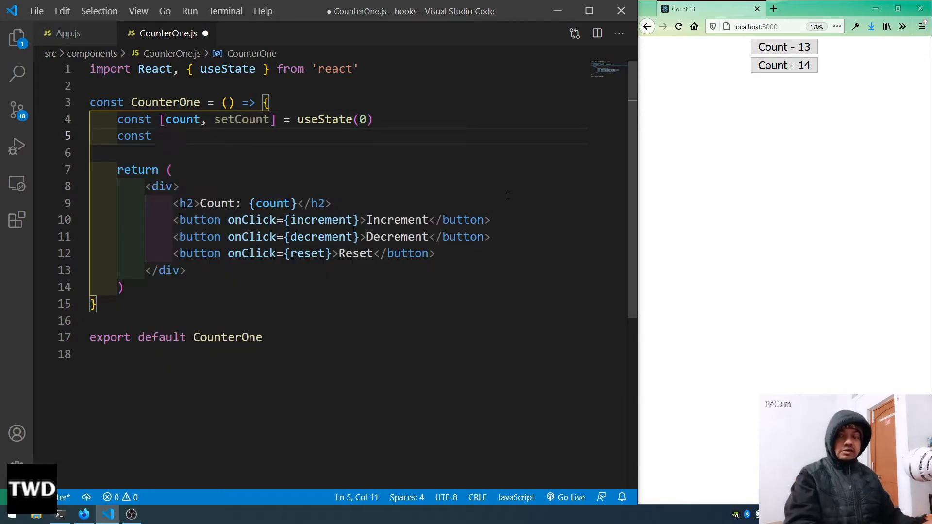
pyautogui.write('i')
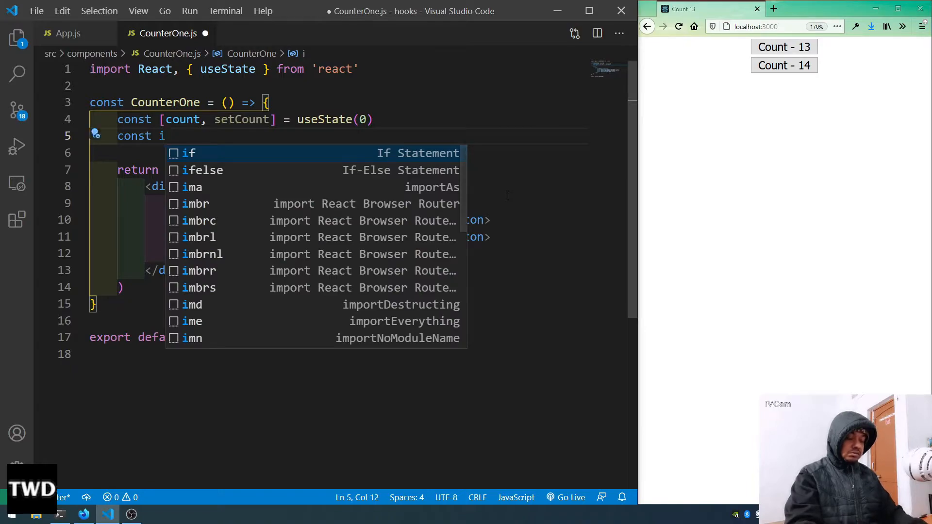
pyautogui.write('ncrement')
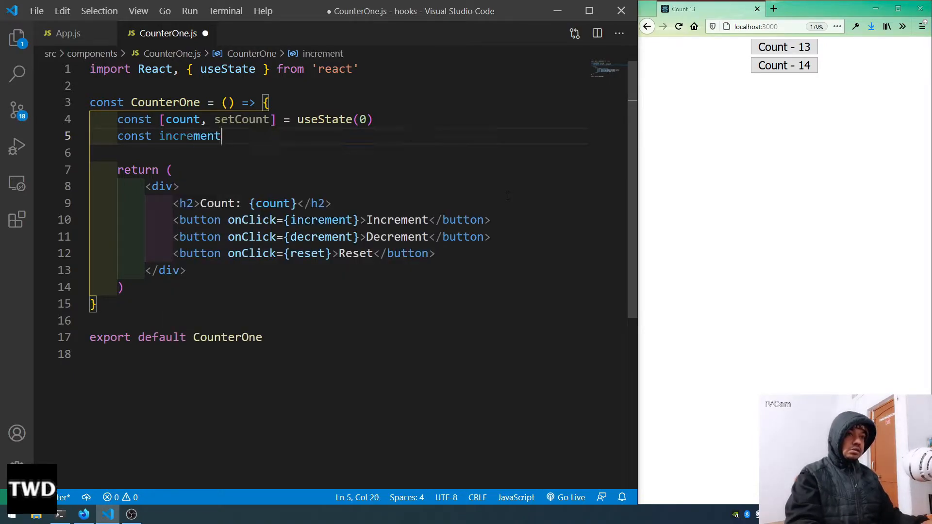
pyautogui.write('= ()')
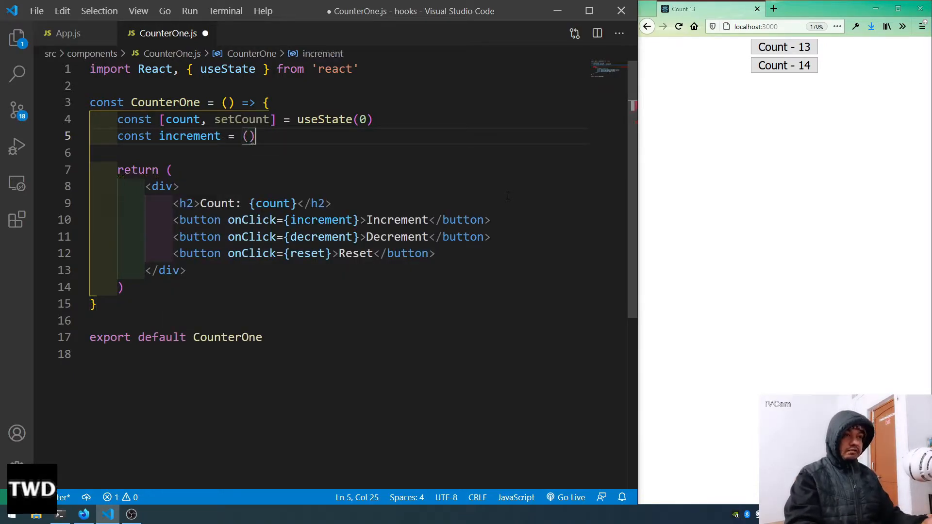
pyautogui.write('=>')
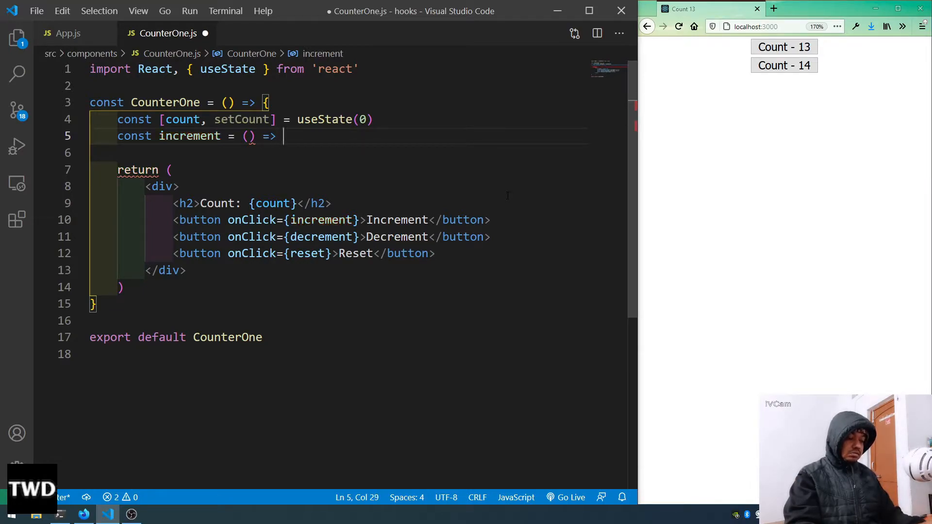
pyautogui.write('{')
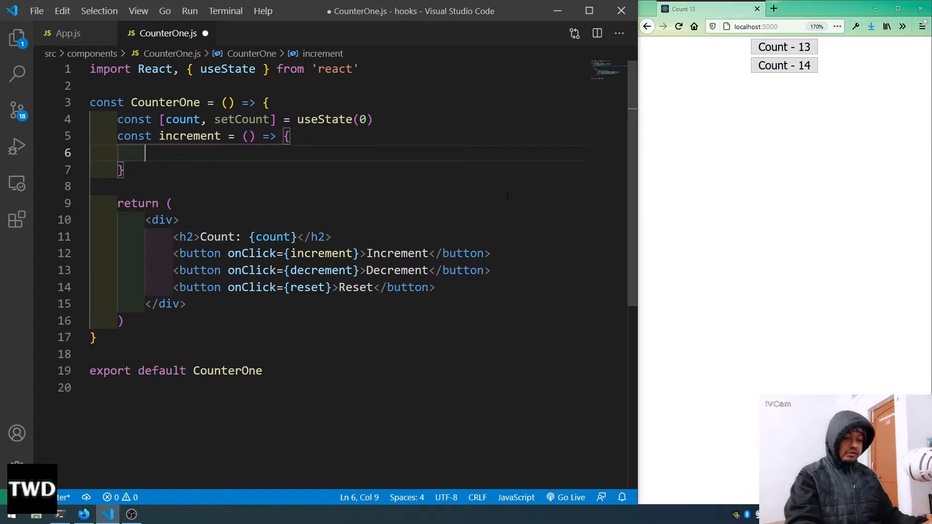
# Step: Fill the increment body with setCount(prevCount => prevCount + 1)
pyautogui.write('setCount(')
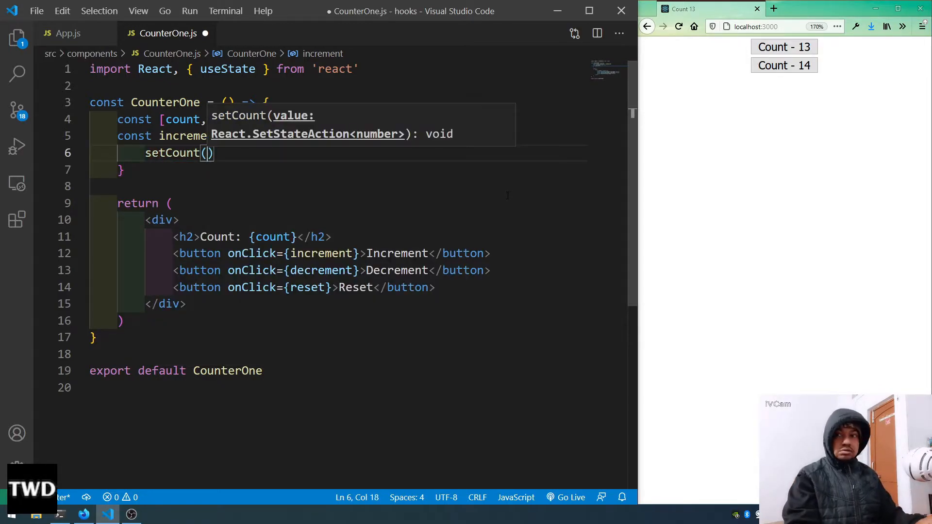
pyautogui.write('prevCount =>')
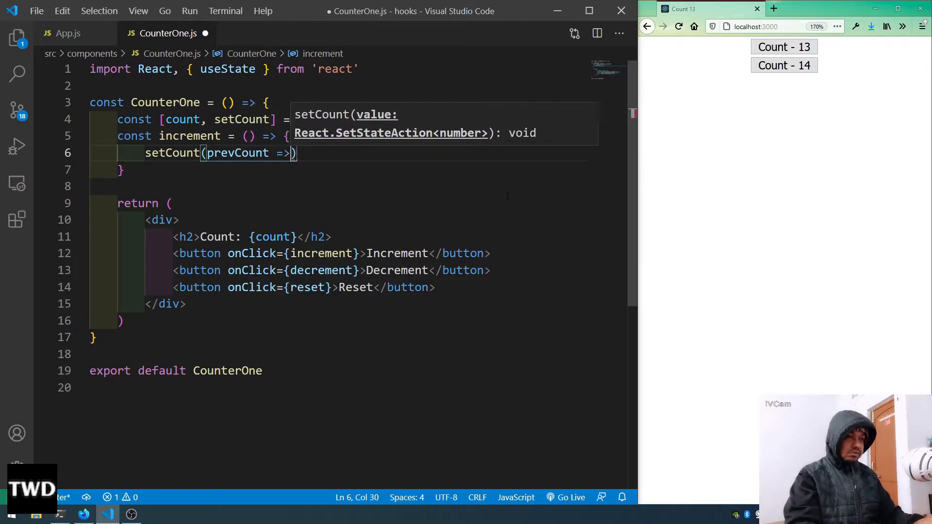
pyautogui.write('prevCount')
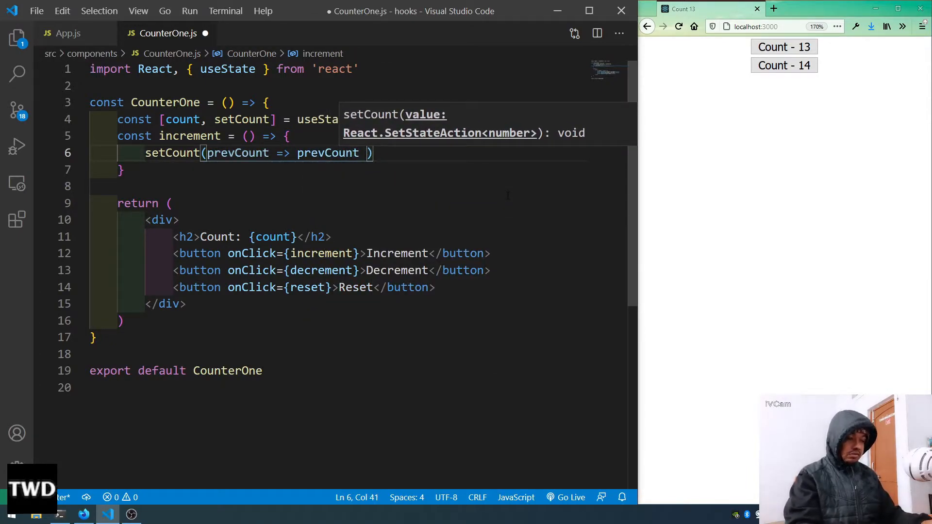
pyautogui.write('+ 1')
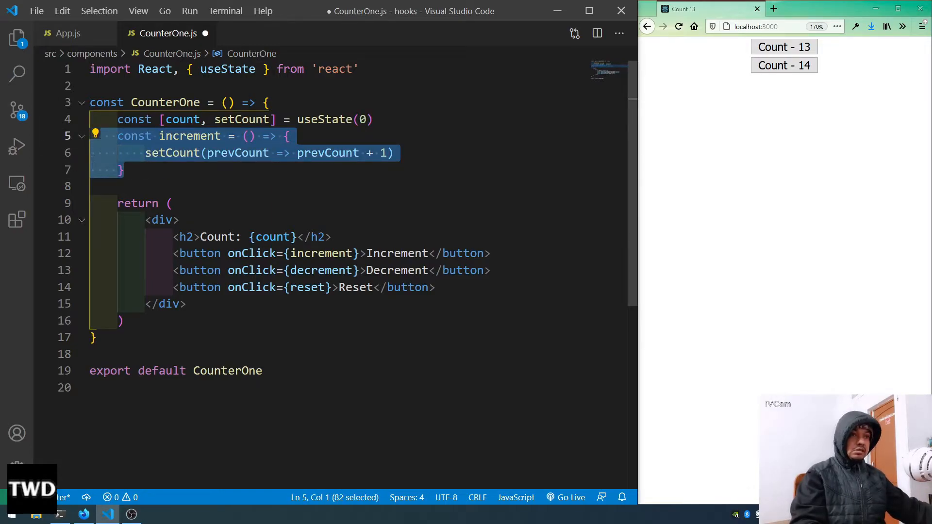
# Step: Paste two copies of increment and turn the first into decrement using prevCount - 1
pyautogui.press('ctrl+v')
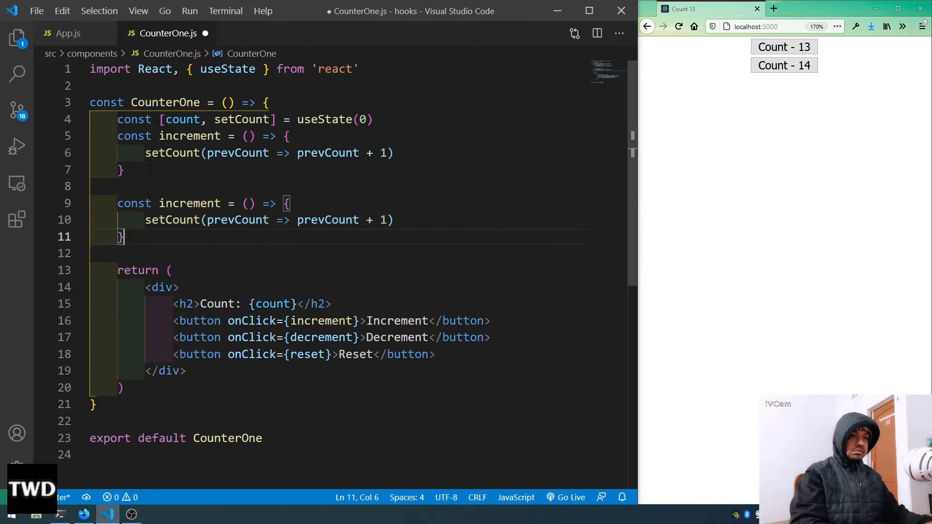
pyautogui.press('Enter')
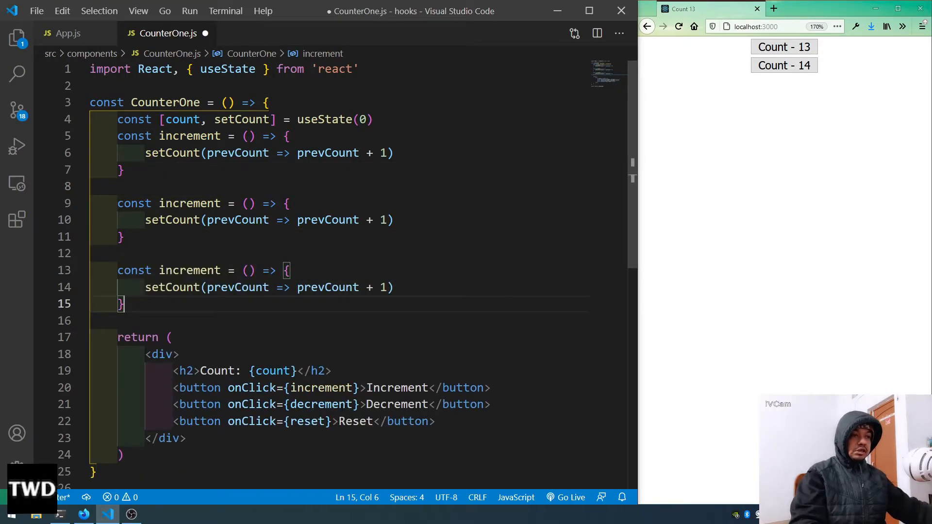
pyautogui.doubleClick(319, 404)
pyautogui.write('de')
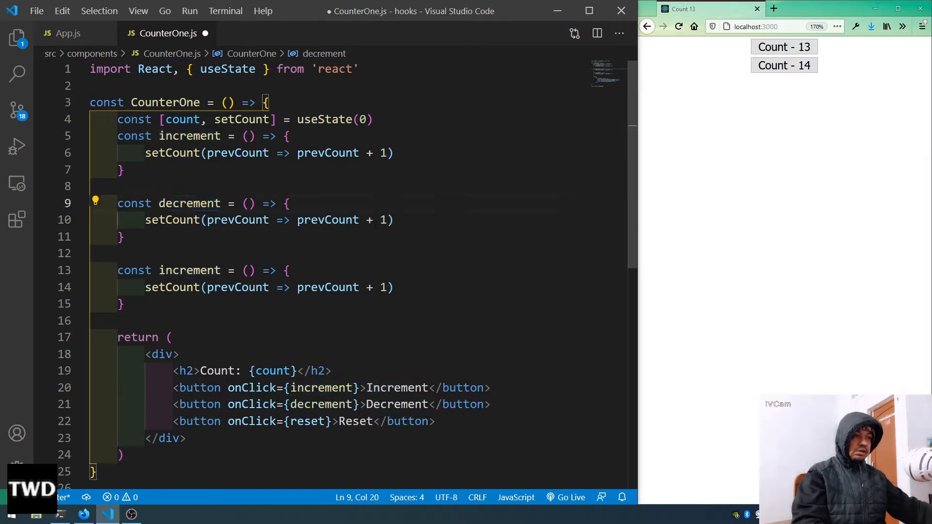
pyautogui.write('-')
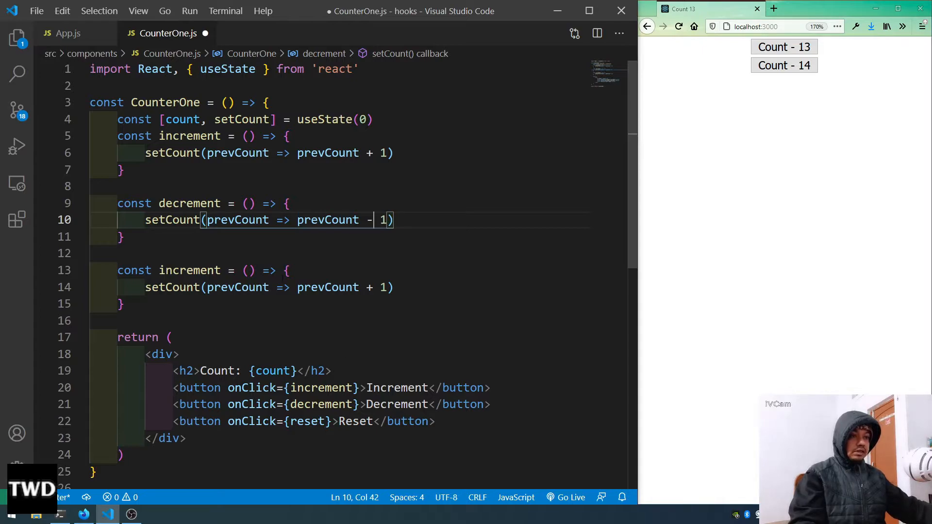
# Step: Turn the second copy into reset calling setCount(0), then return to App.js
pyautogui.doubleClick(306, 420)
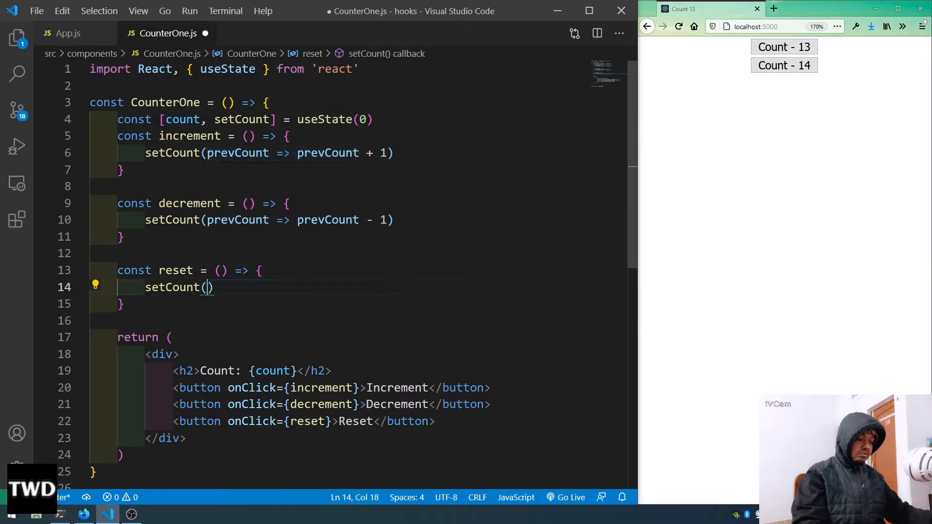
pyautogui.write('0')
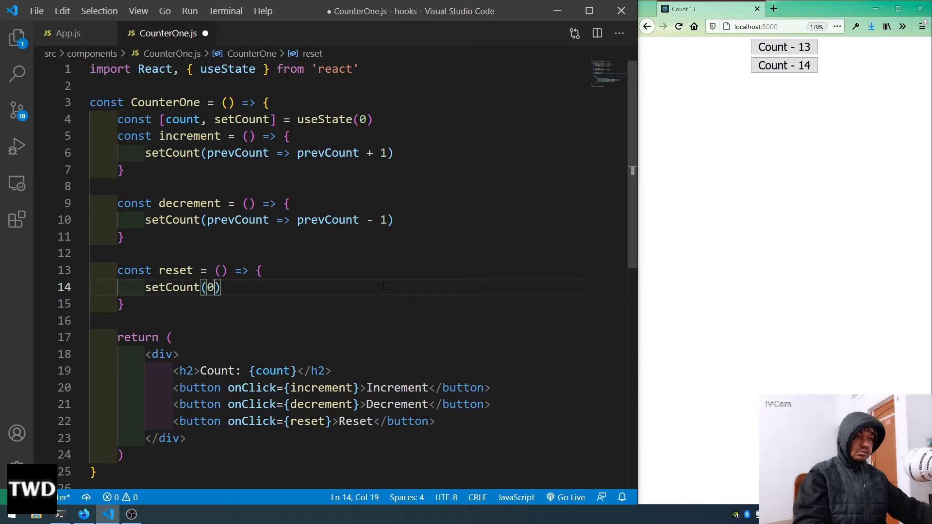
pyautogui.click(67, 33)
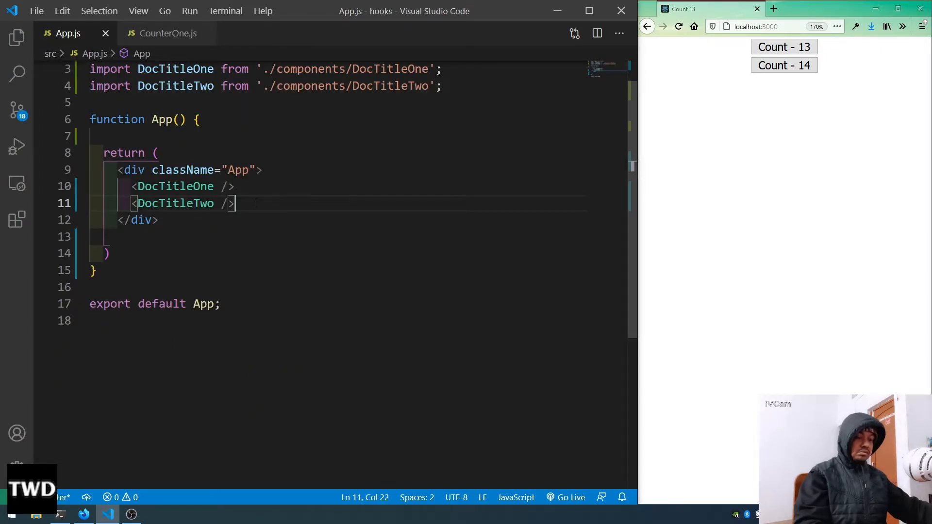
# Step: Render <CounterOne /> with its import in App.js and try Increment and Decrement in the browser
pyautogui.write('c')
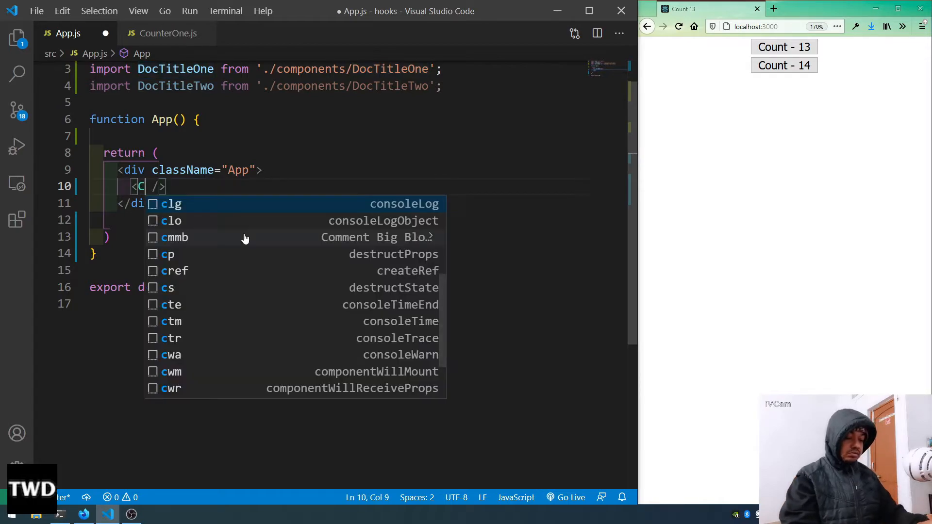
pyautogui.write('ounterOne')
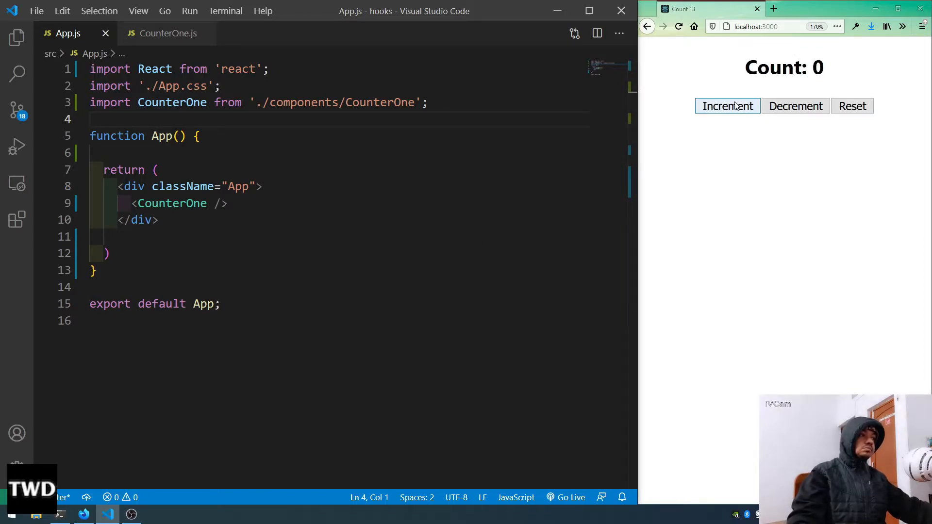
pyautogui.click(726, 106)
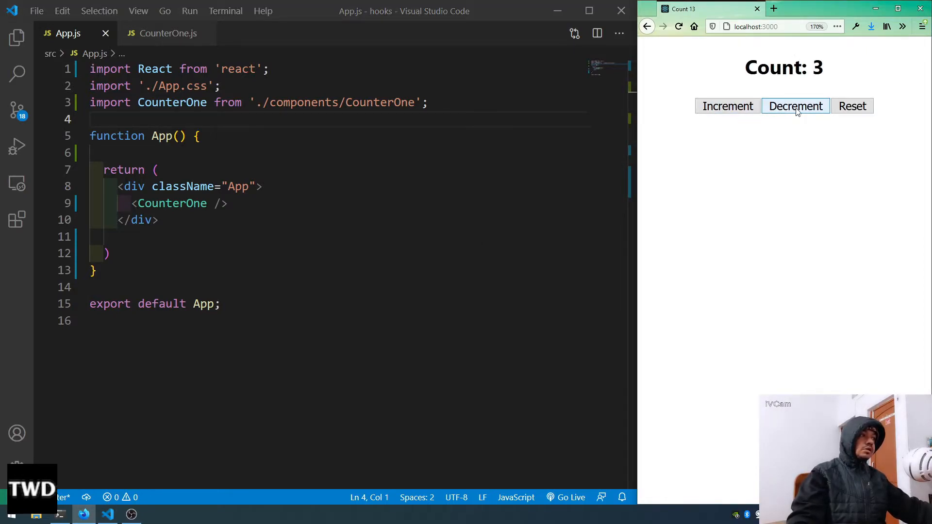
pyautogui.click(795, 106)
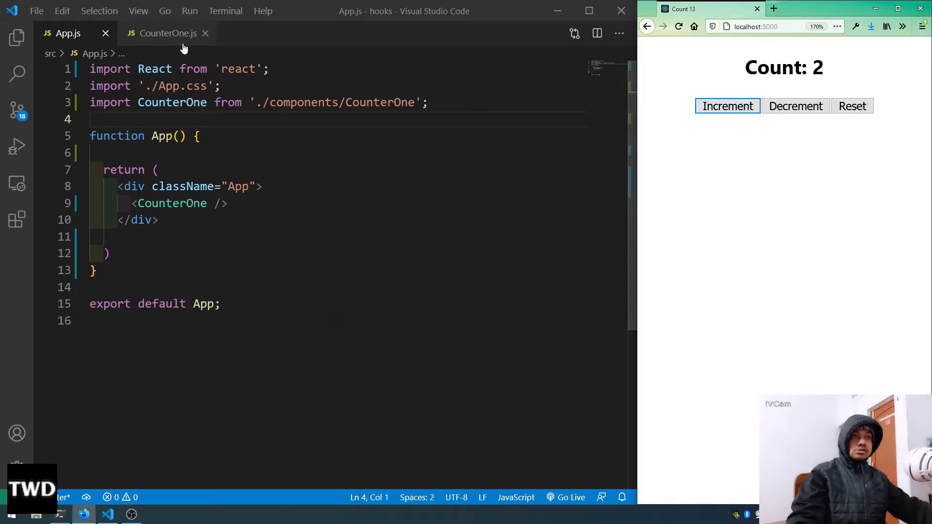
# Step: Duplicate CounterOne.js in the Explorer as CounterTwo.js and hide the sidebar
pyautogui.click(168, 33)
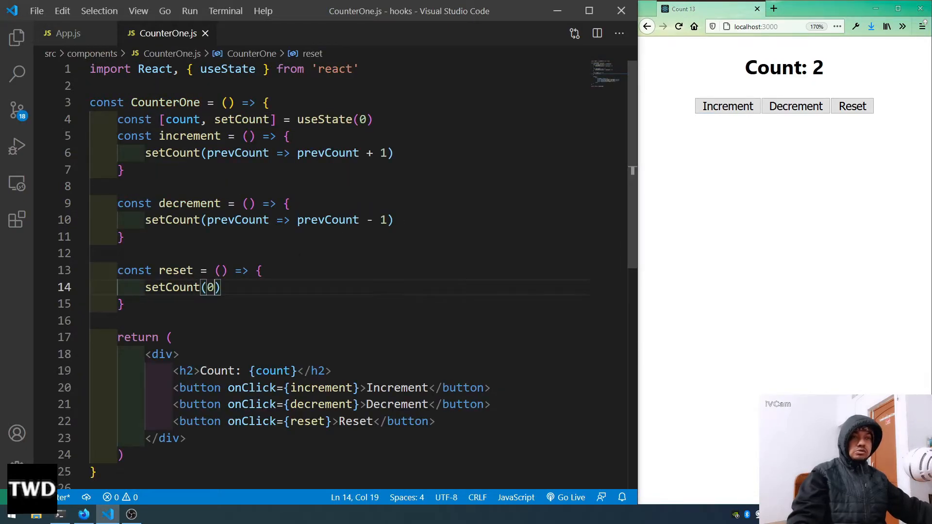
pyautogui.click(17, 37)
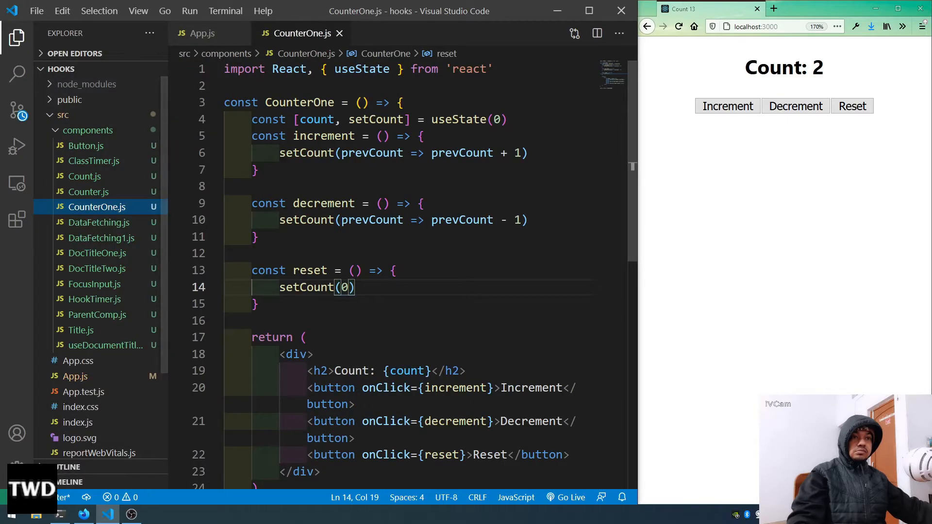
pyautogui.rightClick(97, 206)
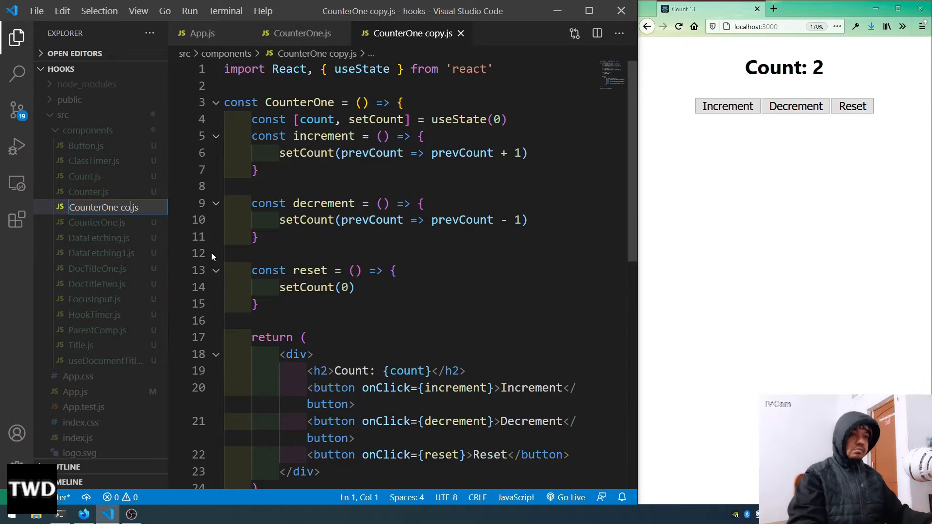
pyautogui.write('Counter.js')
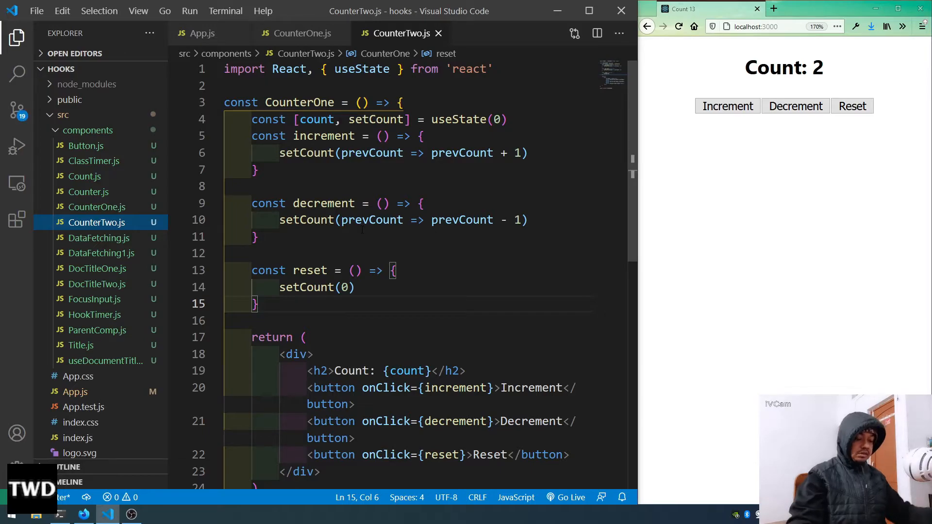
pyautogui.click(17, 37)
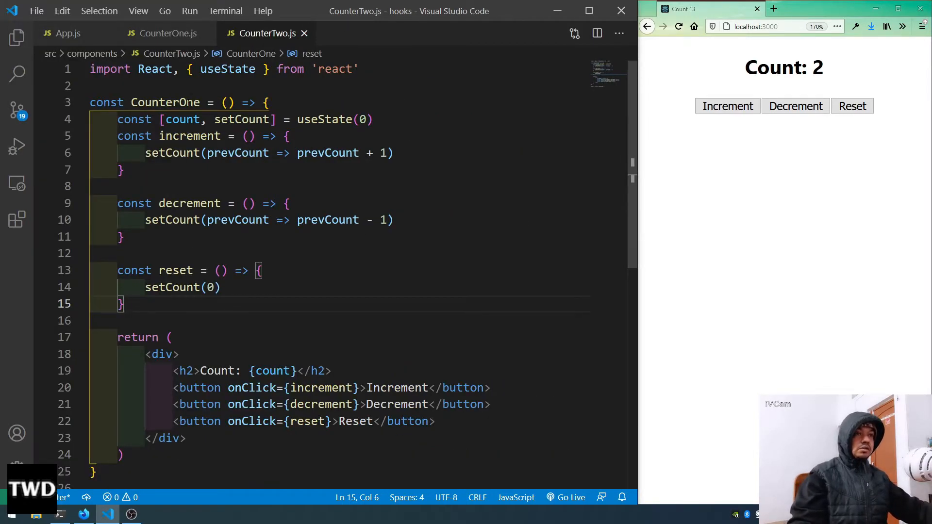
# Step: Rename the component and its default export to CounterTwo, then return to App.js
pyautogui.doubleClick(185, 102)
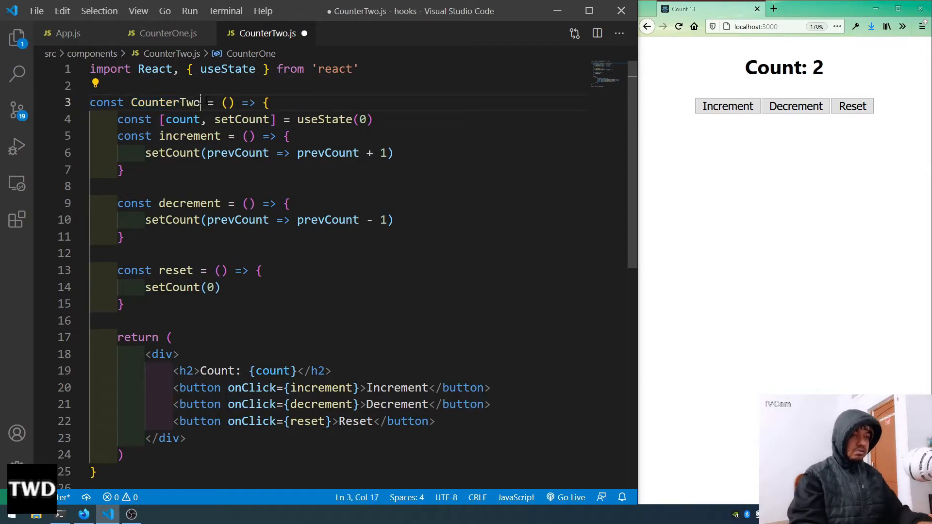
pyautogui.scroll(-3)
pyautogui.write('export default CounterT')
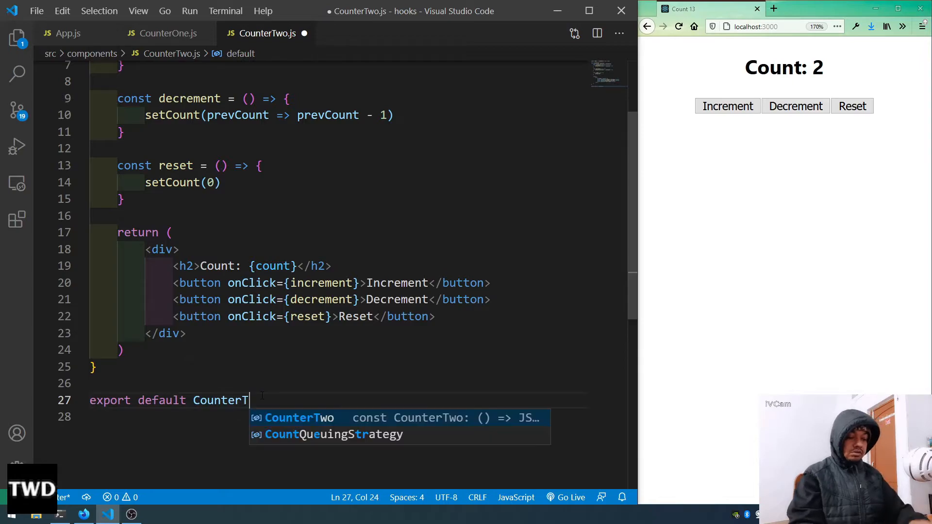
pyautogui.write('wo')
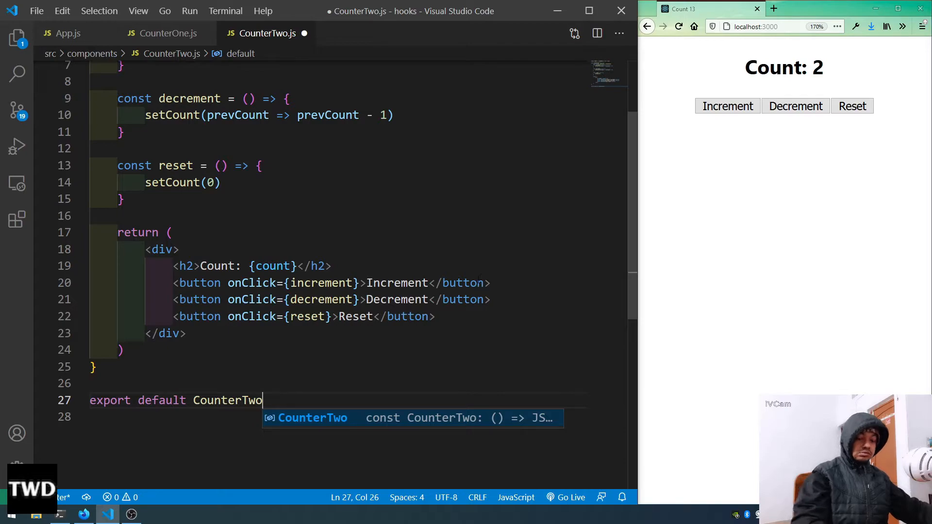
pyautogui.click(65, 33)
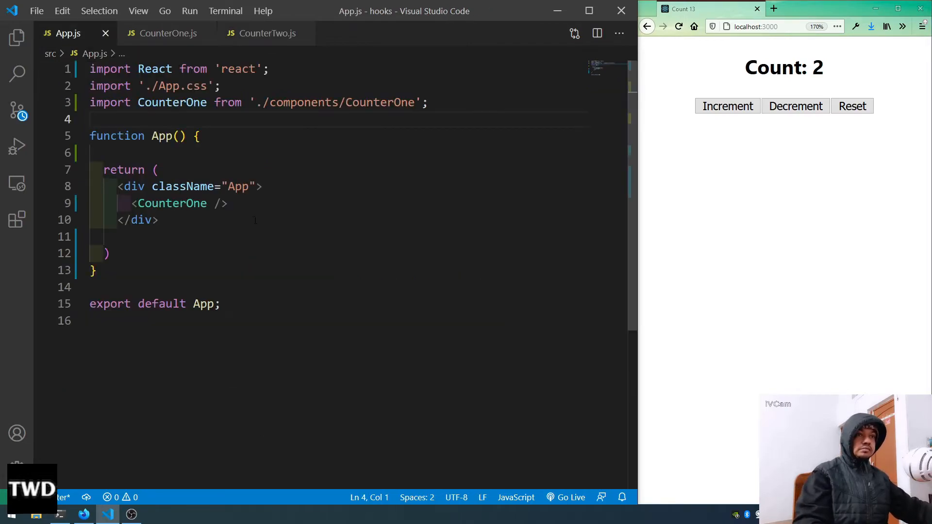
# Step: Render <CounterTwo /> below <CounterOne /> in App.js, accepting the auto-import
pyautogui.write('<')
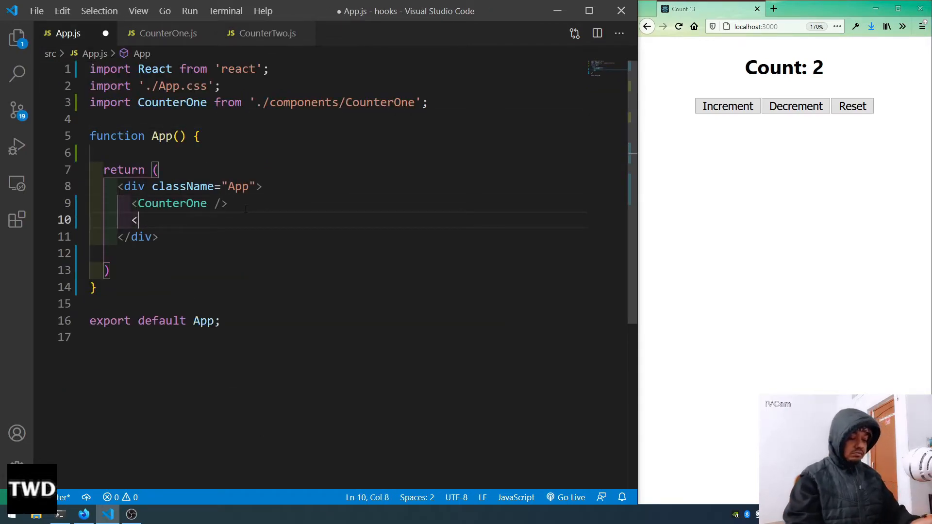
pyautogui.write('Counte')
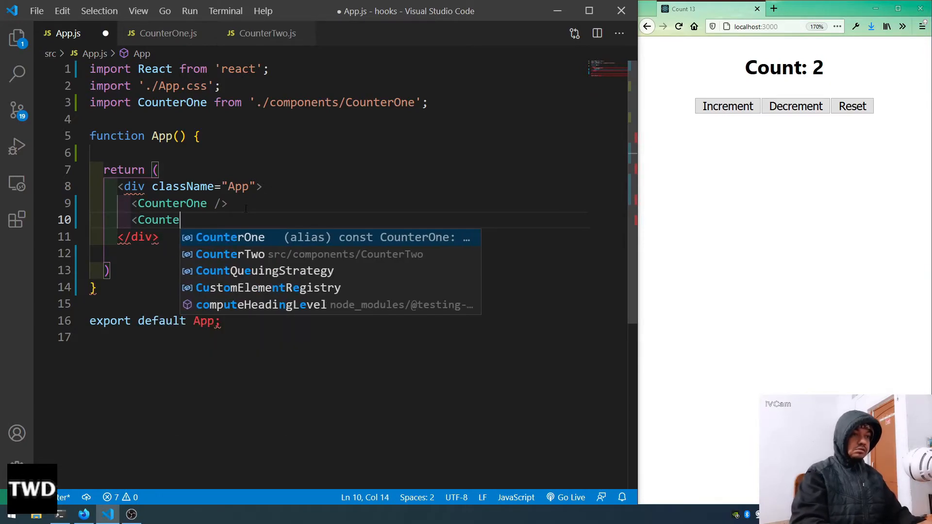
pyautogui.write('Two')
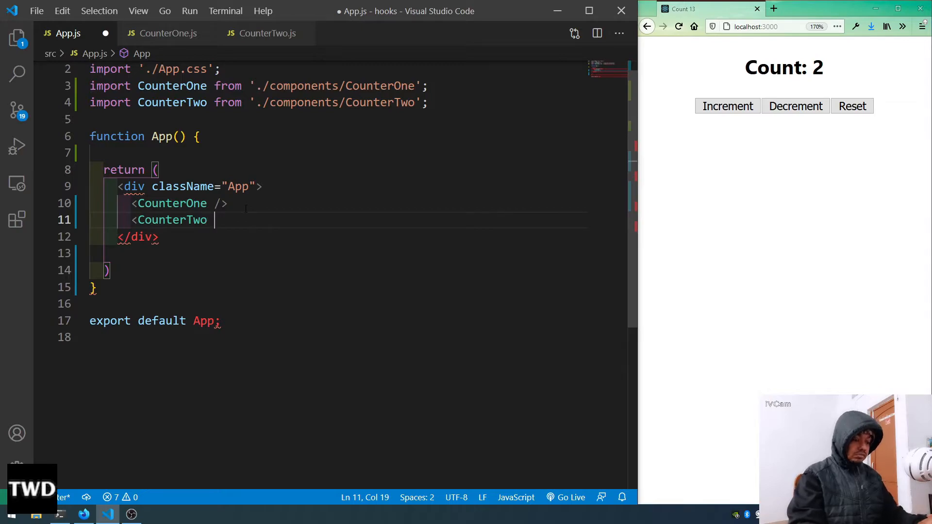
pyautogui.write('/>')
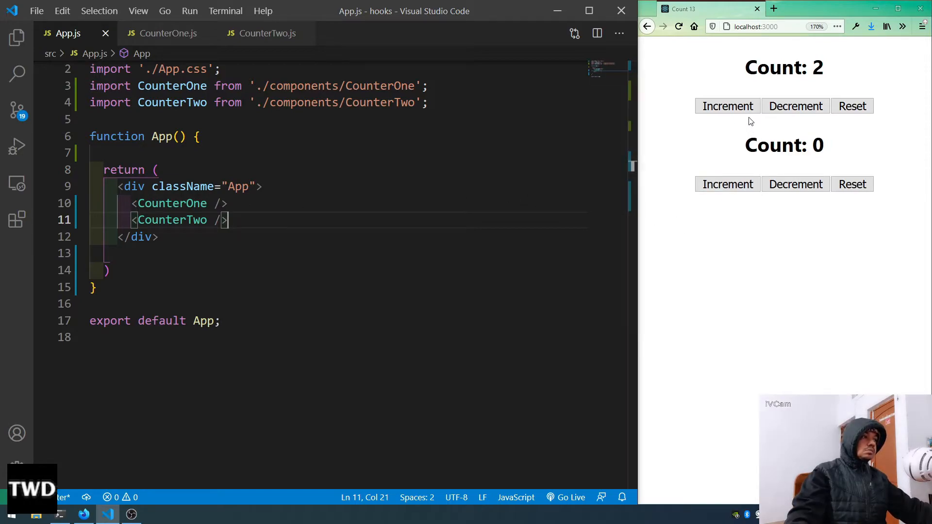
# Step: Verify in the browser that the two counters increment and reset independently
pyautogui.click(727, 183)
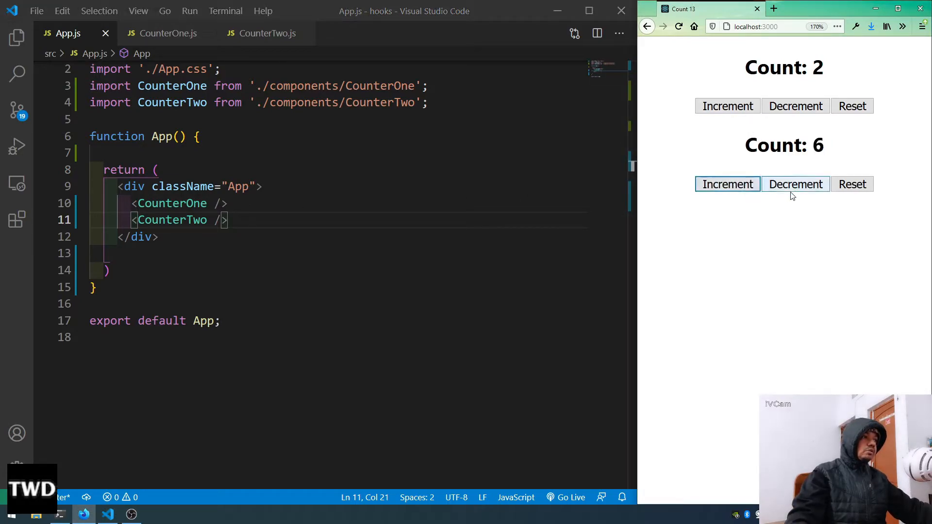
pyautogui.click(851, 184)
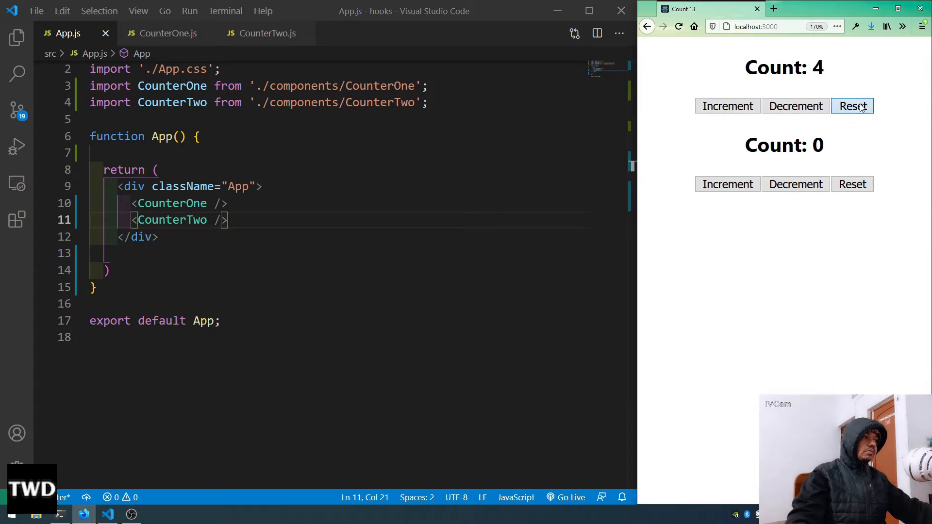
pyautogui.click(851, 106)
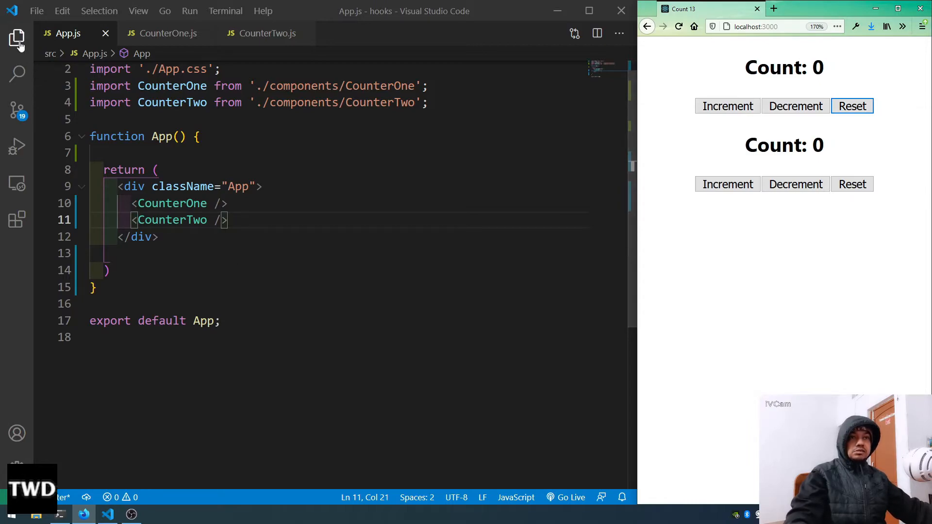
# Step: Create a new useCounter.js file in the components folder and hide the sidebar
pyautogui.click(17, 38)
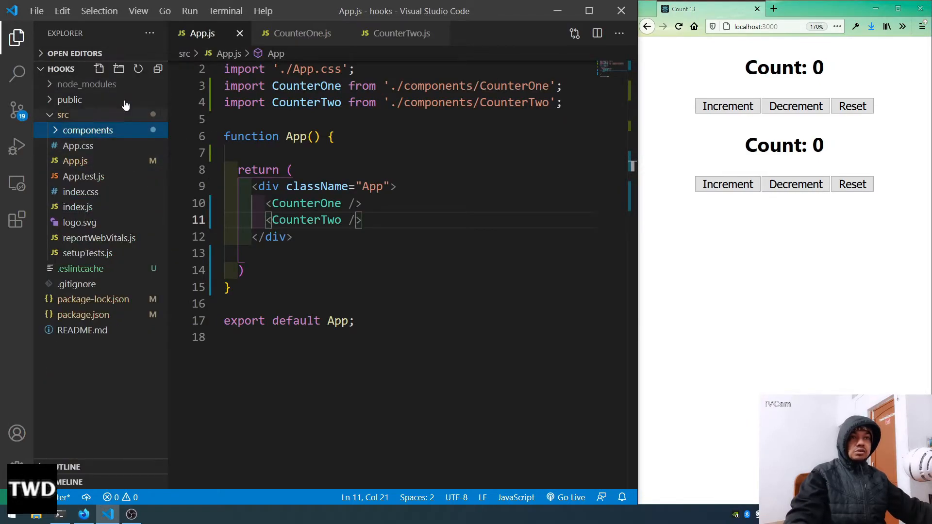
pyautogui.click(88, 130)
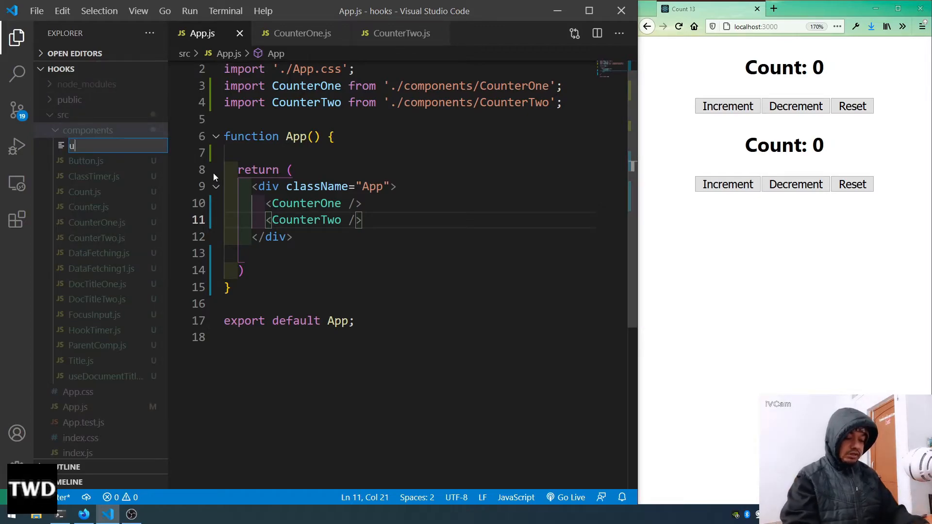
pyautogui.write('se')
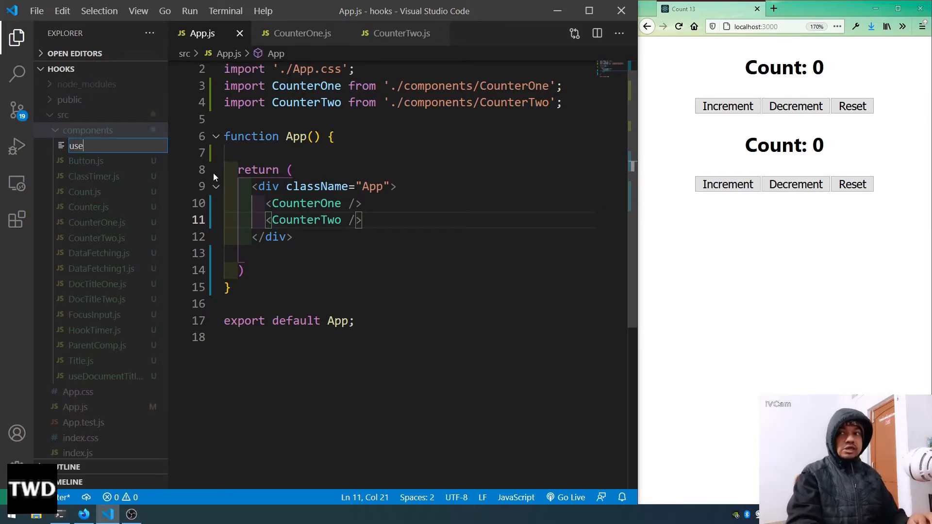
pyautogui.write('Counter.')
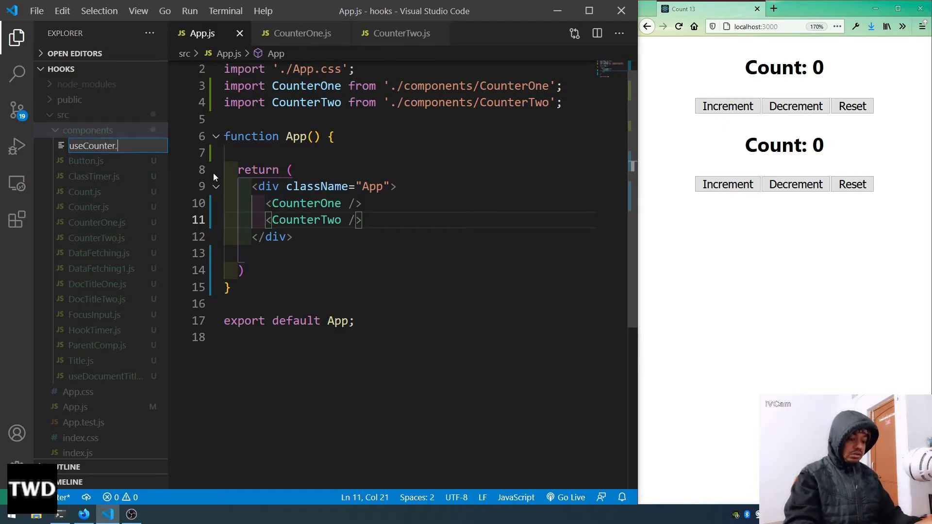
pyautogui.press('Enter')
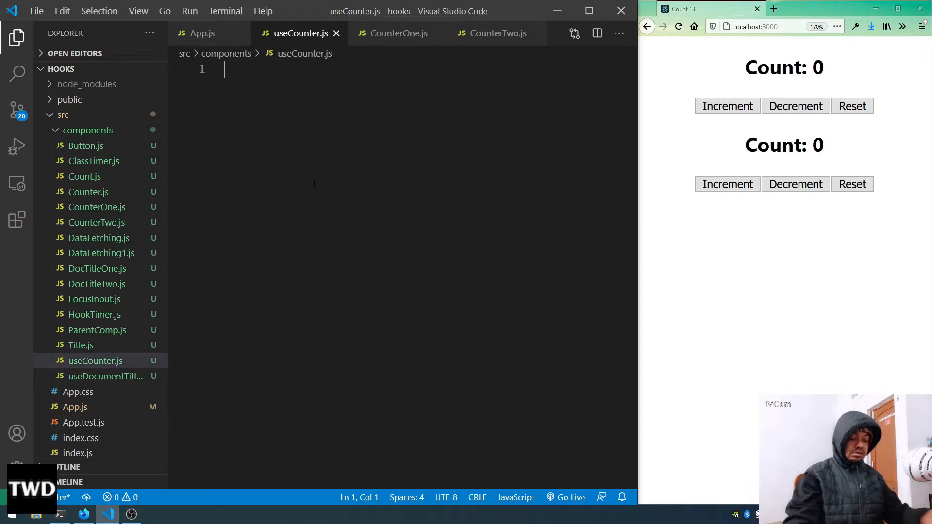
pyautogui.click(16, 36)
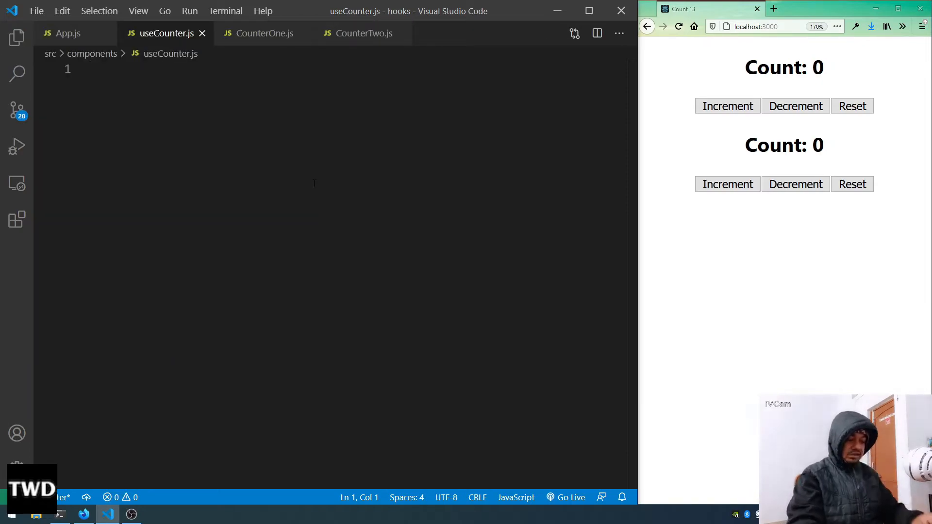
# Step: Import useState from react and declare an empty const useCounter = () => {} function
pyautogui.write('import')
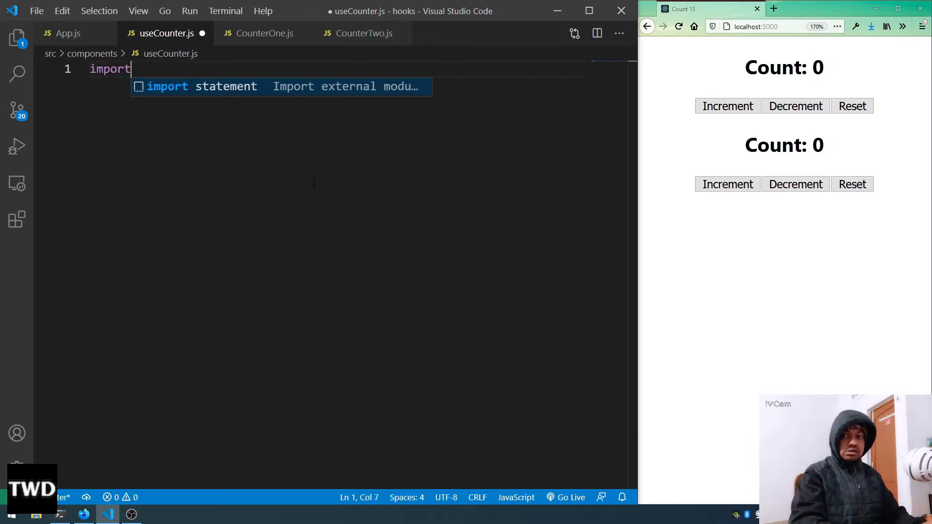
pyautogui.write('{ useState')
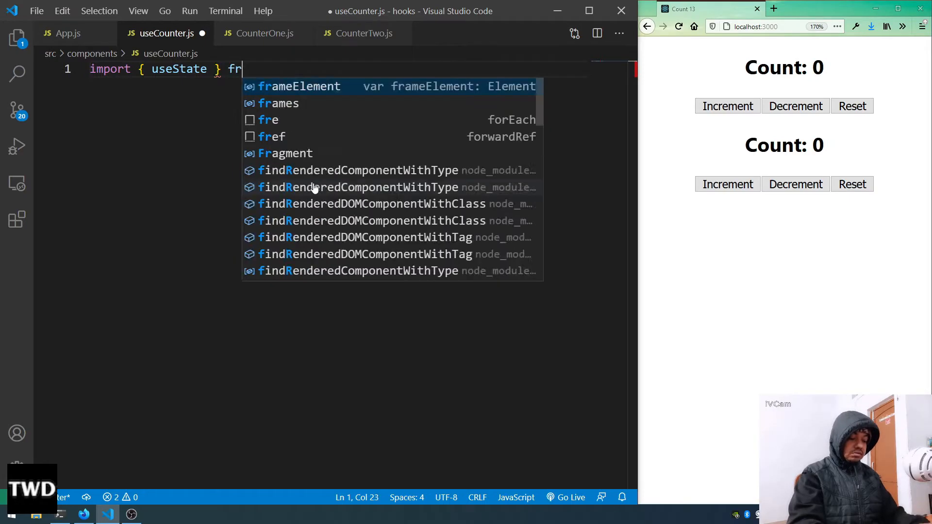
pyautogui.write("from 'react")
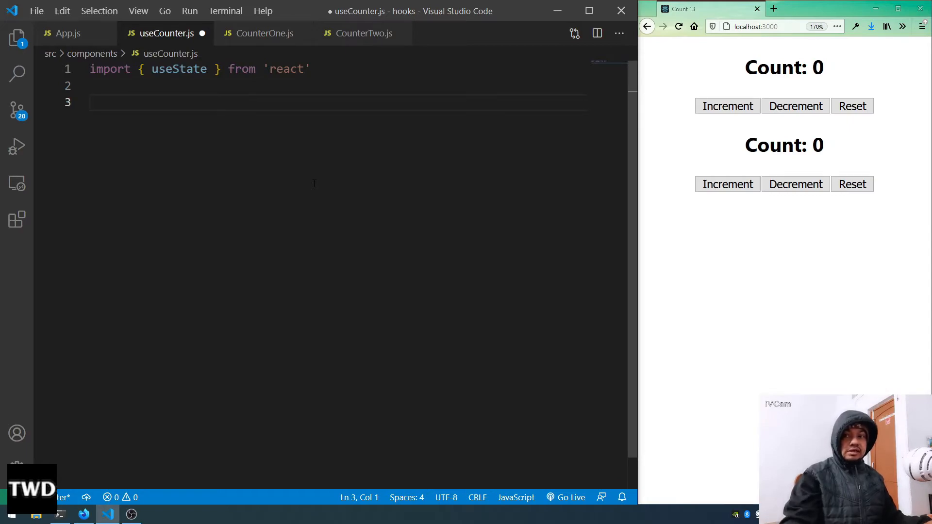
pyautogui.write('co')
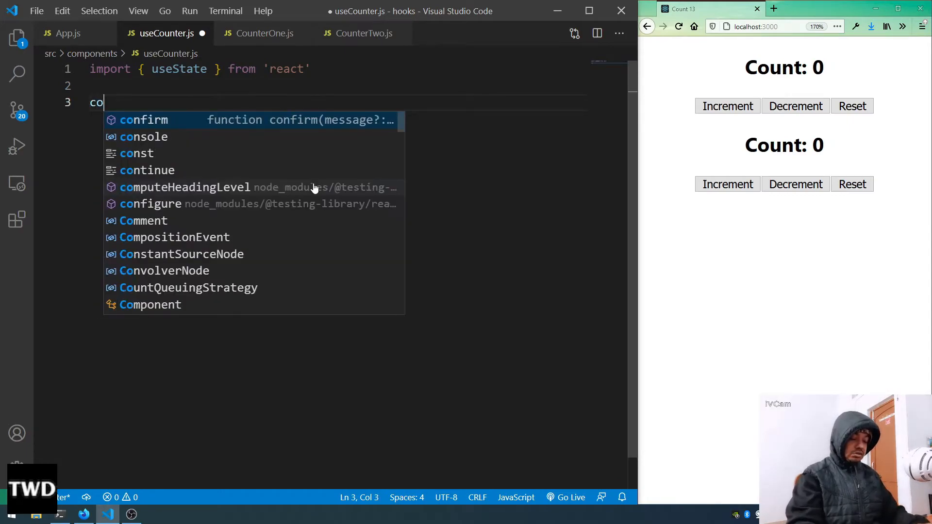
pyautogui.write('nst use')
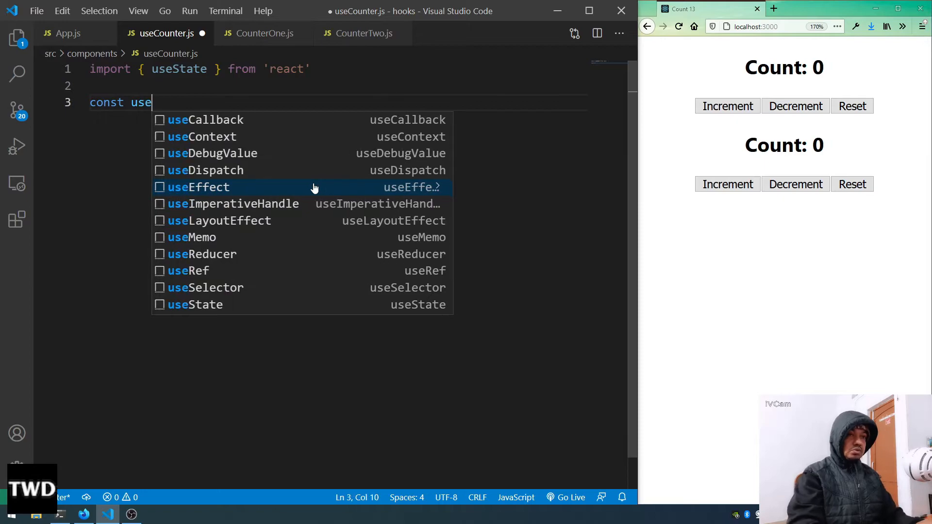
pyautogui.write('Coun')
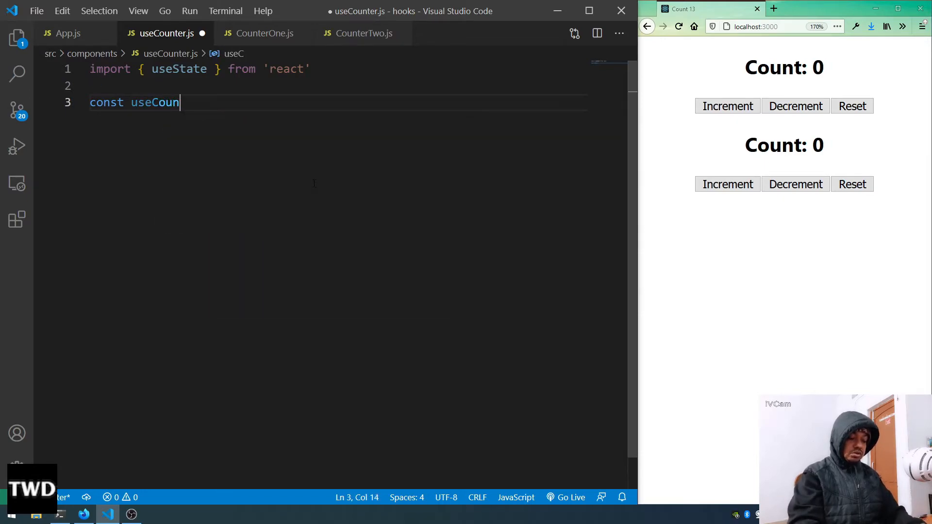
pyautogui.write('ter =')
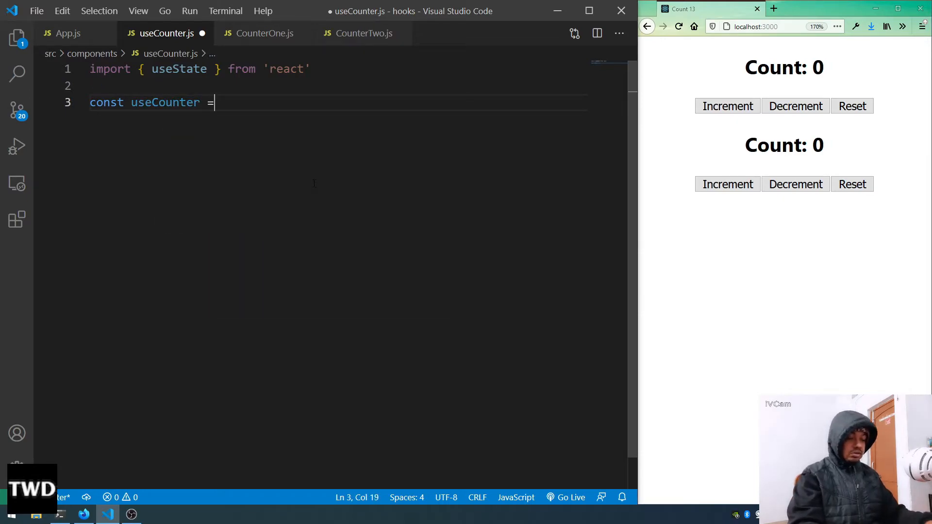
pyautogui.write('() =')
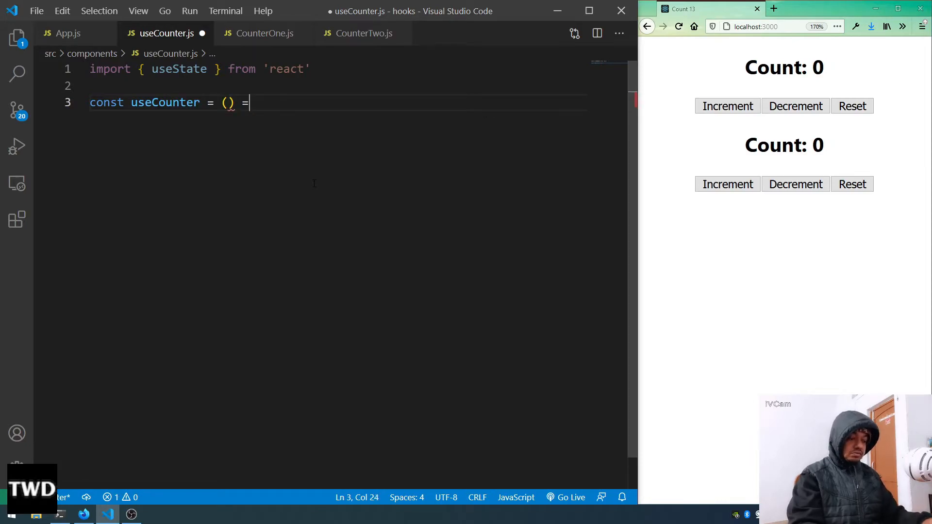
pyautogui.write('>')
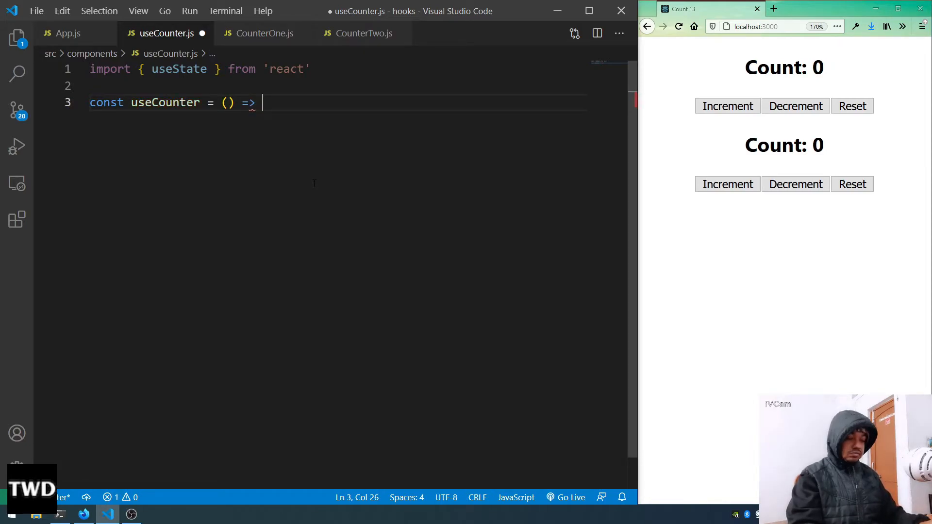
pyautogui.write('{')
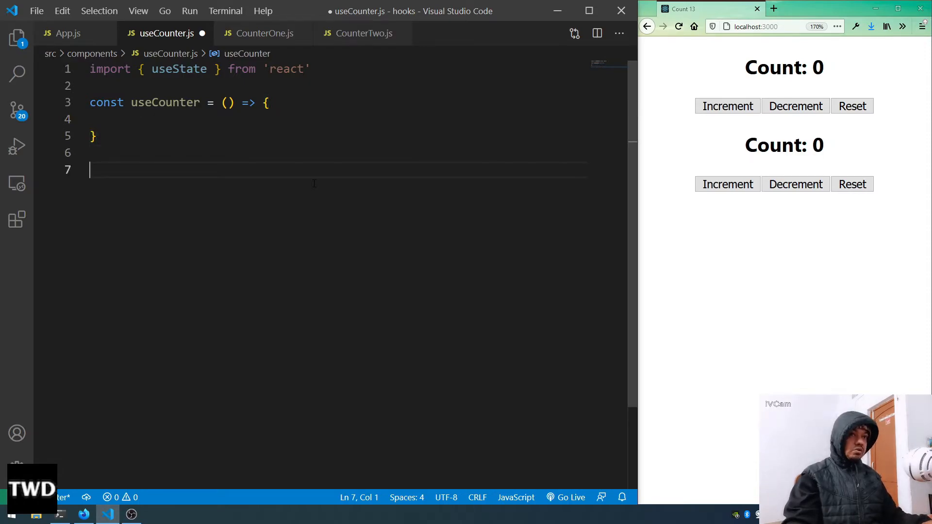
# Step: Add export default useCounter at the end of the file
pyautogui.write('export')
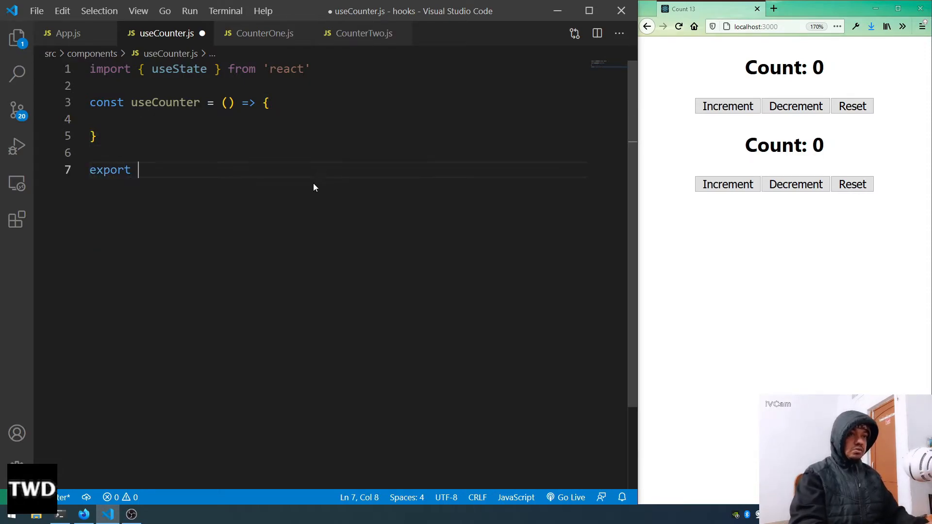
pyautogui.write('default')
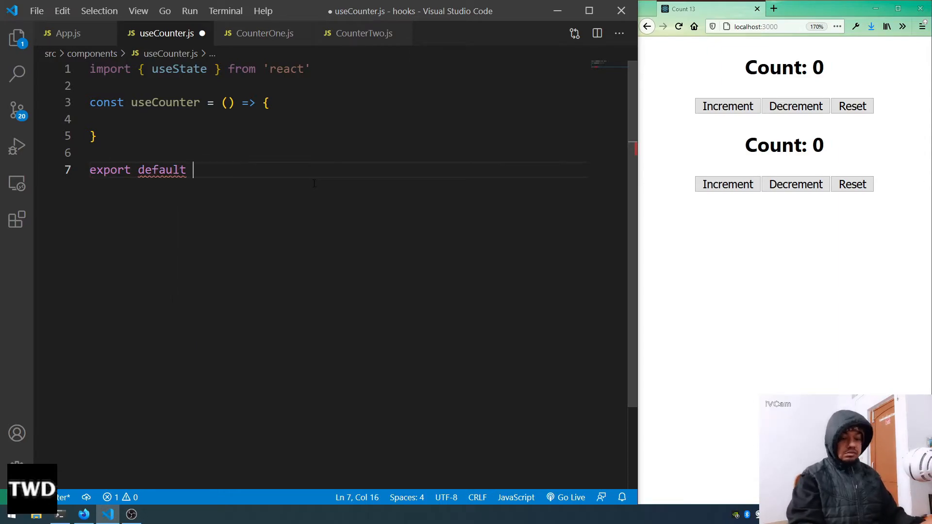
pyautogui.write('useC')
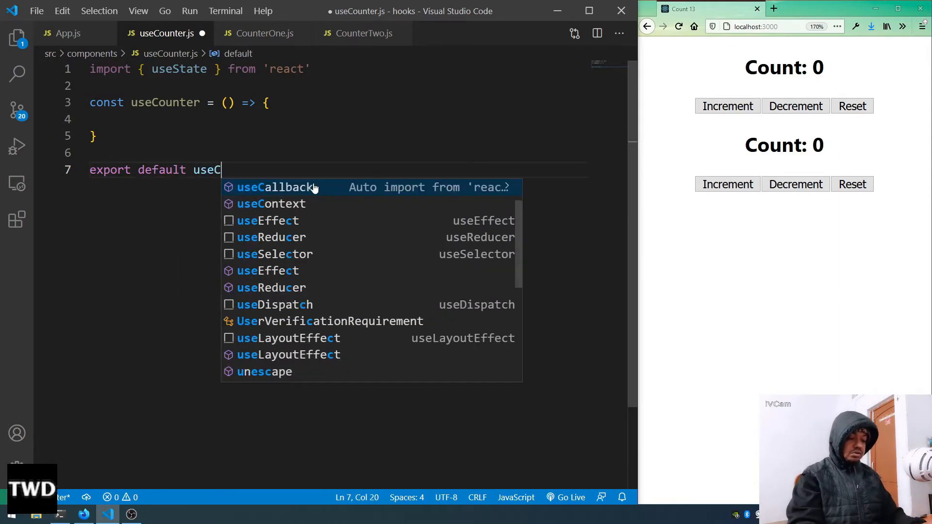
pyautogui.write('ounter')
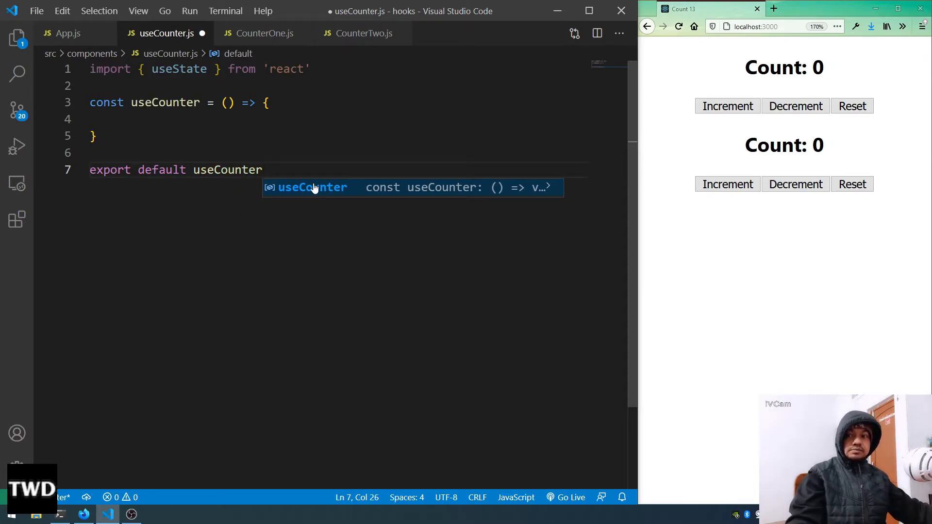
pyautogui.moveTo(263, 33)
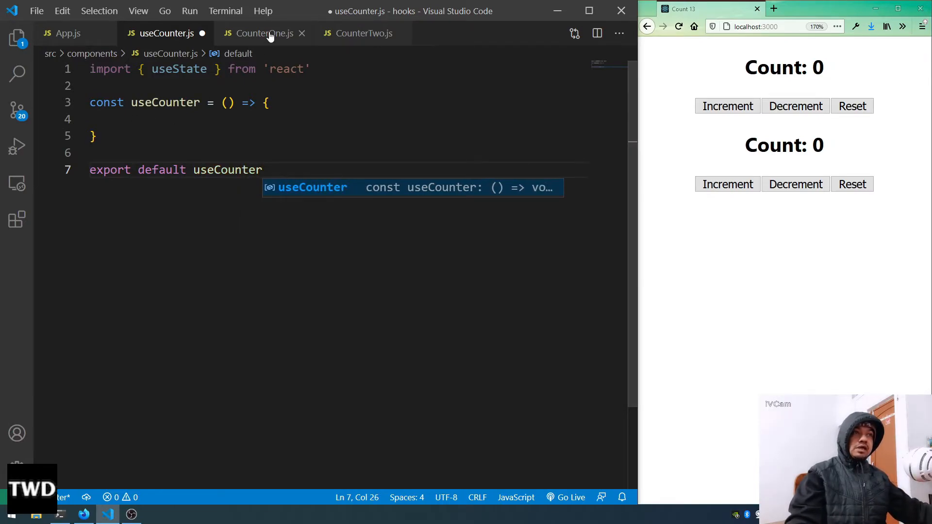
# Step: Begin the hook body in useCounter.js with a 'const []' state declaration
pyautogui.click(261, 33)
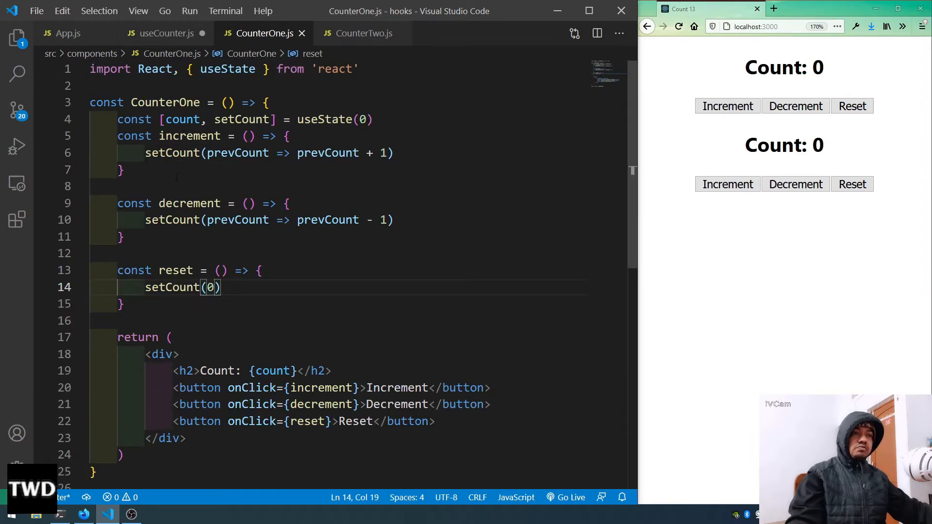
pyautogui.moveTo(167, 33)
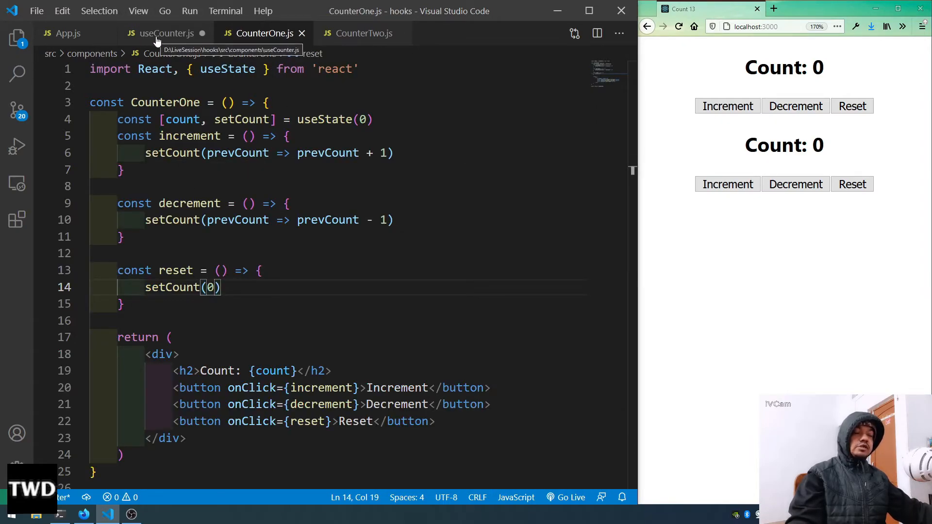
pyautogui.click(167, 33)
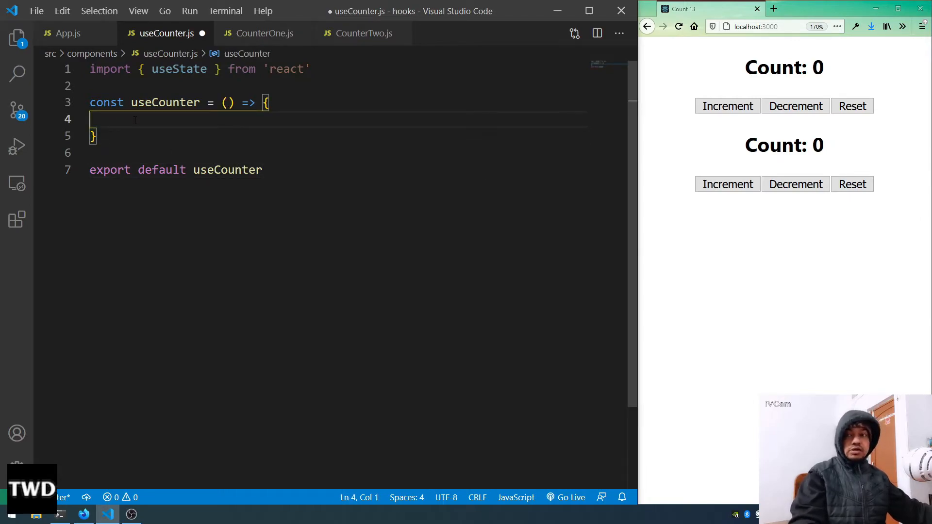
pyautogui.write('const')
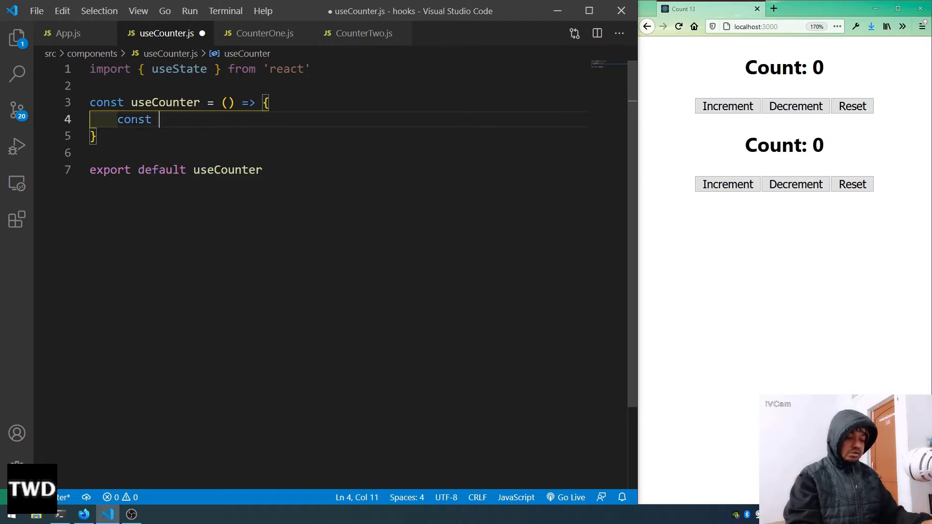
pyautogui.write('[]')
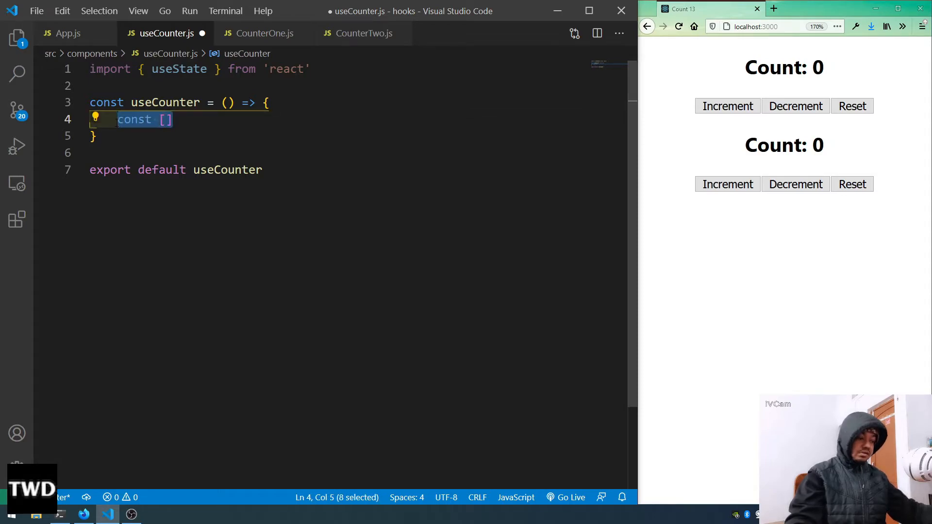
# Step: Select CounterOne's useState line and increment, decrement, reset handlers and bring them into useCounter.js
pyautogui.click(264, 33)
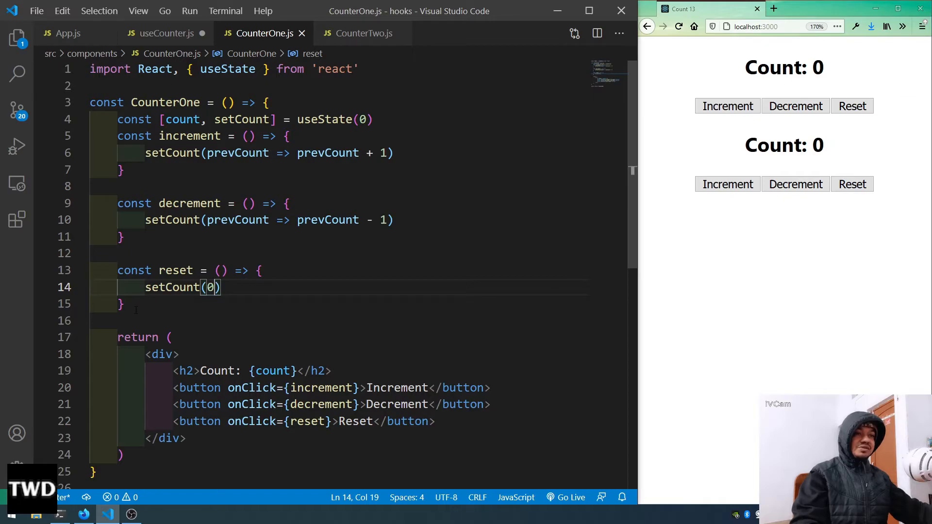
pyautogui.moveTo(117, 203); pyautogui.dragTo(124, 304)
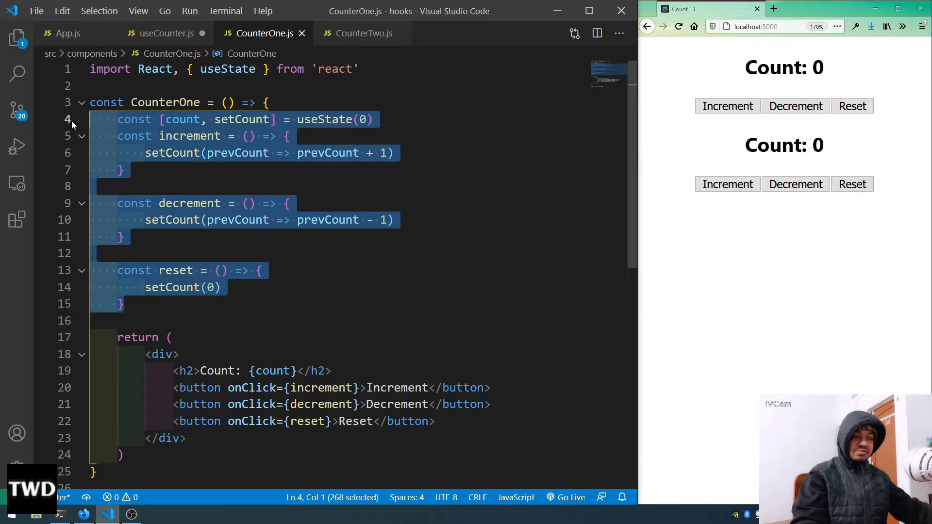
pyautogui.click(166, 33)
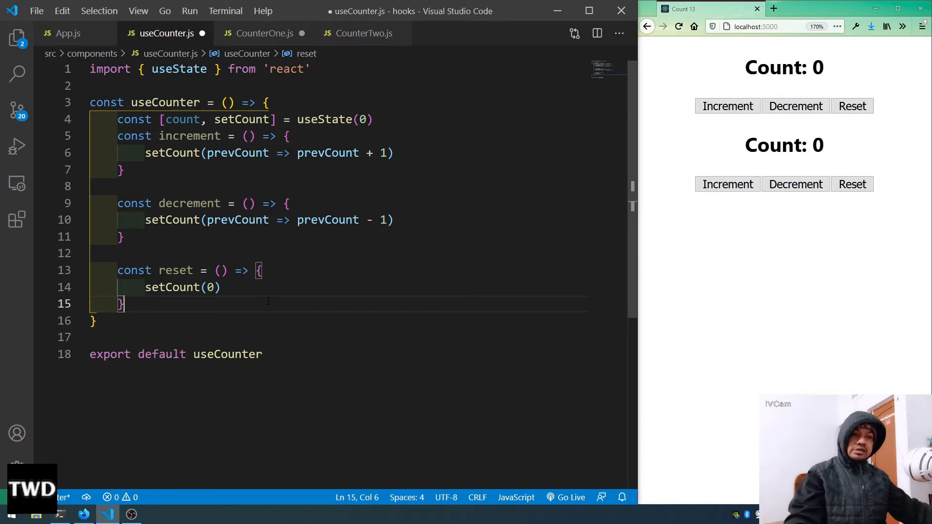
# Step: Start 'return [count, ...]' at the end of the useCounter hook
pyautogui.press('Enter')
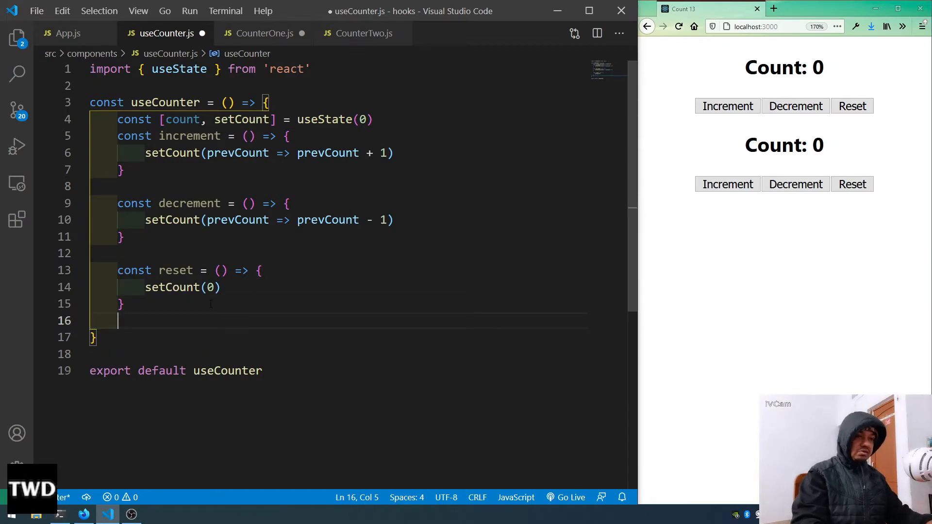
pyautogui.write('return')
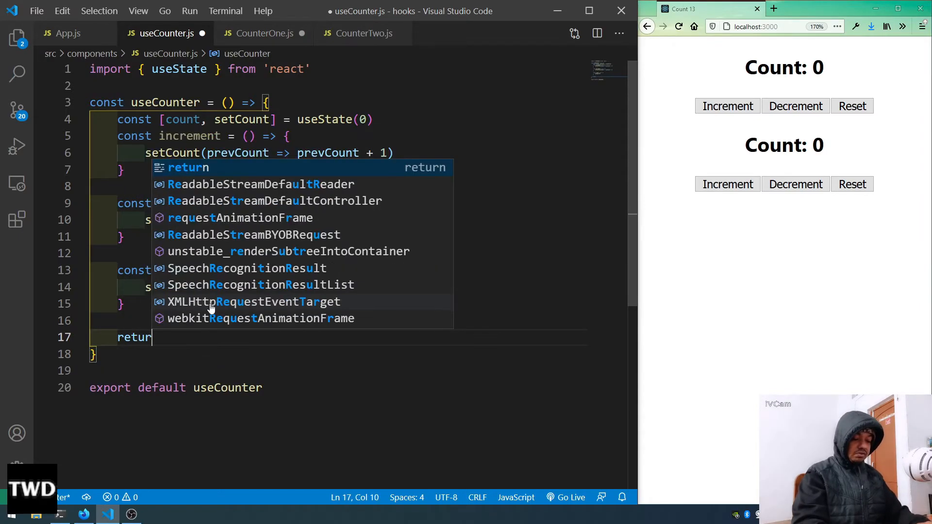
pyautogui.write('[]')
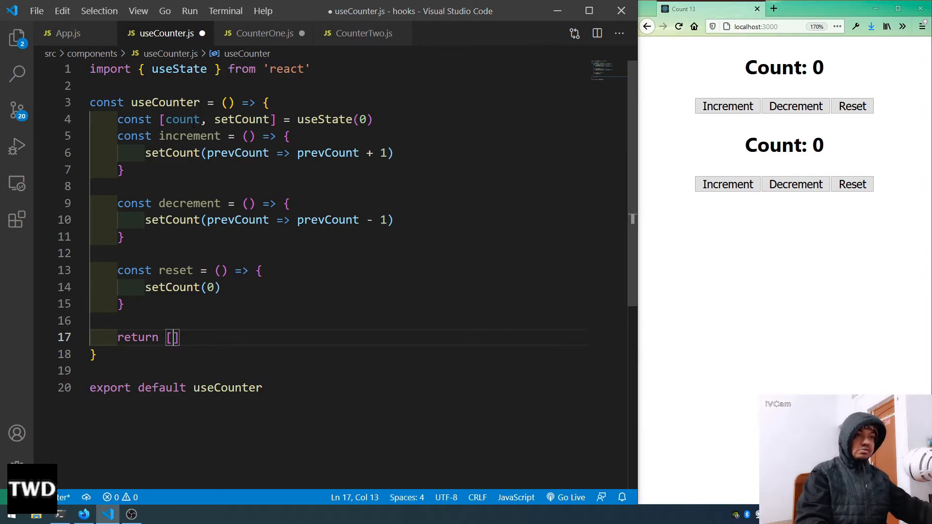
pyautogui.doubleClick(182, 118)
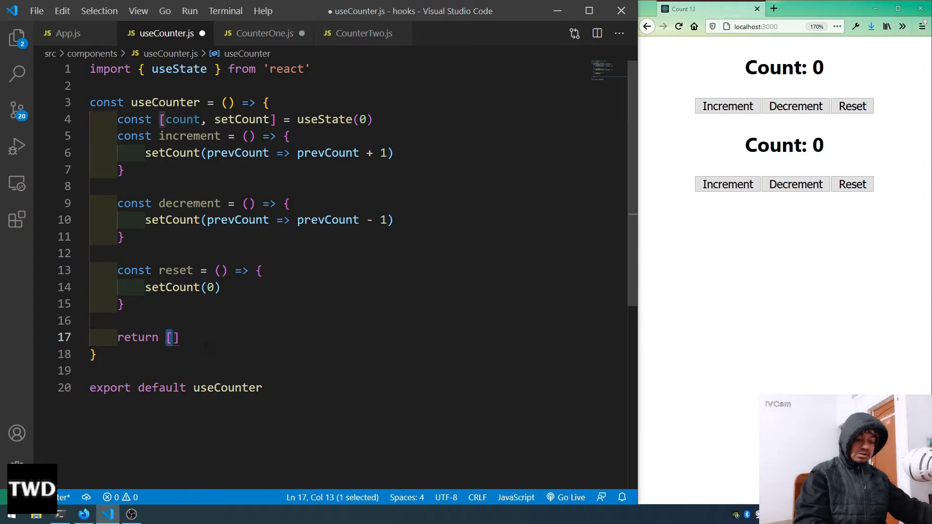
pyautogui.write('count,')
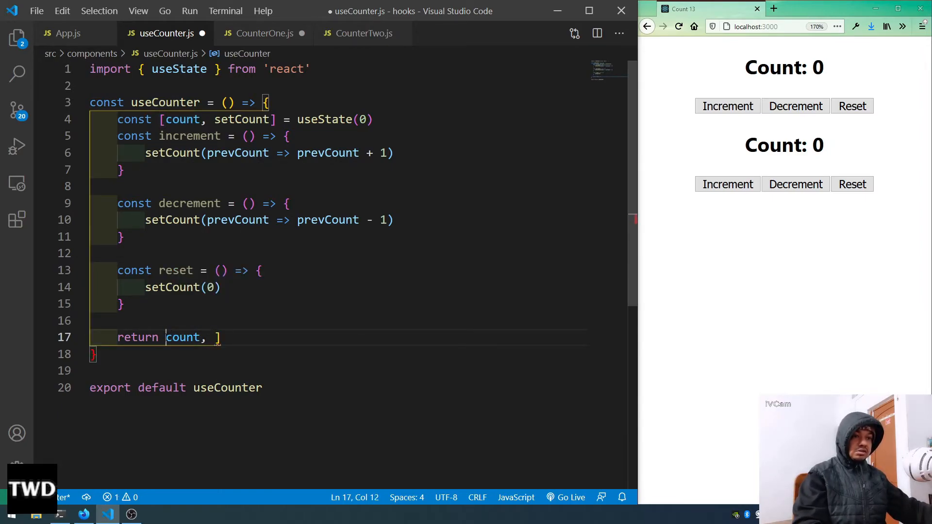
pyautogui.write('[')
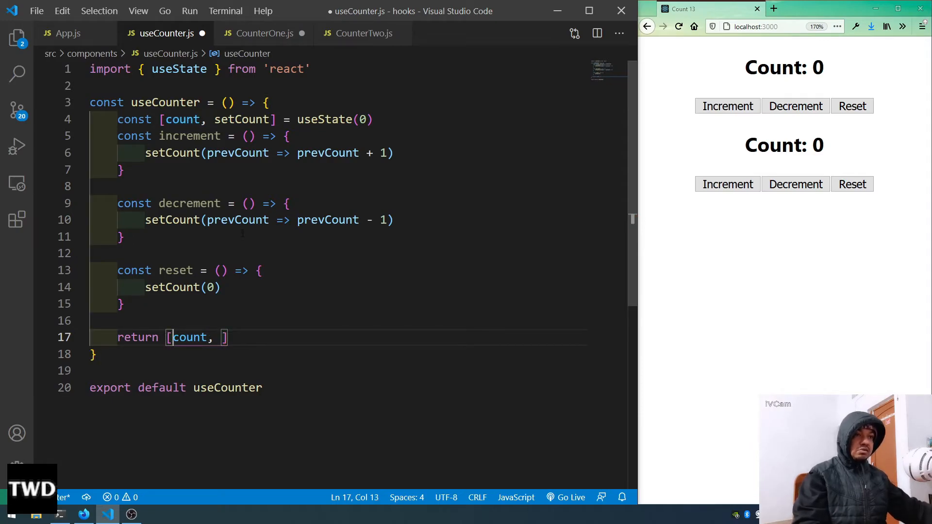
# Step: Complete the returned array with increment, decrement and reset, then save useCounter.js
pyautogui.doubleClick(189, 136)
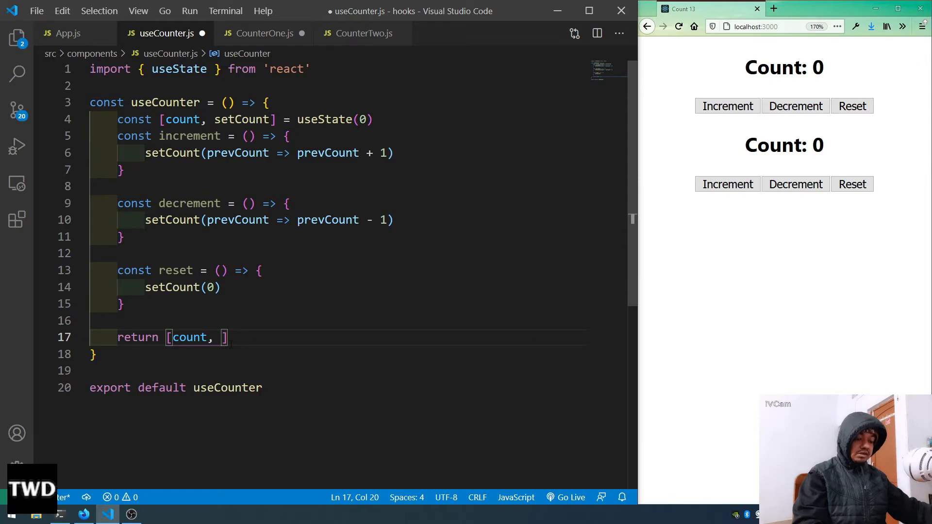
pyautogui.write('increment,')
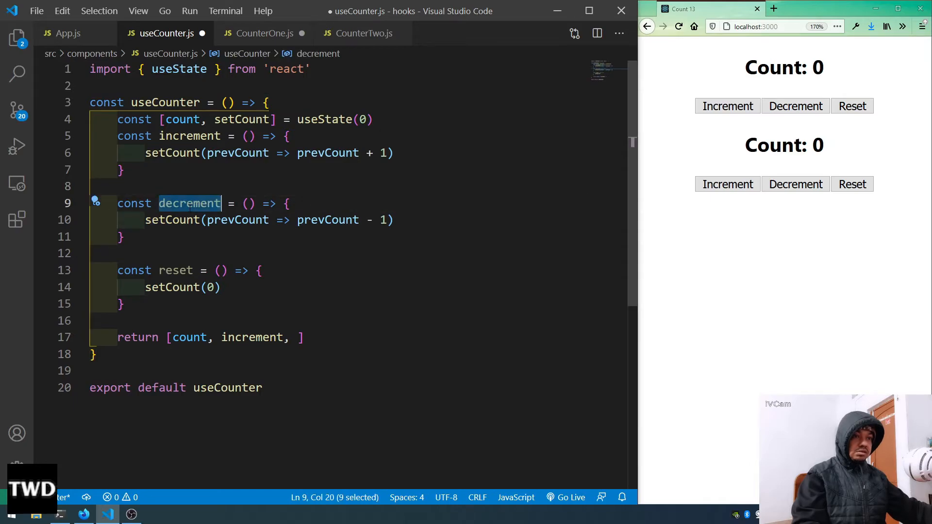
pyautogui.write('decrement,')
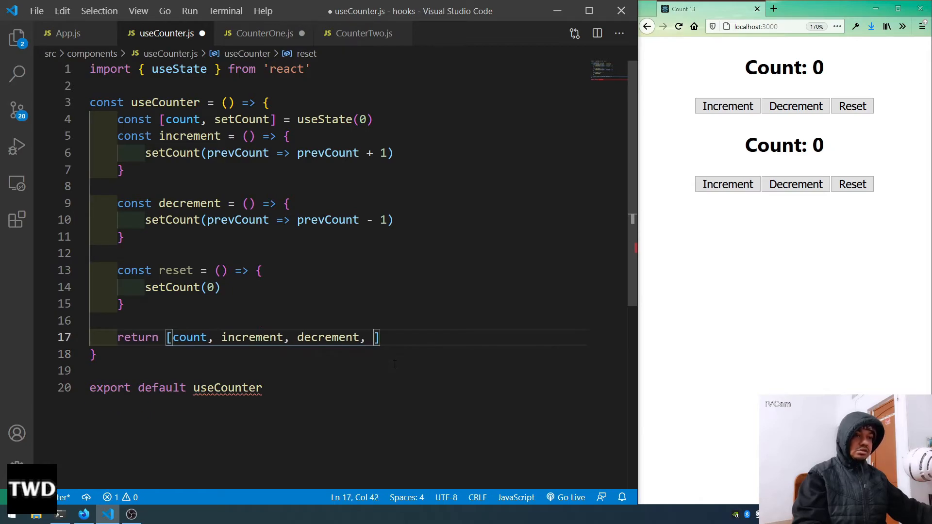
pyautogui.write('res')
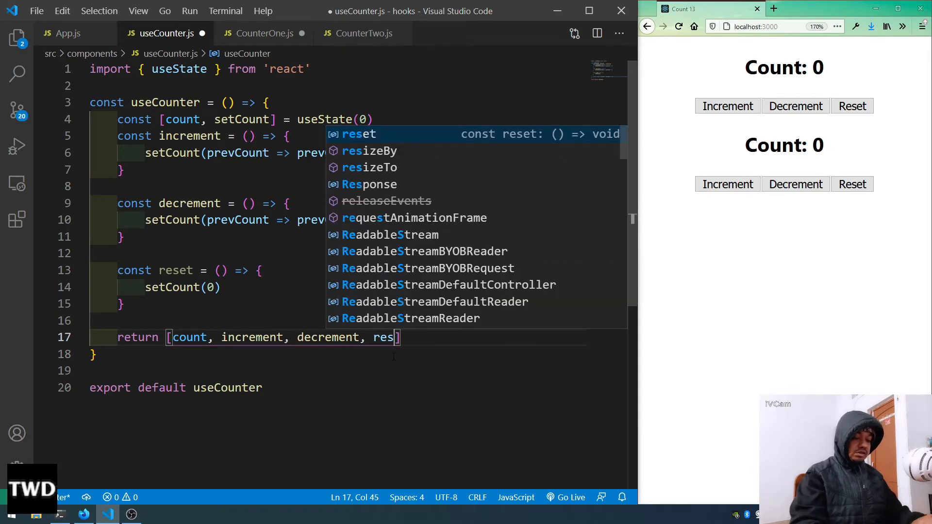
pyautogui.write('et')
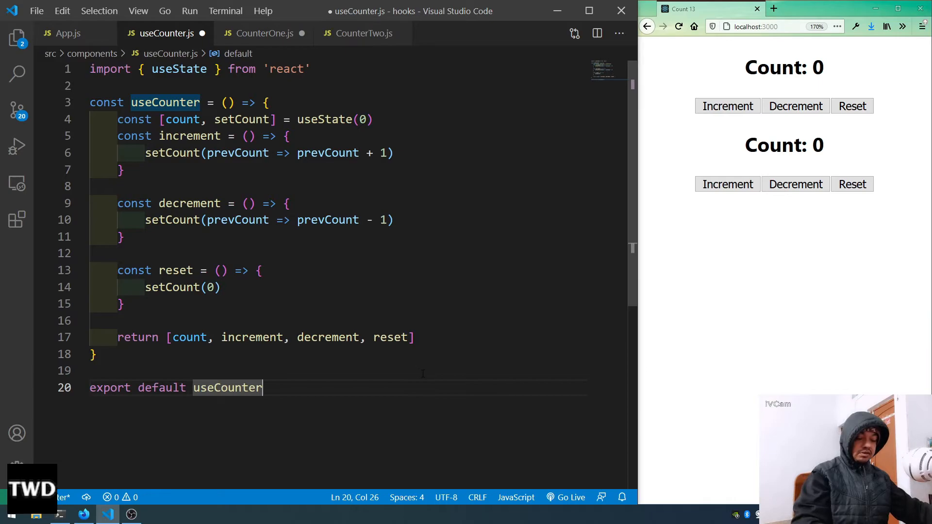
pyautogui.press('ctrl+s')
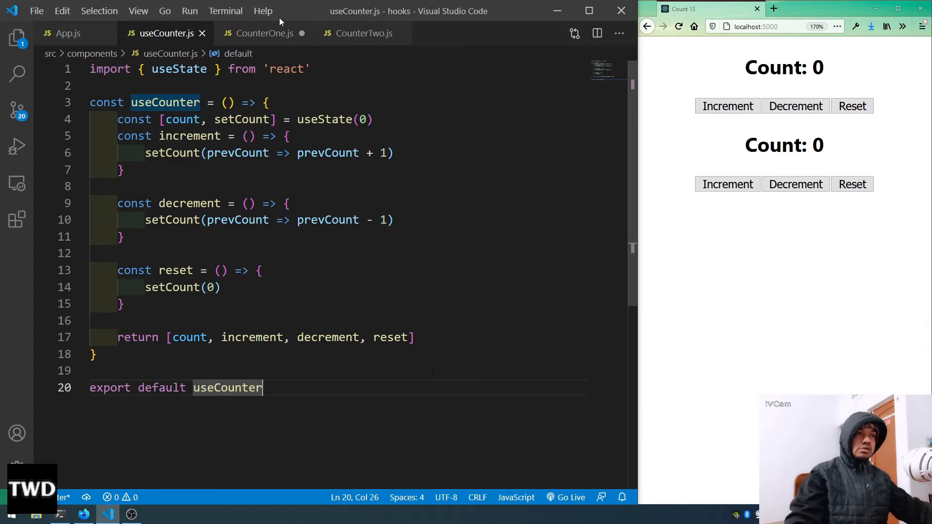
# Step: Begin a 'const' line in CounterOne.js and copy the array items from useCounter's return
pyautogui.click(263, 33)
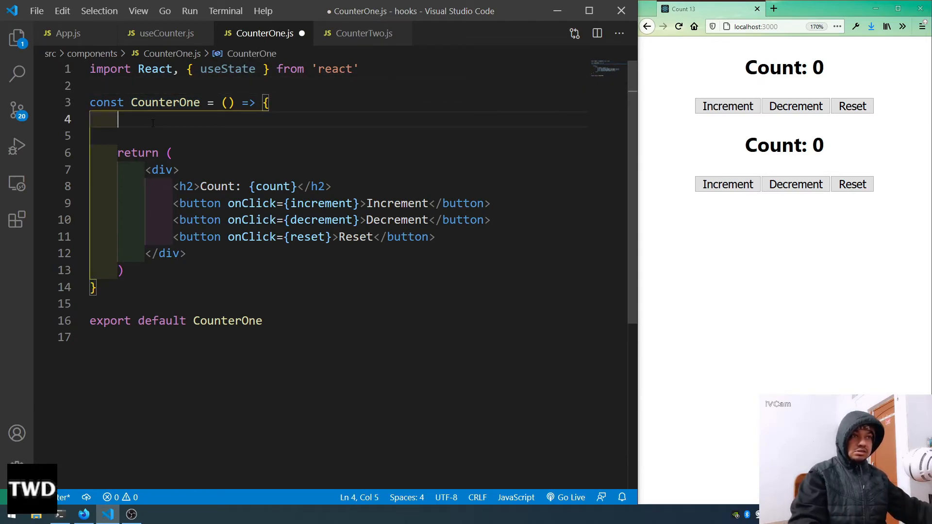
pyautogui.write('co')
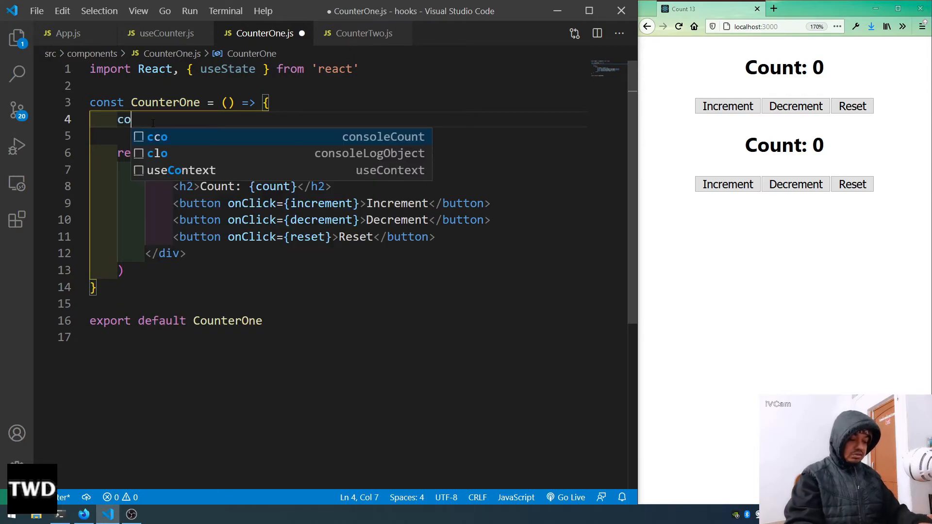
pyautogui.write('nst')
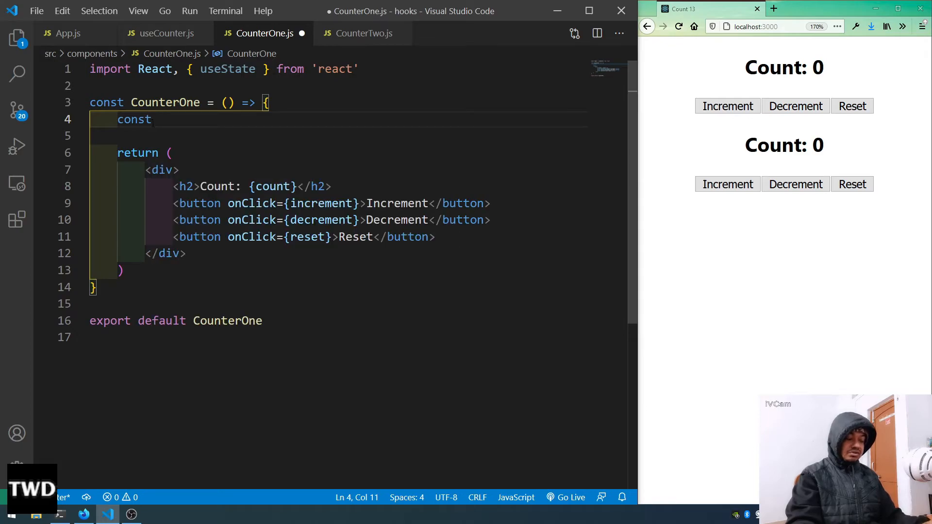
pyautogui.click(166, 33)
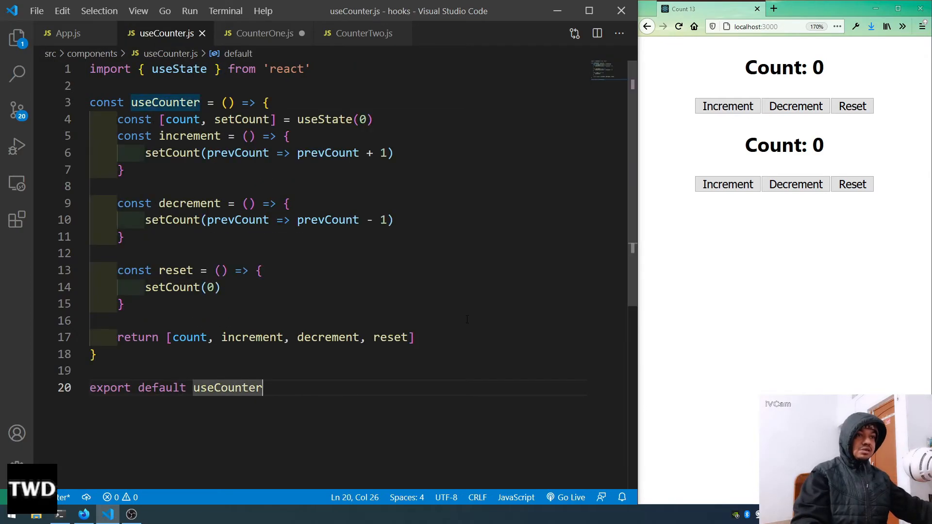
pyautogui.moveTo(169, 338); pyautogui.dragTo(415, 338)
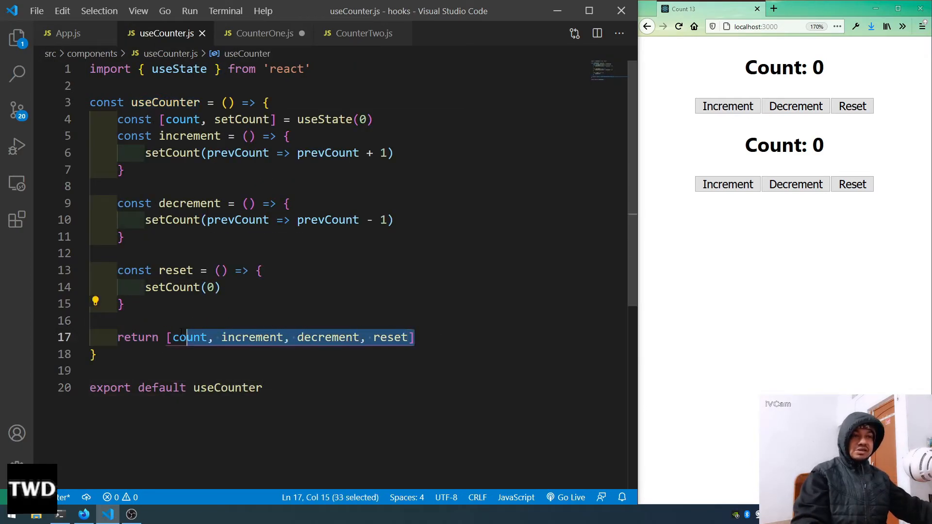
pyautogui.click(261, 33)
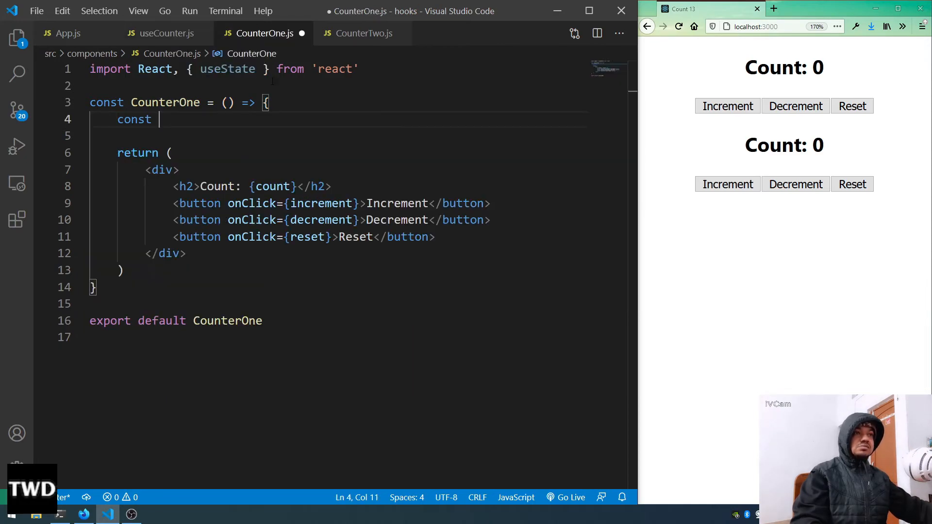
# Step: Write 'const [count, increment, decrement, reset] = useCounter()' with auto-import and save CounterOne.js
pyautogui.write('[count, increment, decrement, reset]')
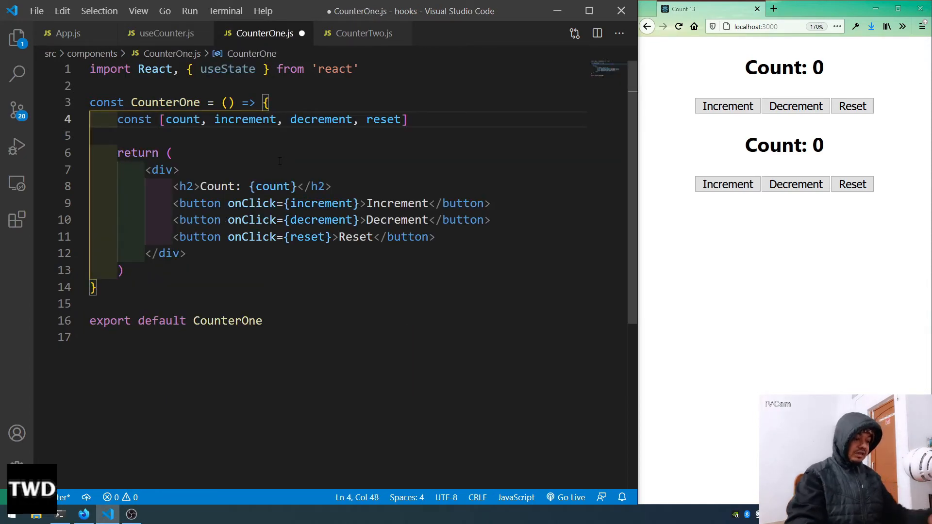
pyautogui.write('= u')
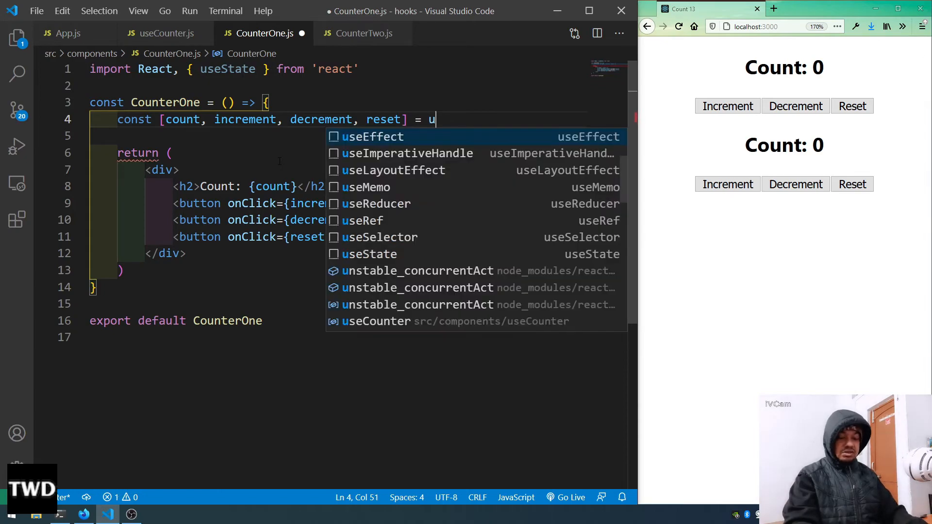
pyautogui.write('seCounter(')
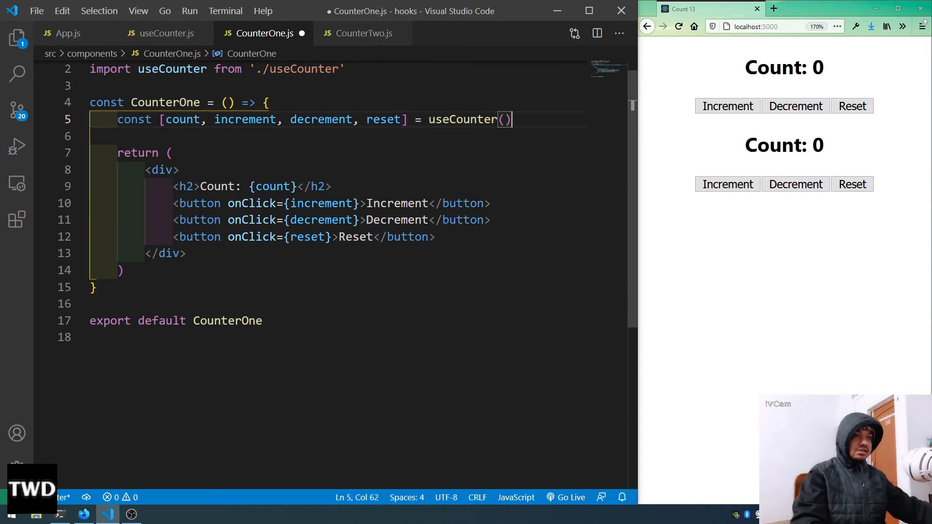
pyautogui.press('ctrl+s')
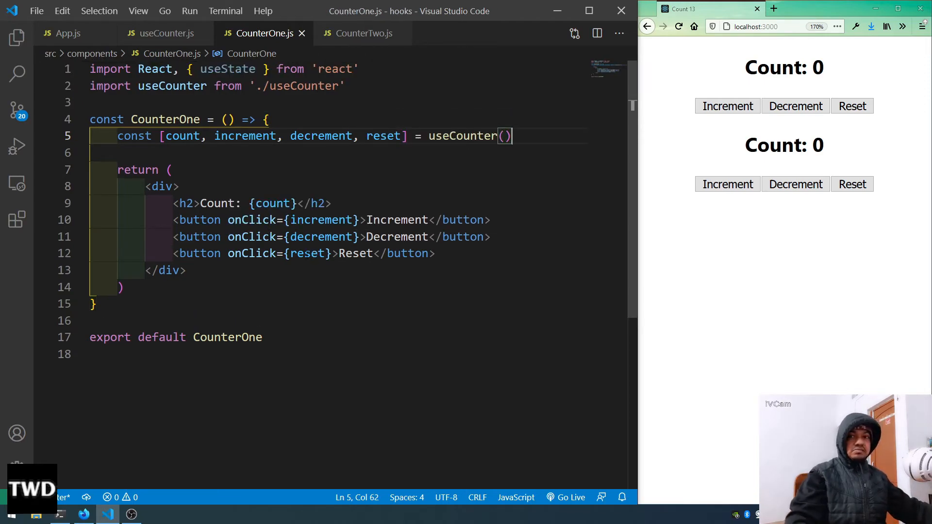
pyautogui.moveTo(307, 253)
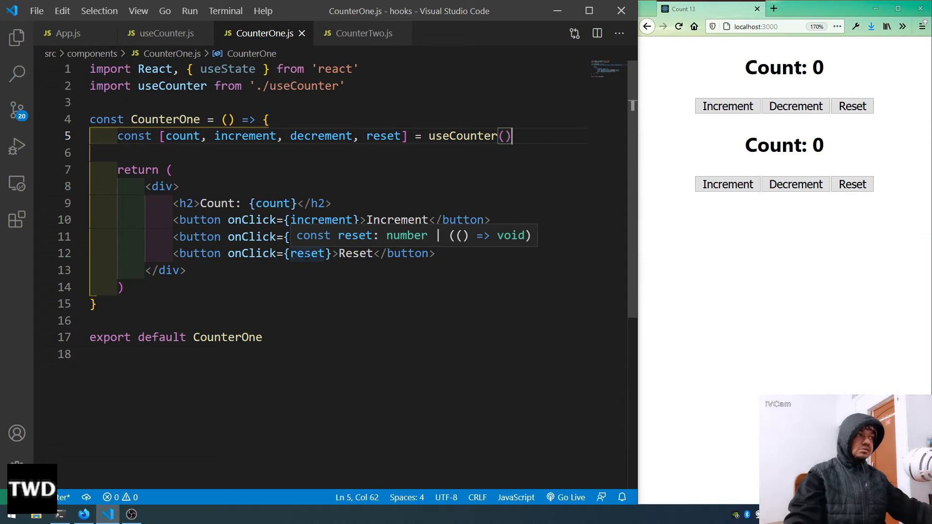
pyautogui.moveTo(744, 115)
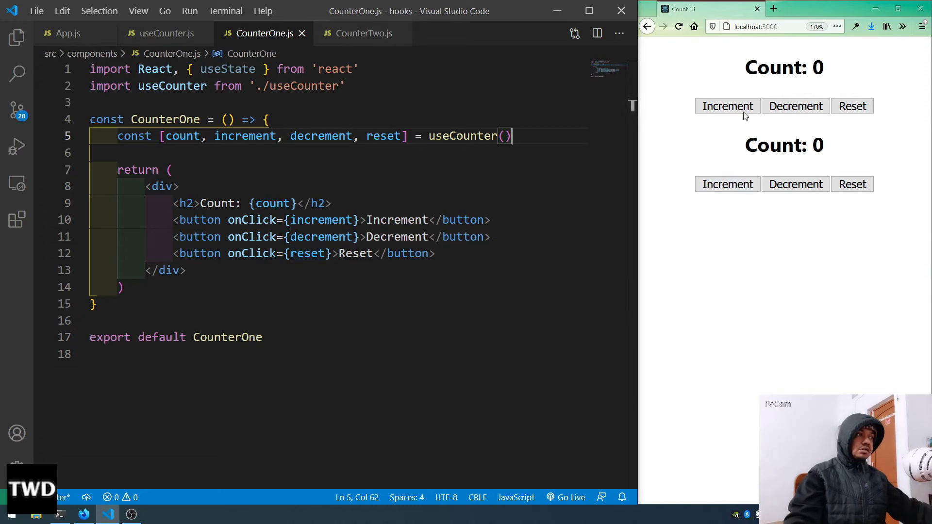
# Step: Increment and reset the first counter in the browser to confirm it still works
pyautogui.click(727, 105)
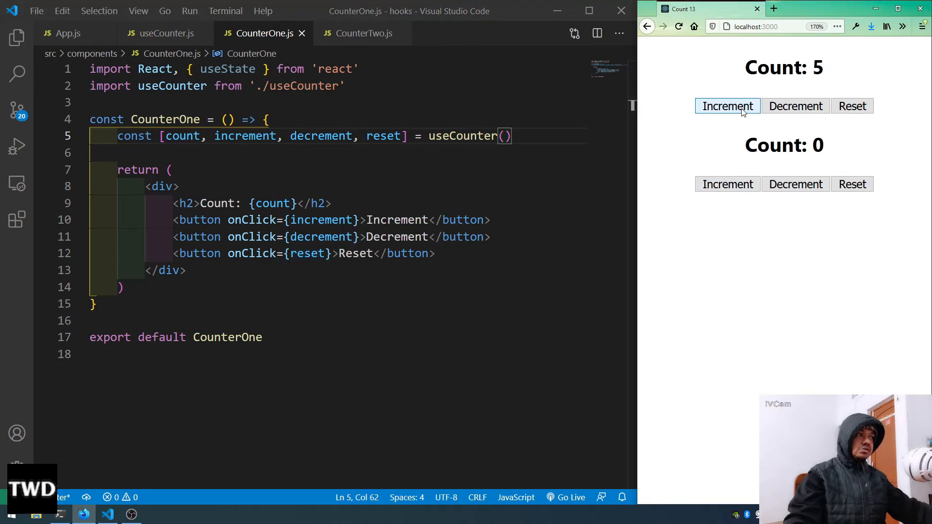
pyautogui.click(851, 106)
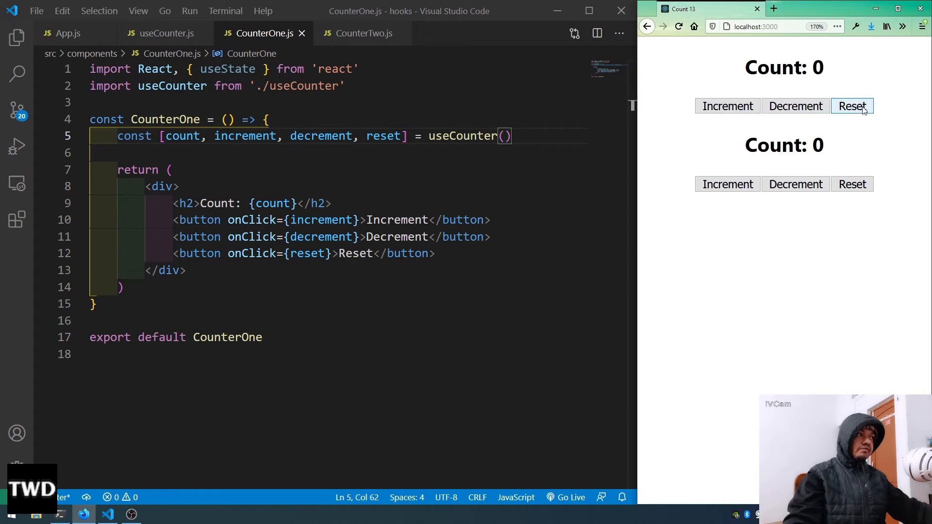
pyautogui.click(726, 106)
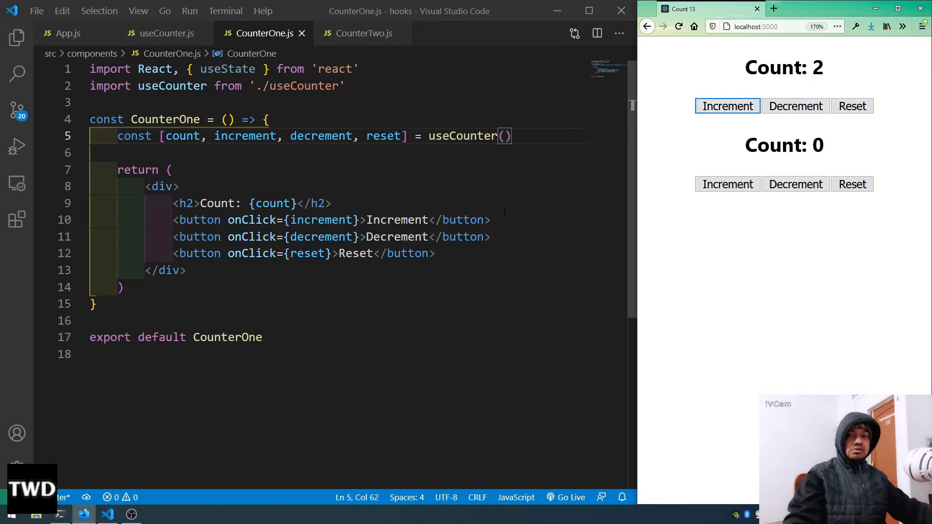
pyautogui.click(362, 33)
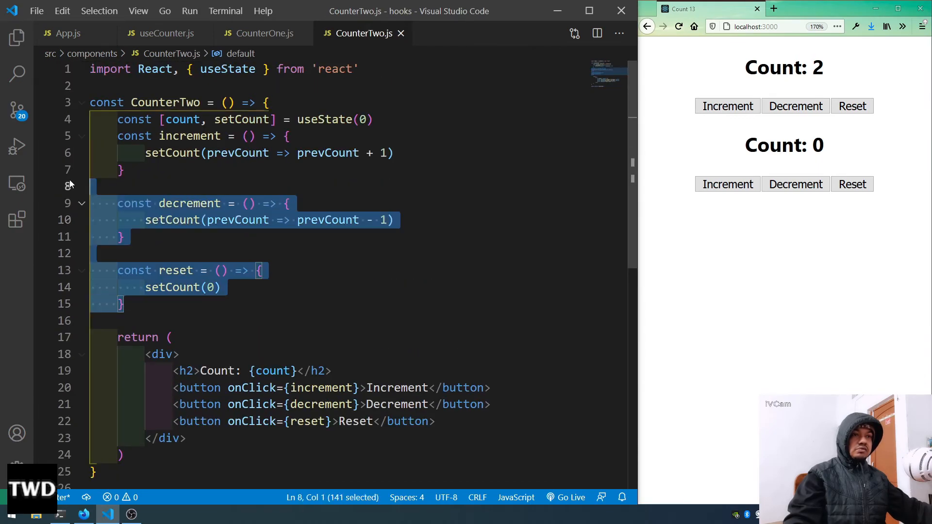
# Step: Replace CounterTwo's state and handlers with 'const [count, increment, decrement, reset] = useCounter()', import the hook and save
pyautogui.press('Delete')
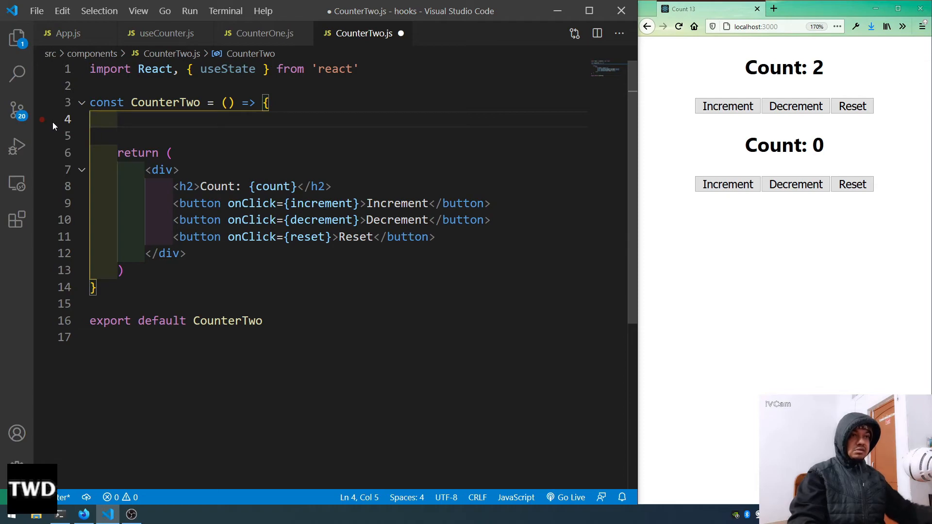
pyautogui.click(260, 33)
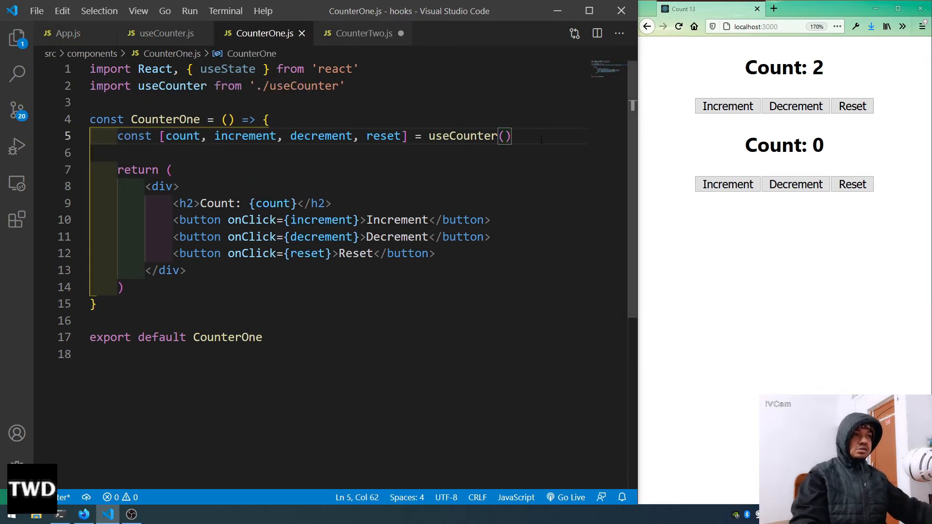
pyautogui.click(364, 33)
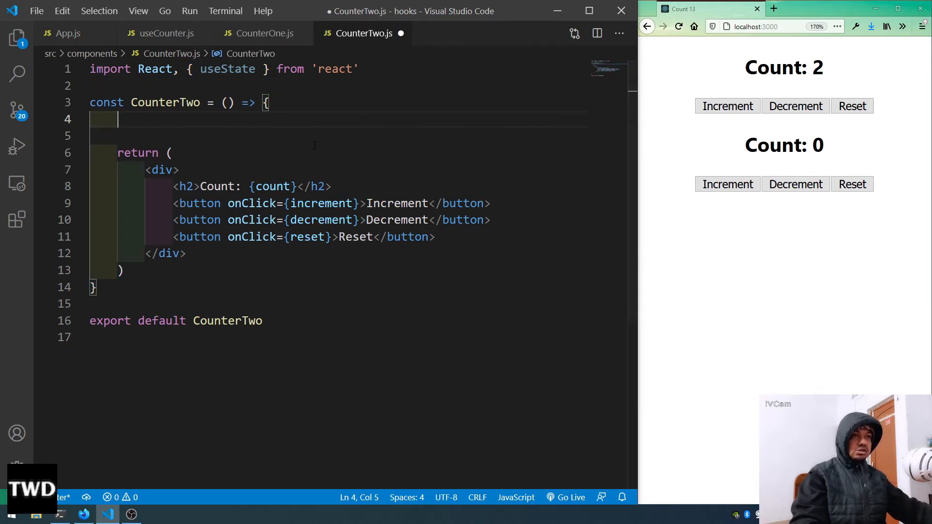
pyautogui.write('const [count, increment, decrement, reset] = useCounter()')
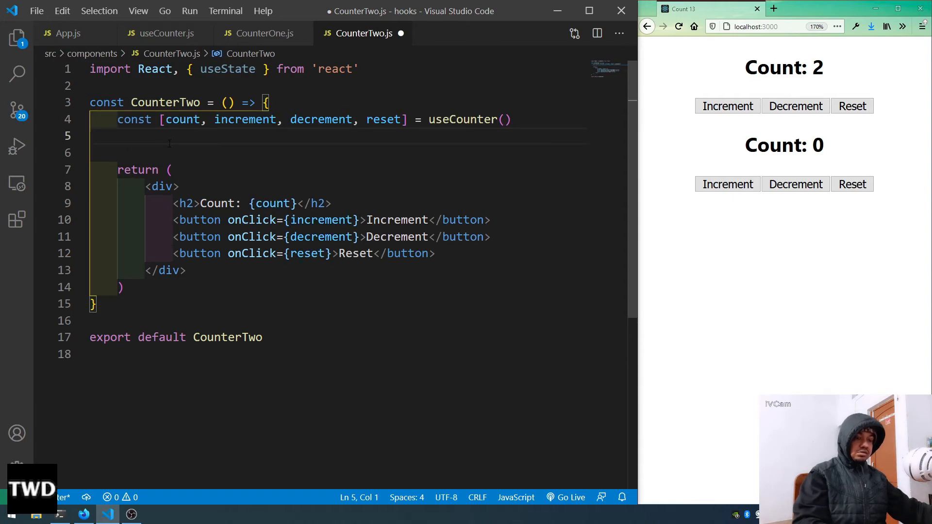
pyautogui.press('Backspace')
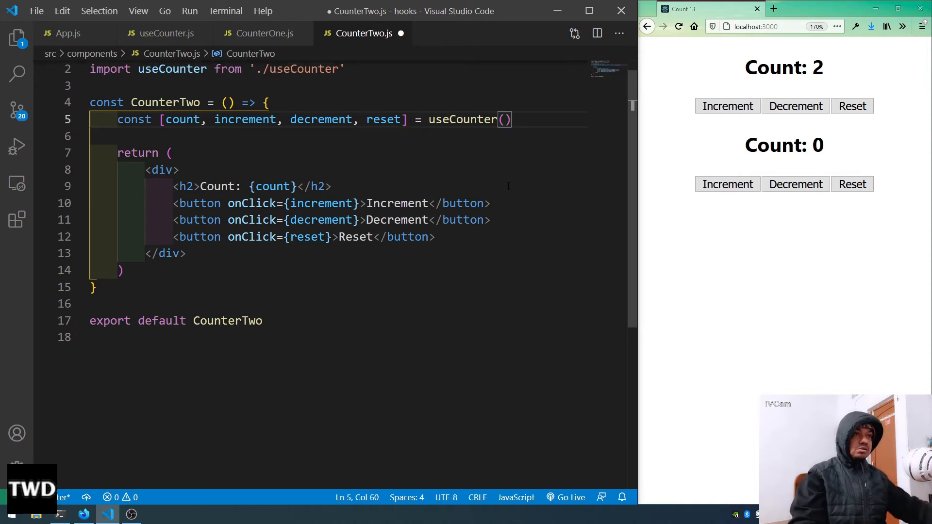
pyautogui.press('ctrl+s')
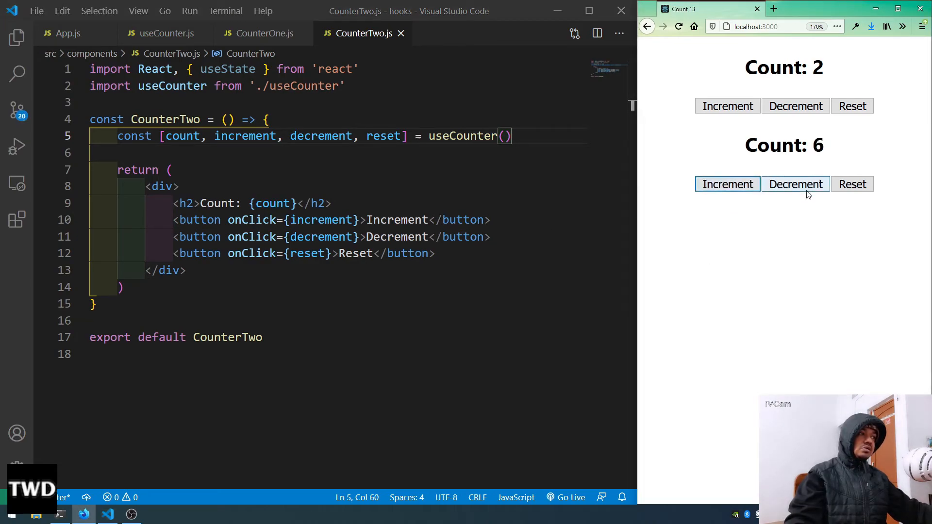
# Step: Increment and reset the second counter in the browser to confirm it works
pyautogui.click(851, 185)
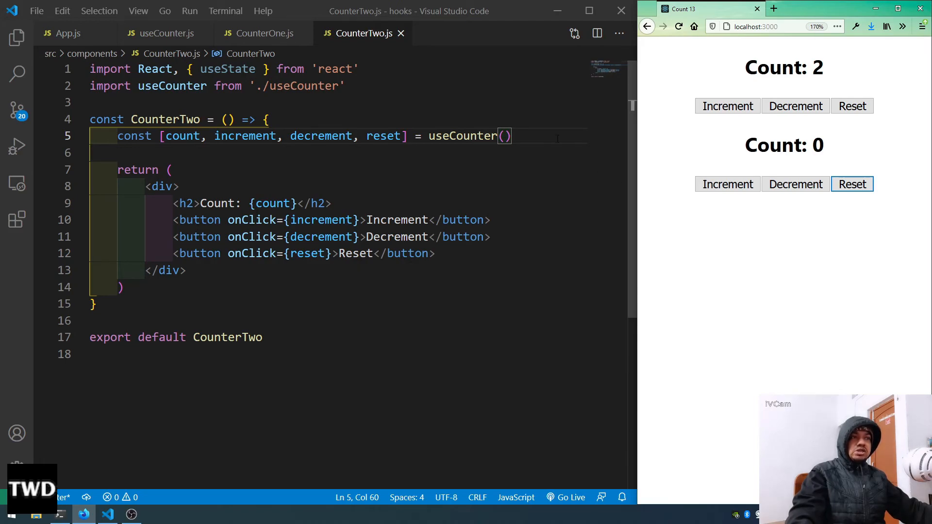
pyautogui.click(165, 33)
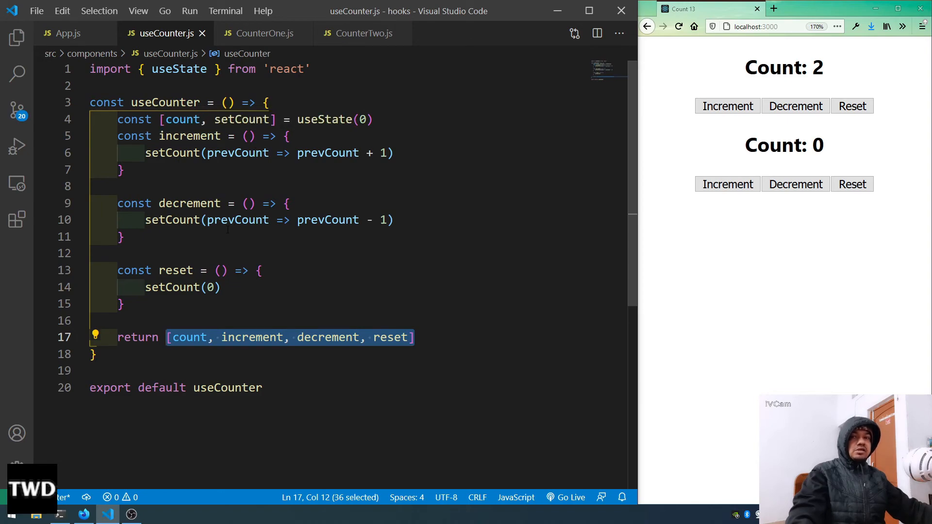
# Step: Give useCounter an 'initialCount = 0' parameter
pyautogui.click(227, 102)
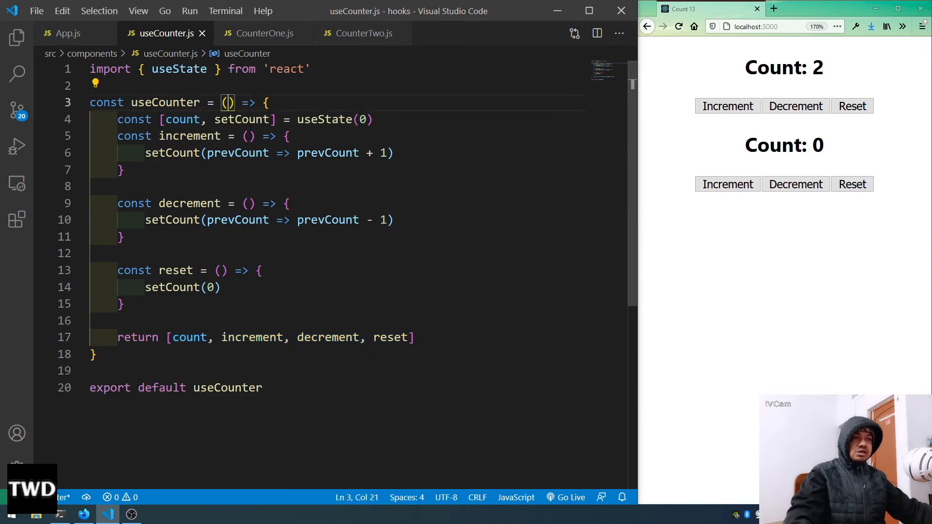
pyautogui.write('initia')
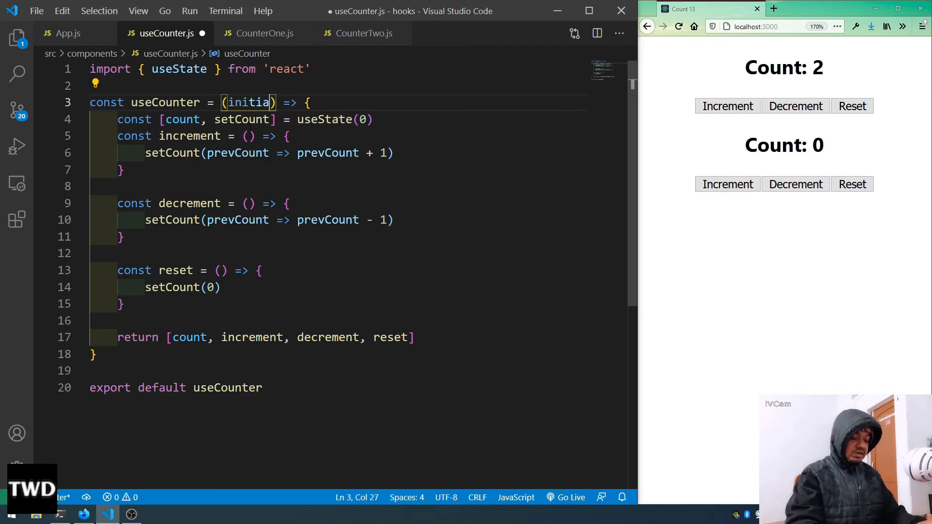
pyautogui.write('C')
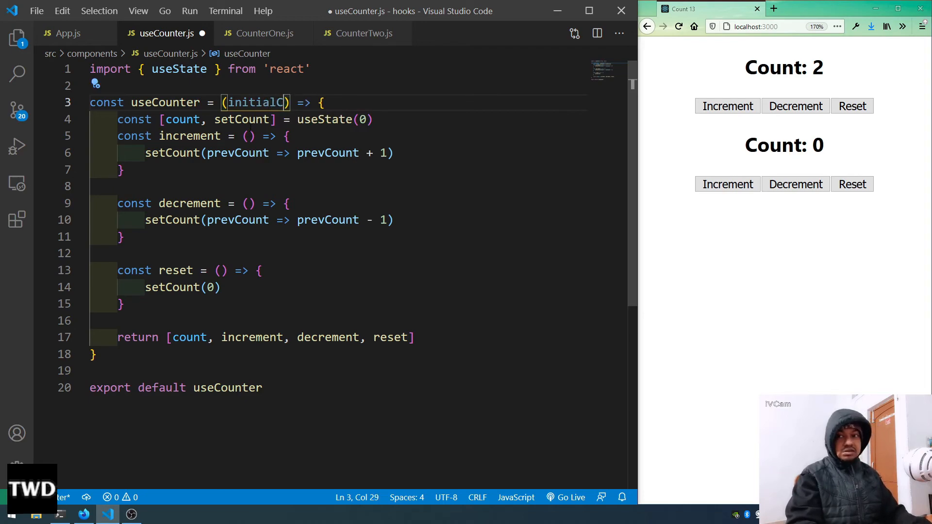
pyautogui.write('ount')
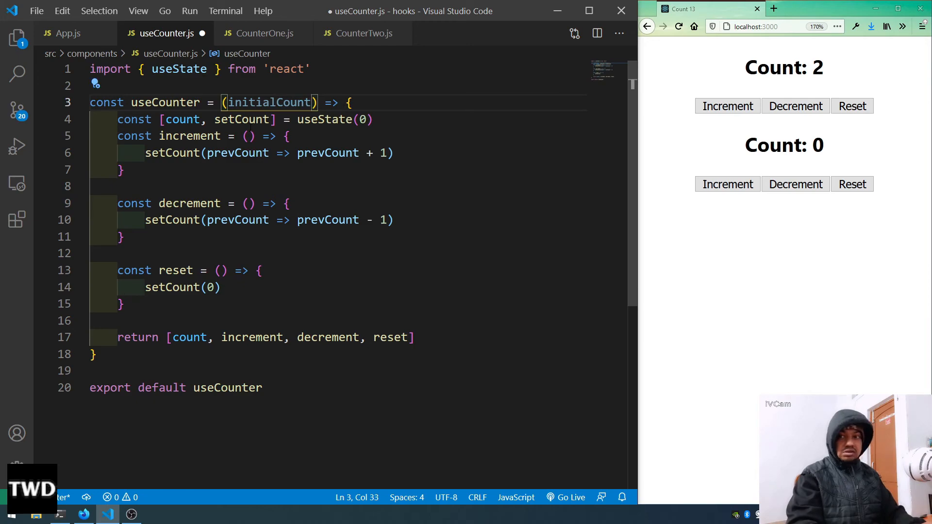
pyautogui.write('= 0')
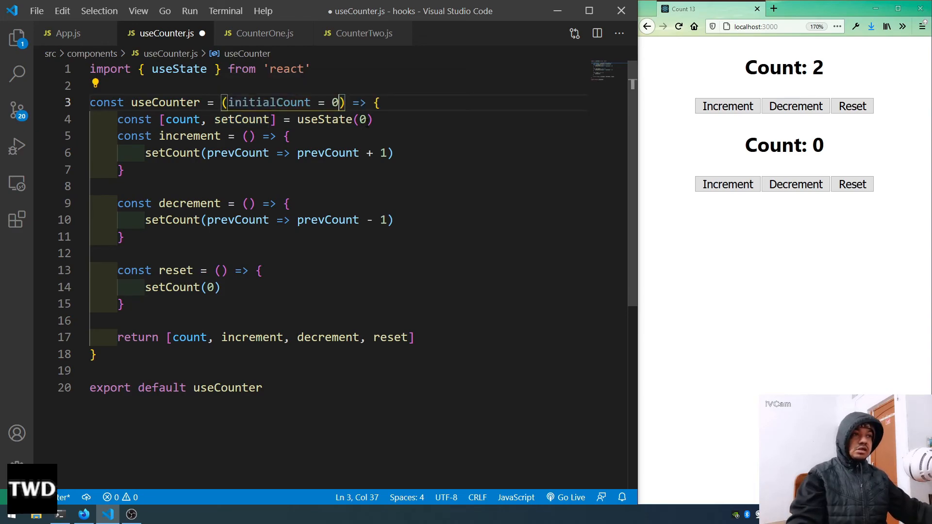
# Step: Use initialCount in useState and in reset's setCount instead of 0, then save
pyautogui.doubleClick(268, 102)
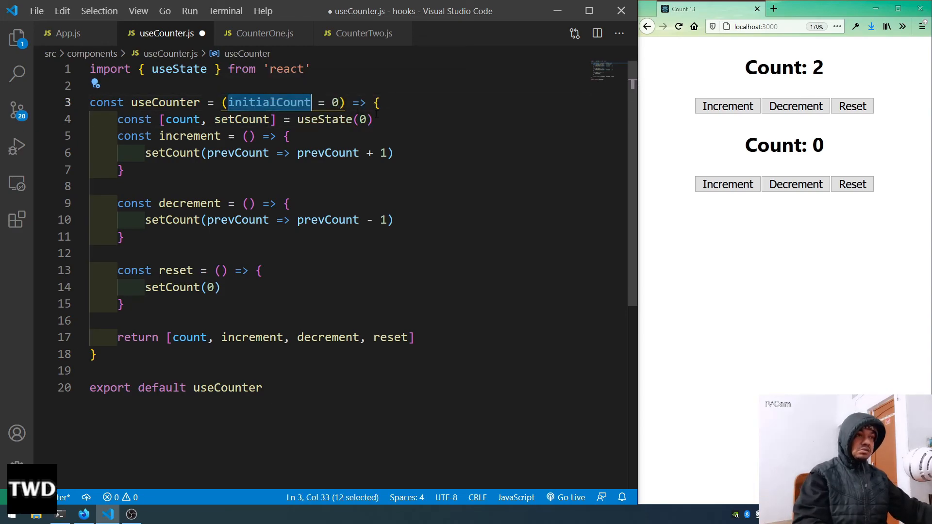
pyautogui.write('initialCount')
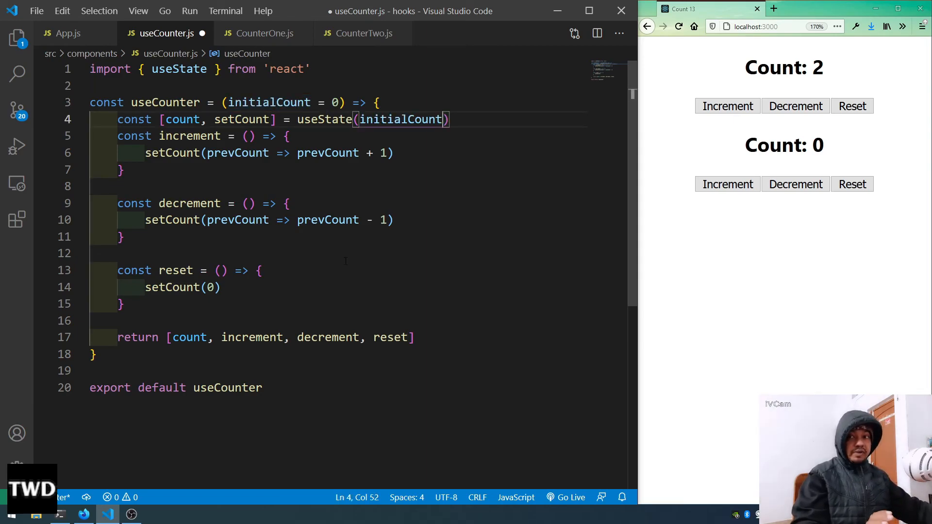
pyautogui.press('Backspace')
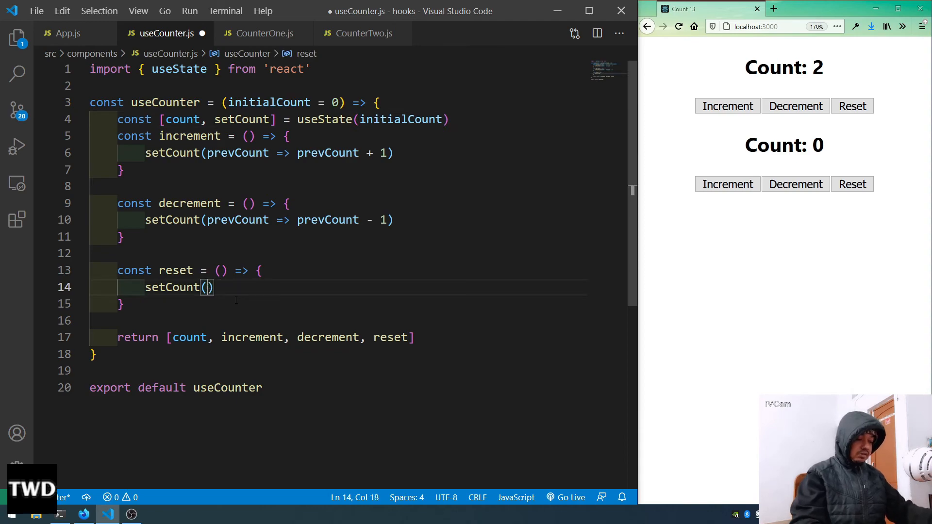
pyautogui.write('initialCount')
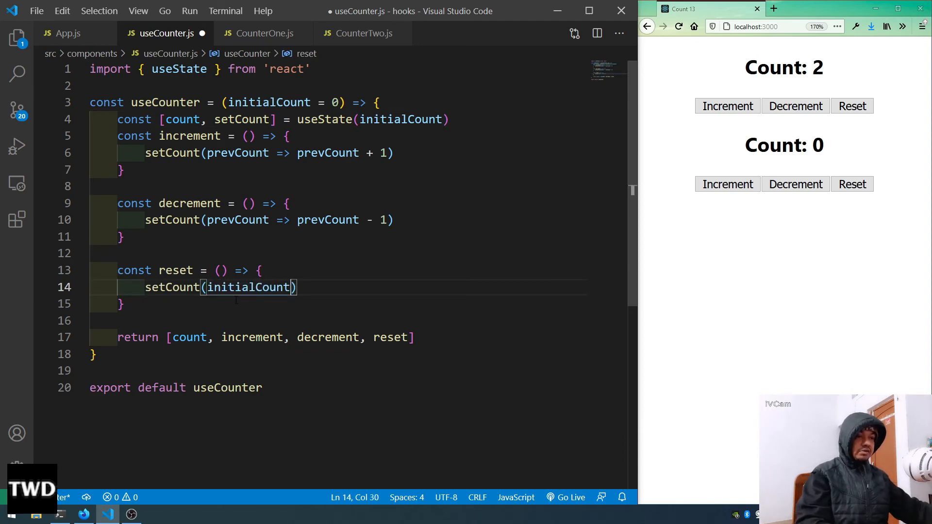
pyautogui.press('ctrl+s')
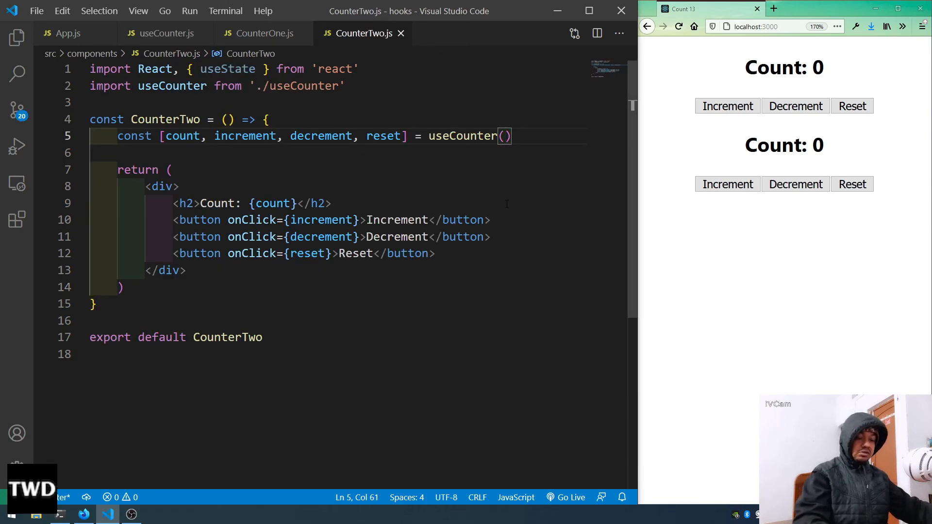
# Step: Call useCounter(15) in CounterTwo.js, save and reload the app so the second counter shows Count: 15
pyautogui.write('15')
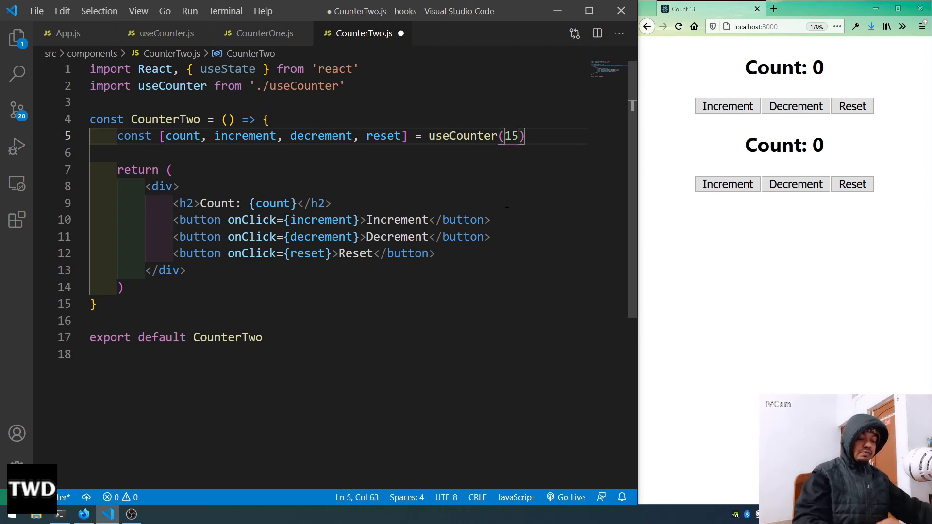
pyautogui.press('ctrl+s')
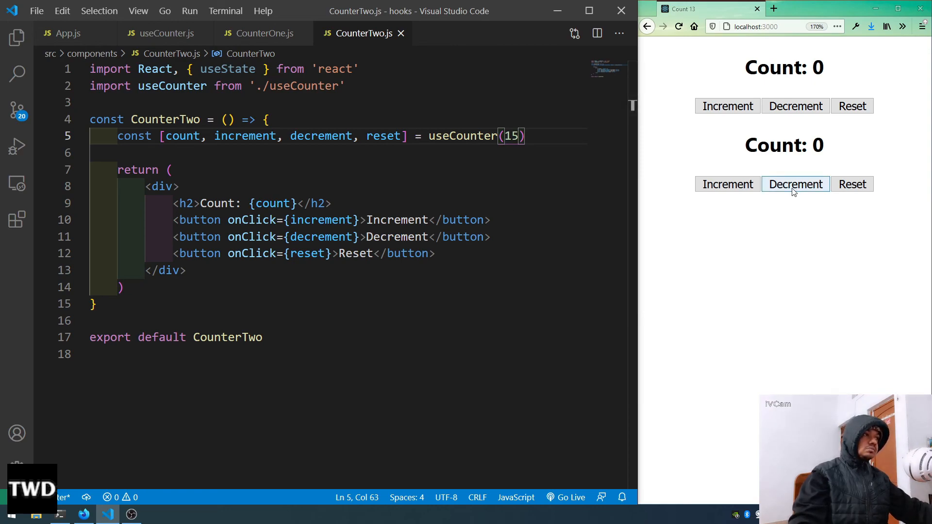
pyautogui.click(679, 27)
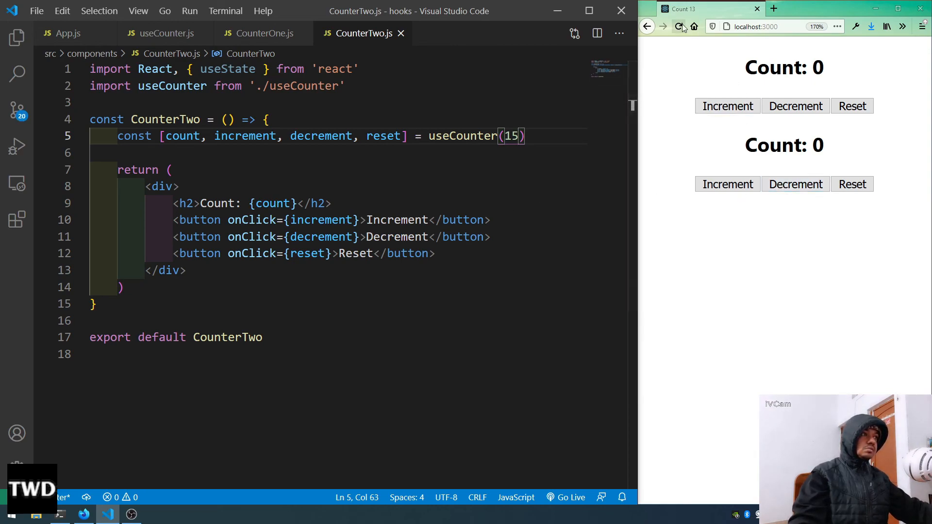
pyautogui.click(679, 26)
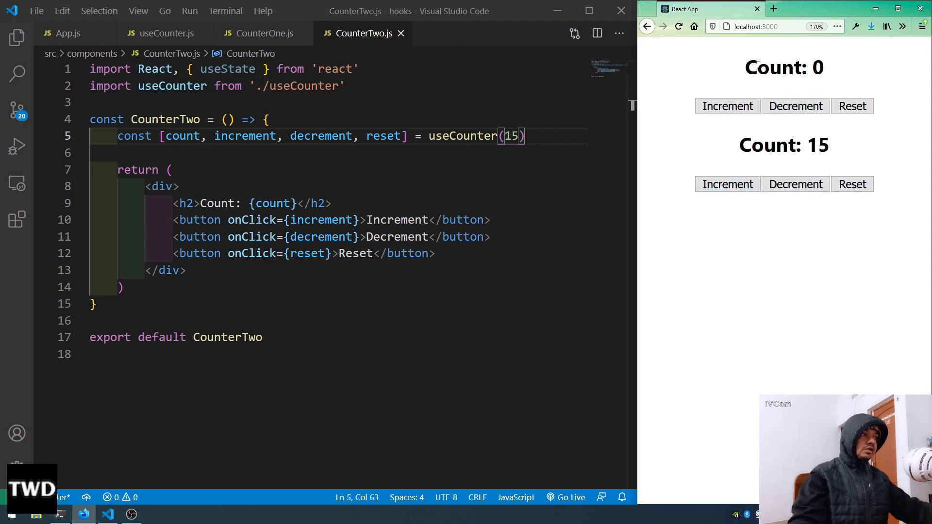
# Step: Compare CounterOne's hook call, then increment and reset the first counter and push the second above 15
pyautogui.click(261, 33)
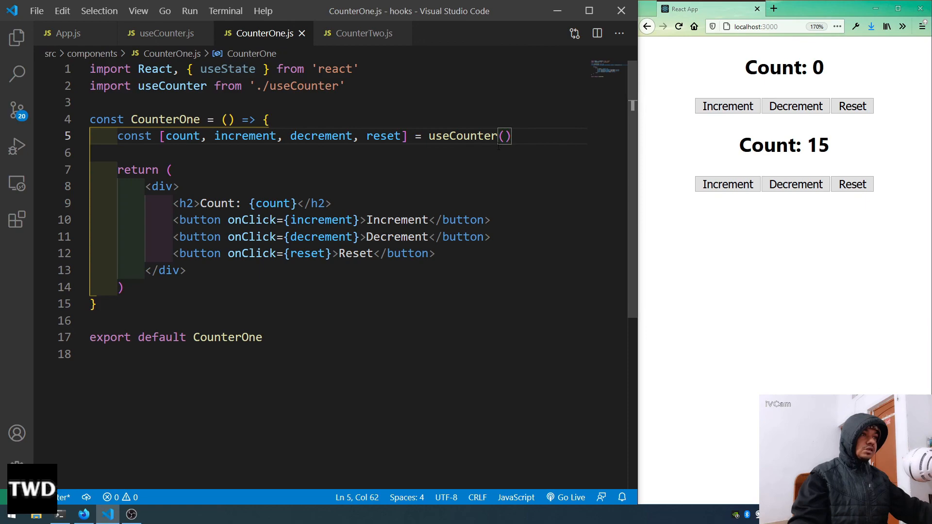
pyautogui.click(165, 33)
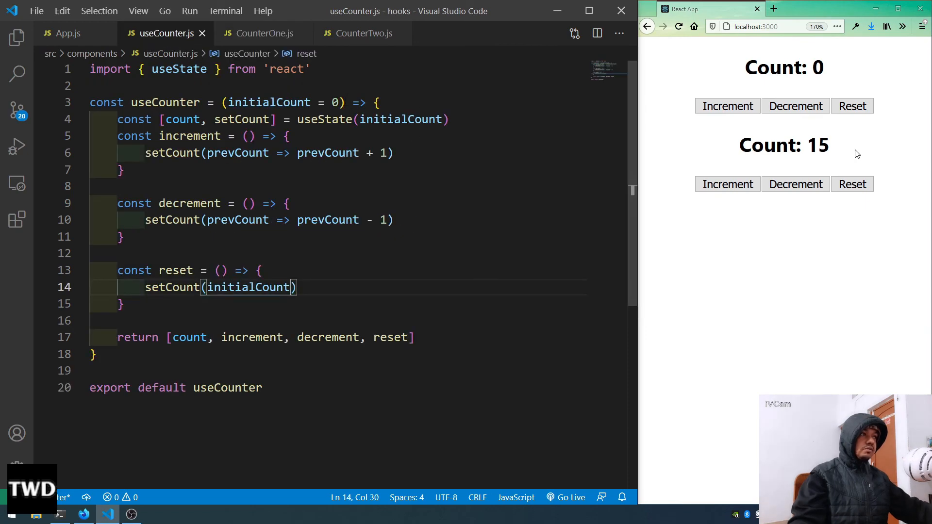
pyautogui.click(728, 106)
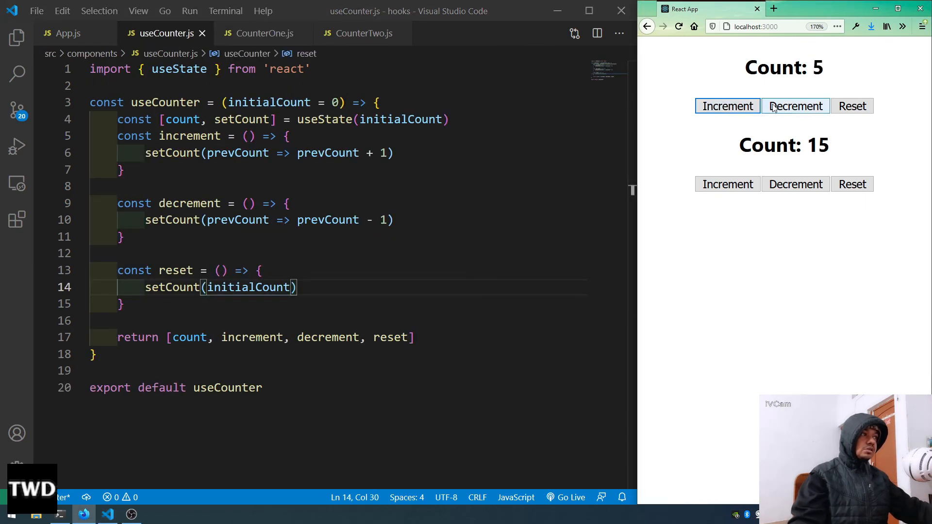
pyautogui.click(851, 106)
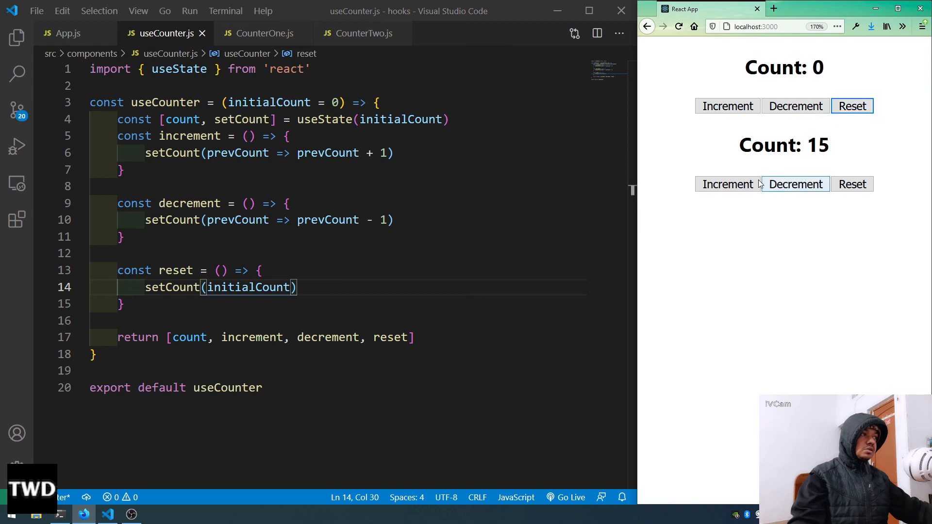
pyautogui.click(728, 184)
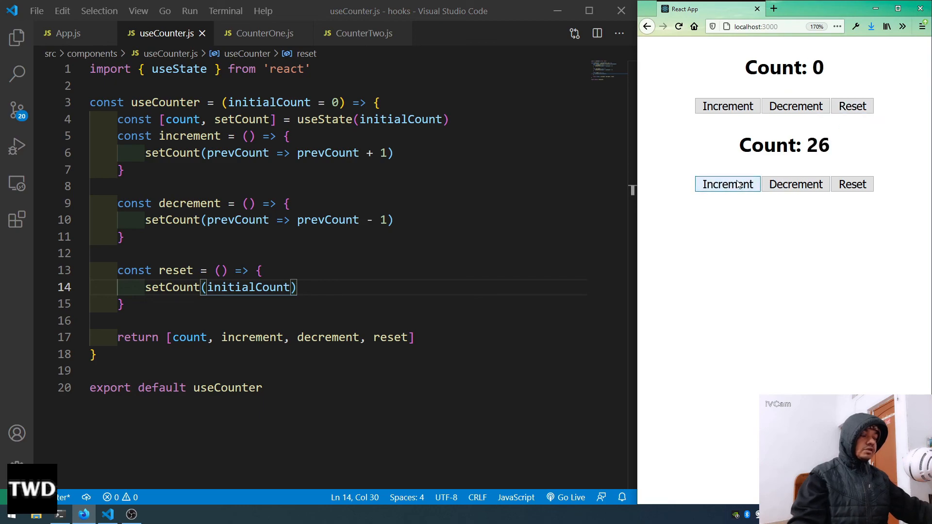